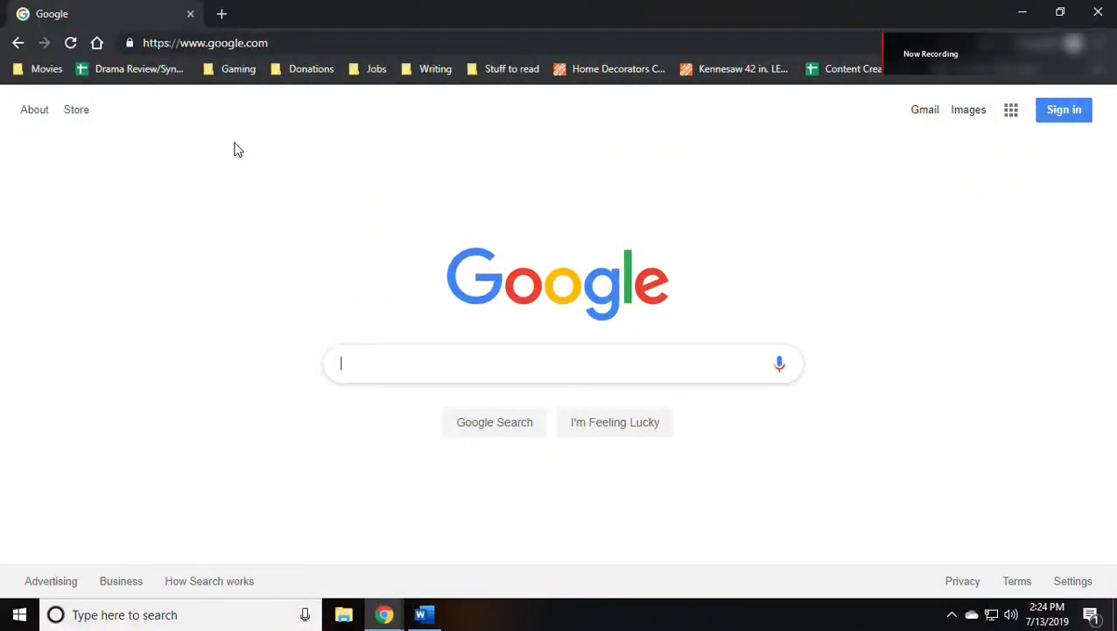
mouse_move(464, 8)
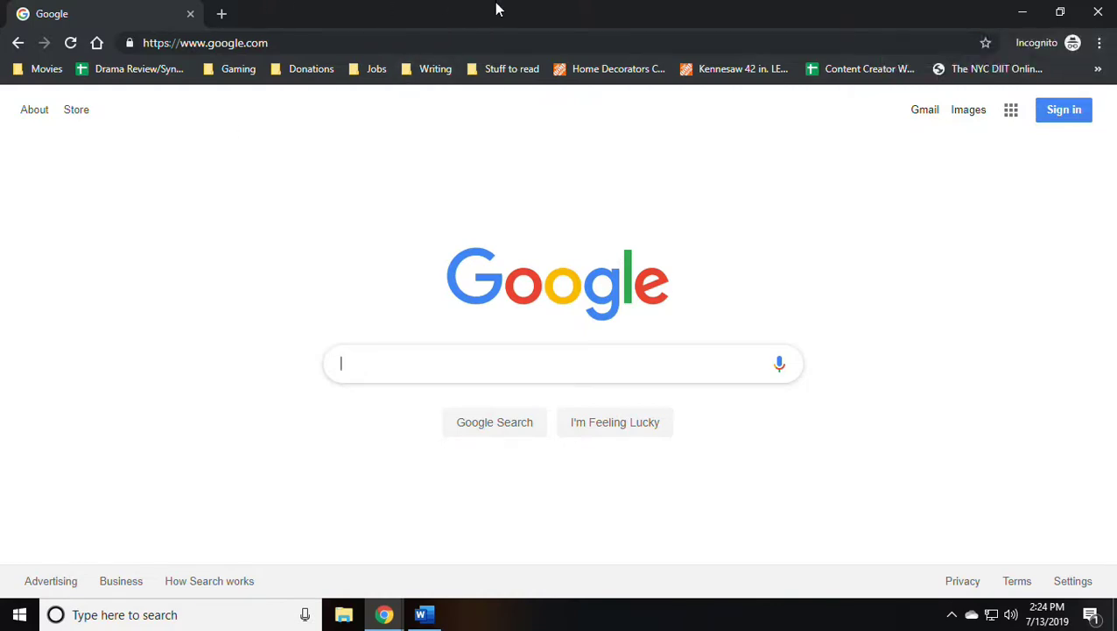
Search Google for mysimpleshow and open its website from the results
type("mysimpleshow")
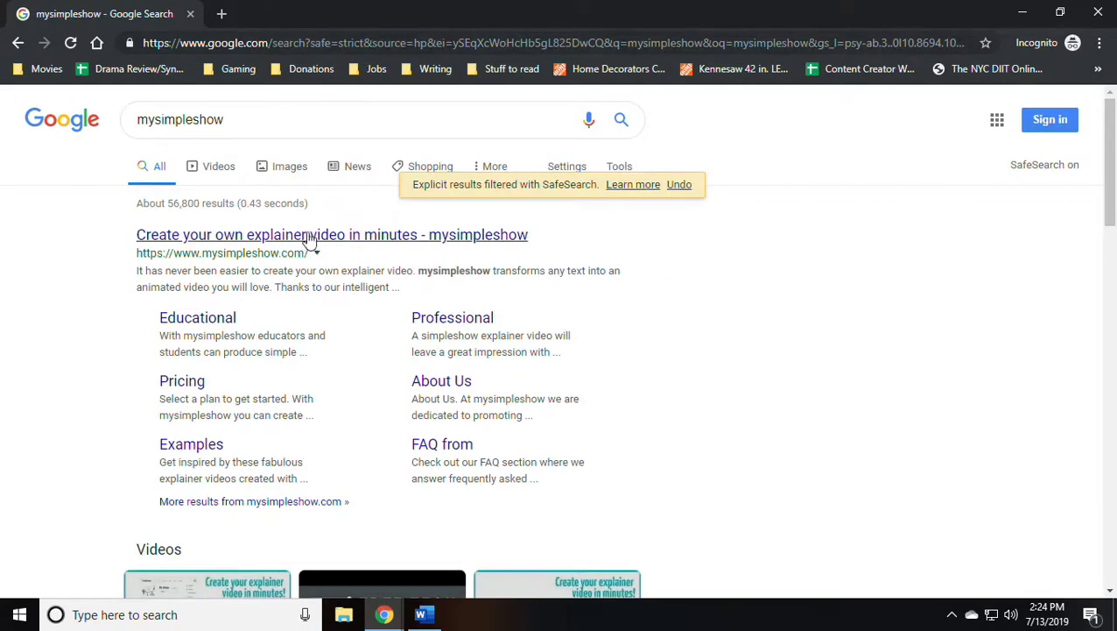
left_click(305, 234)
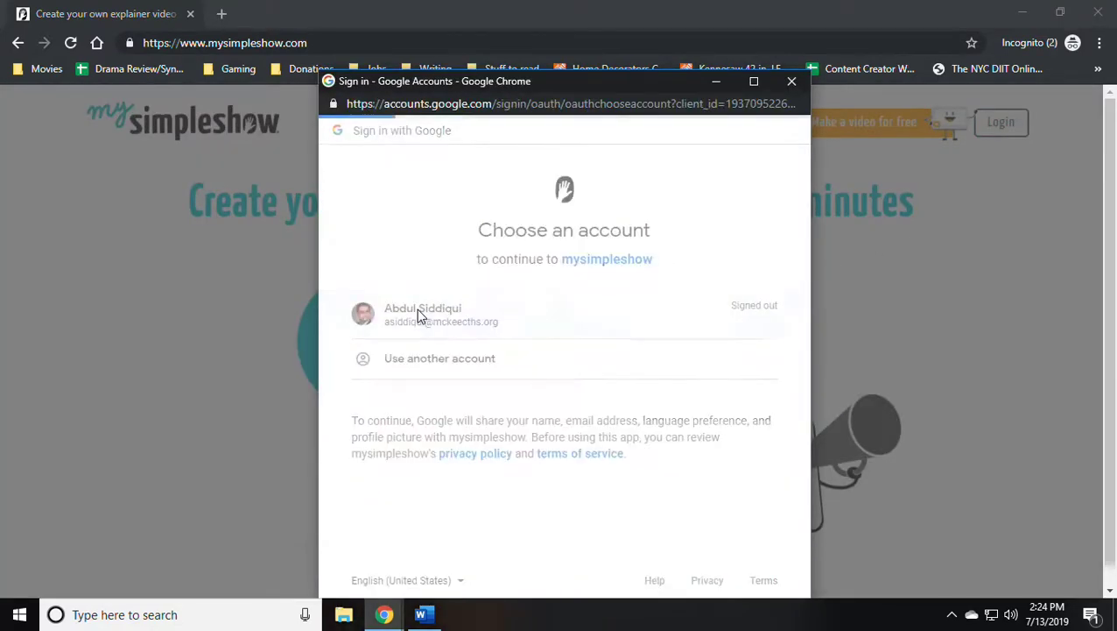
Sign in to mysimpleshow with the listed Google account and its password
left_click(423, 313)
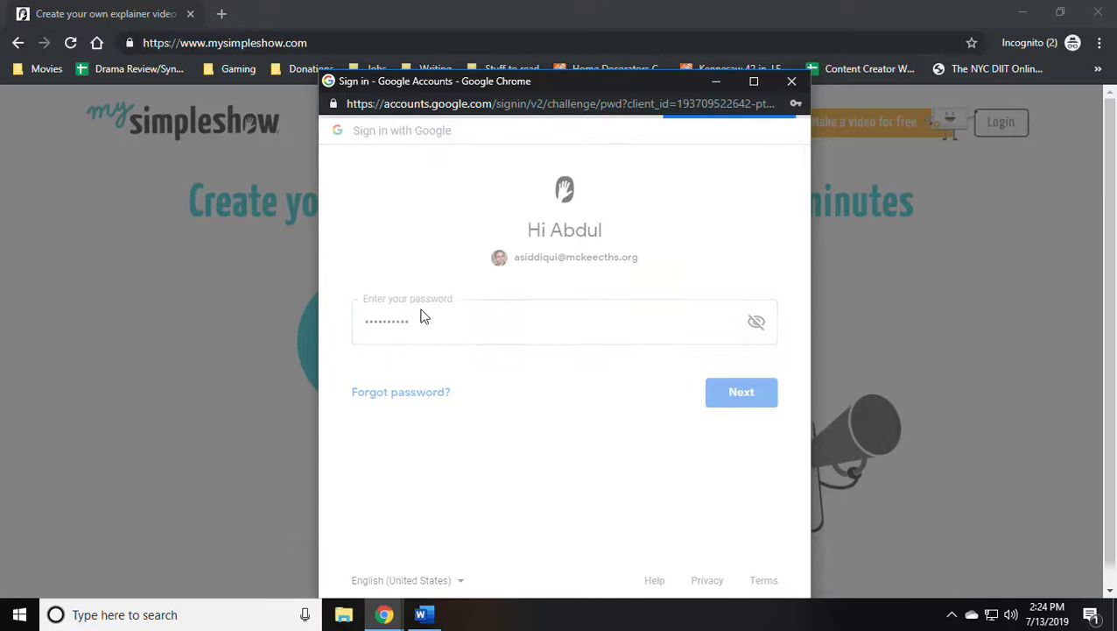
left_click(741, 392)
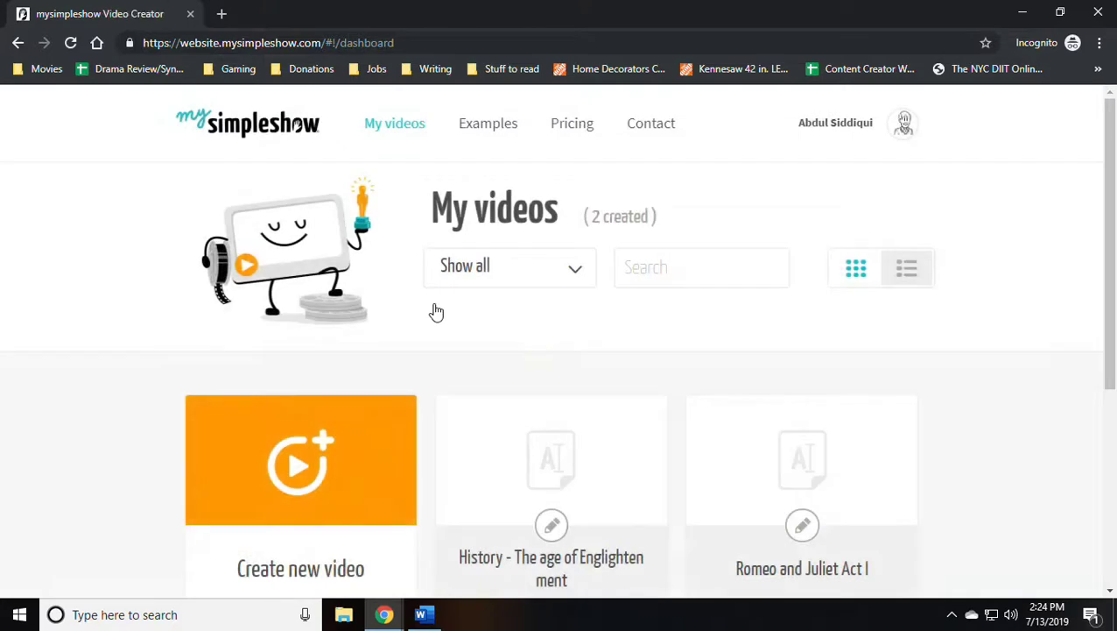
Create a new English video 'History - The Great Depression' with a self-written script
scroll("down", 3)
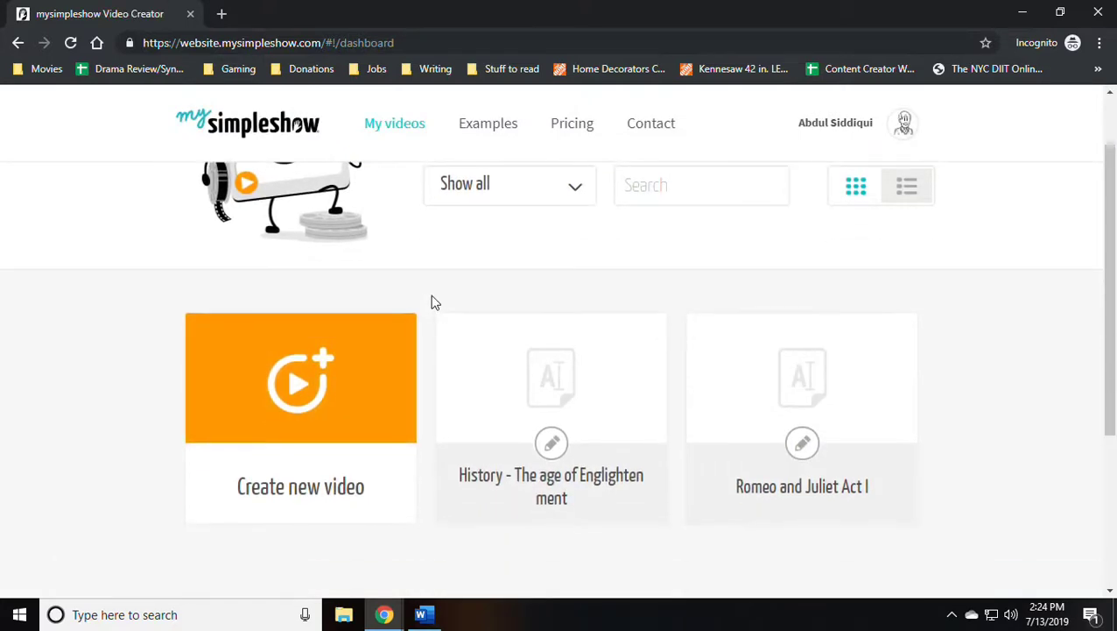
mouse_move(384, 345)
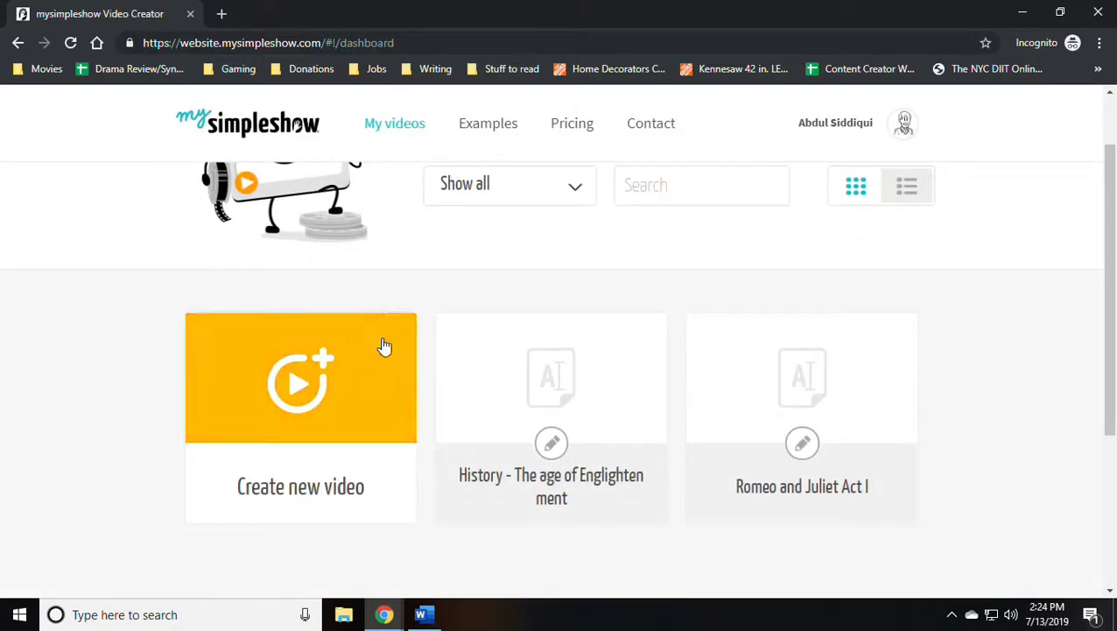
left_click(300, 378)
type("History - The Great Depression")
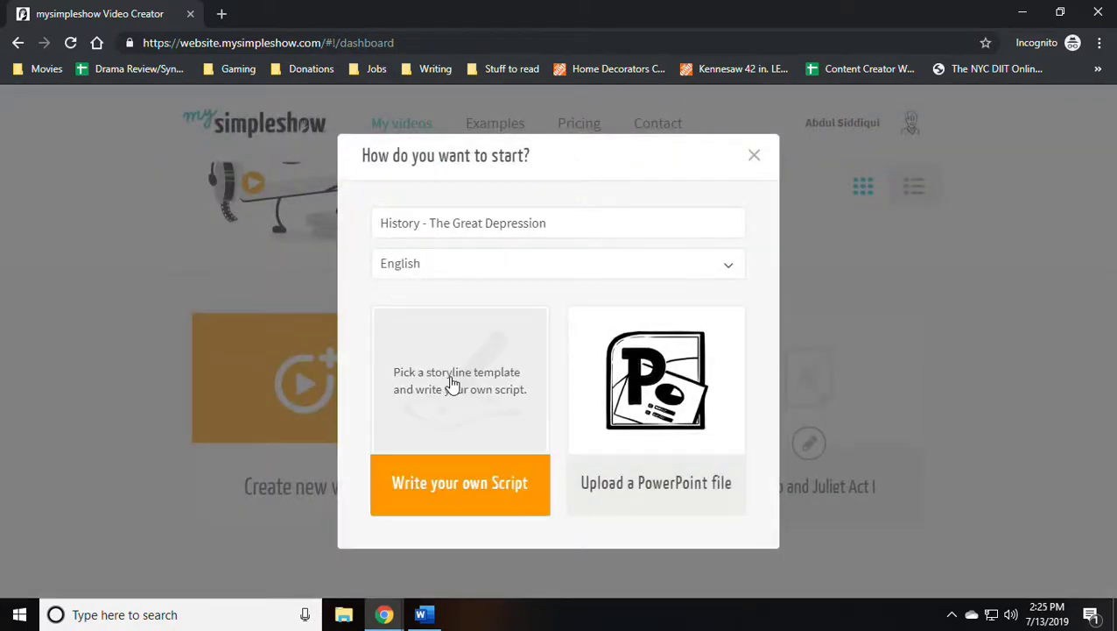
left_click(460, 484)
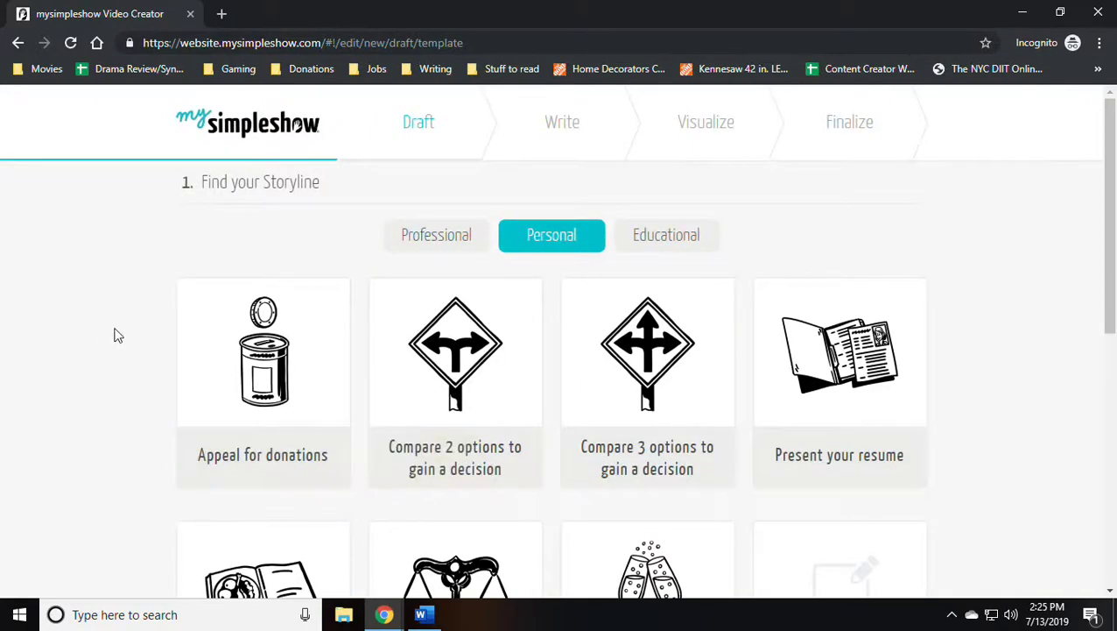
Browse the Personal, Professional and Educational storylines and pick 'Explain a historical event'
scroll("down", 3)
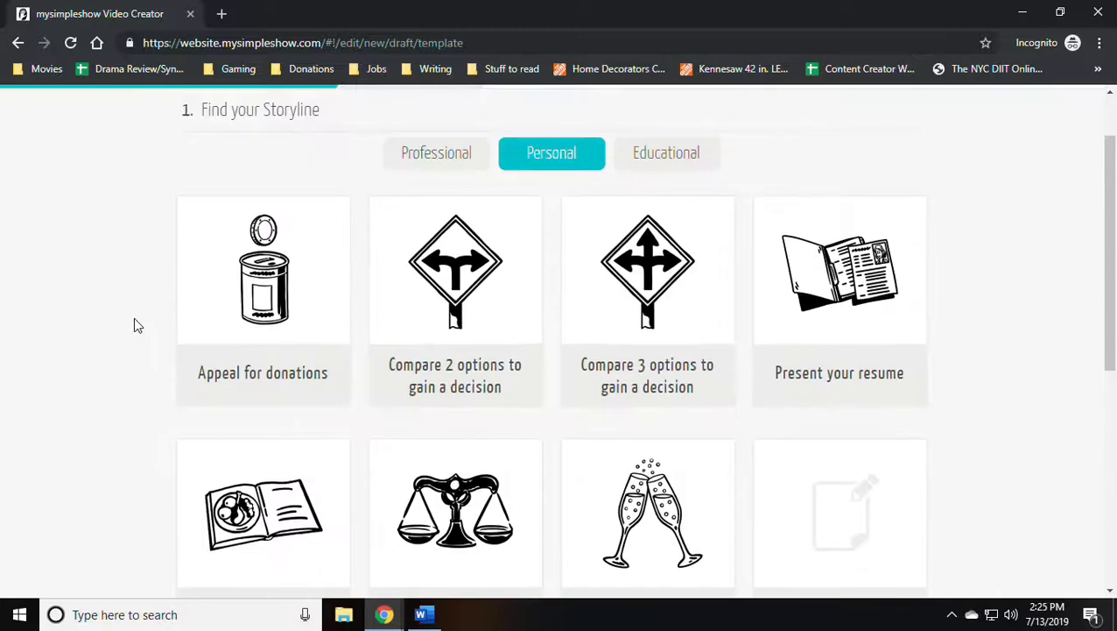
left_click(436, 152)
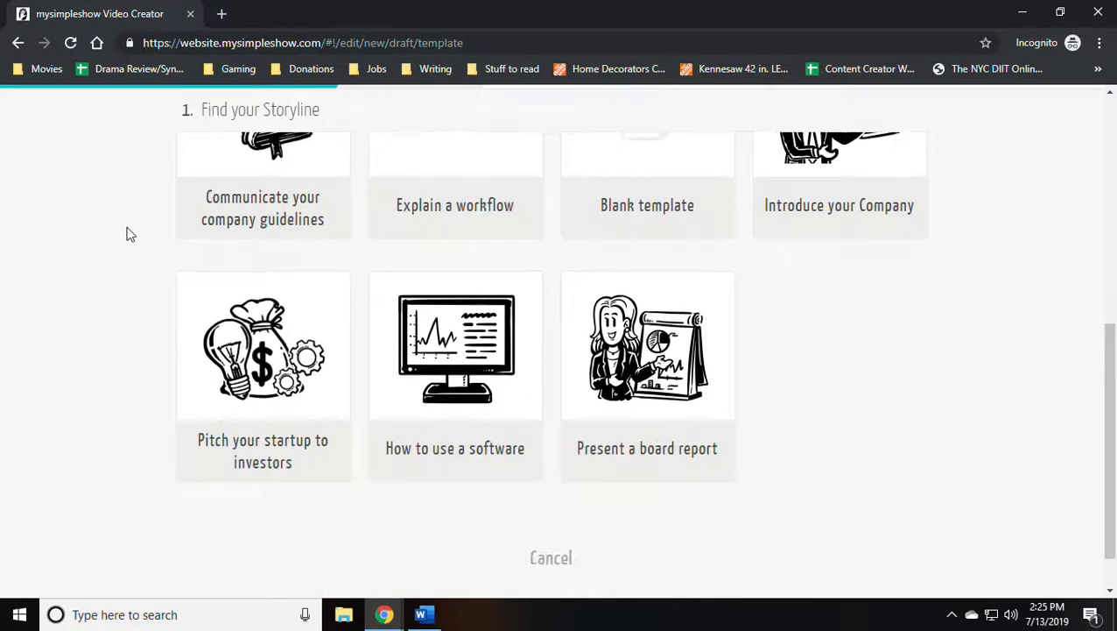
left_click(437, 153)
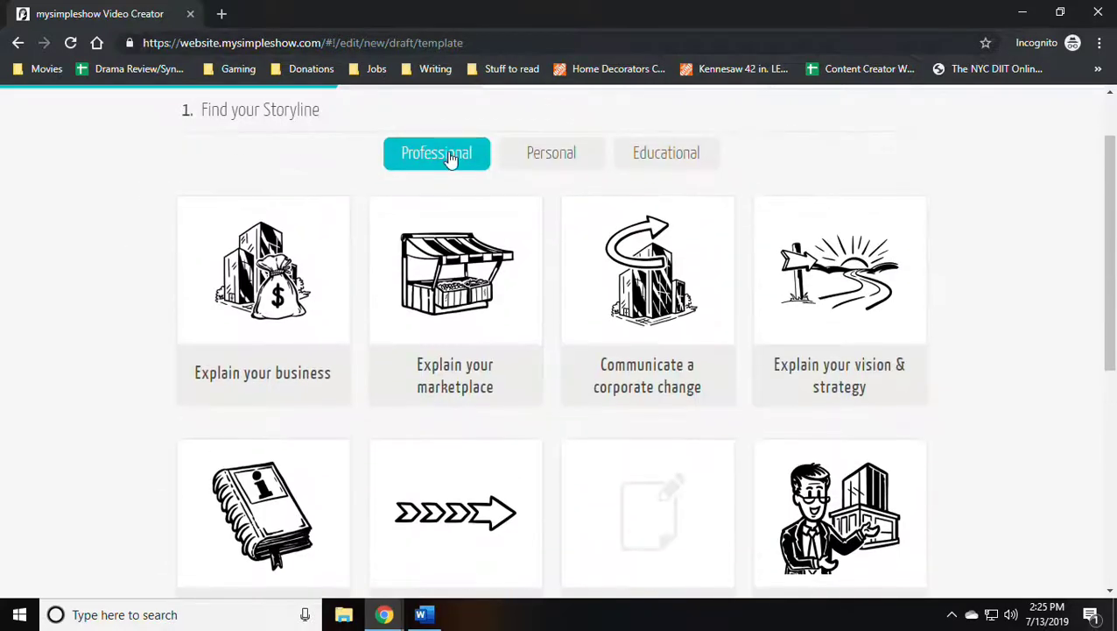
left_click(666, 153)
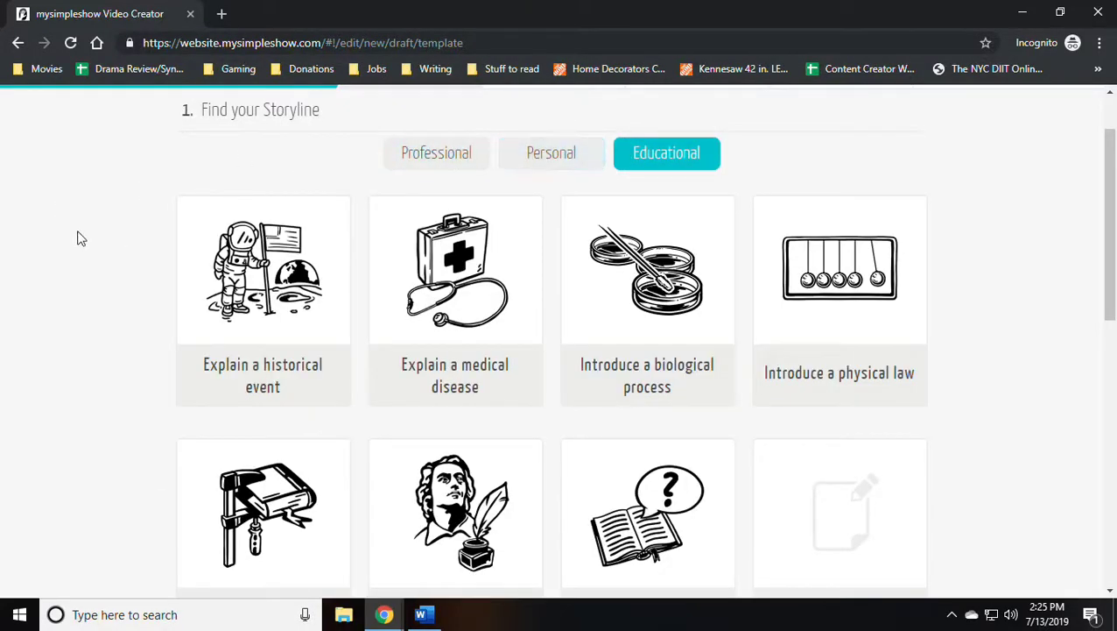
scroll("down", 3)
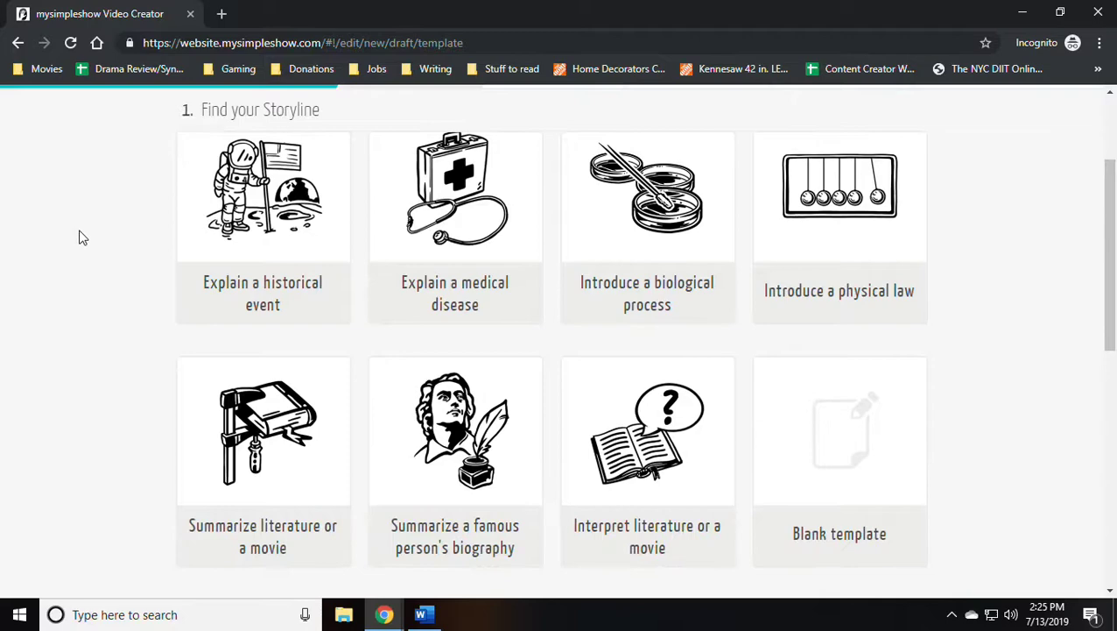
left_click(263, 210)
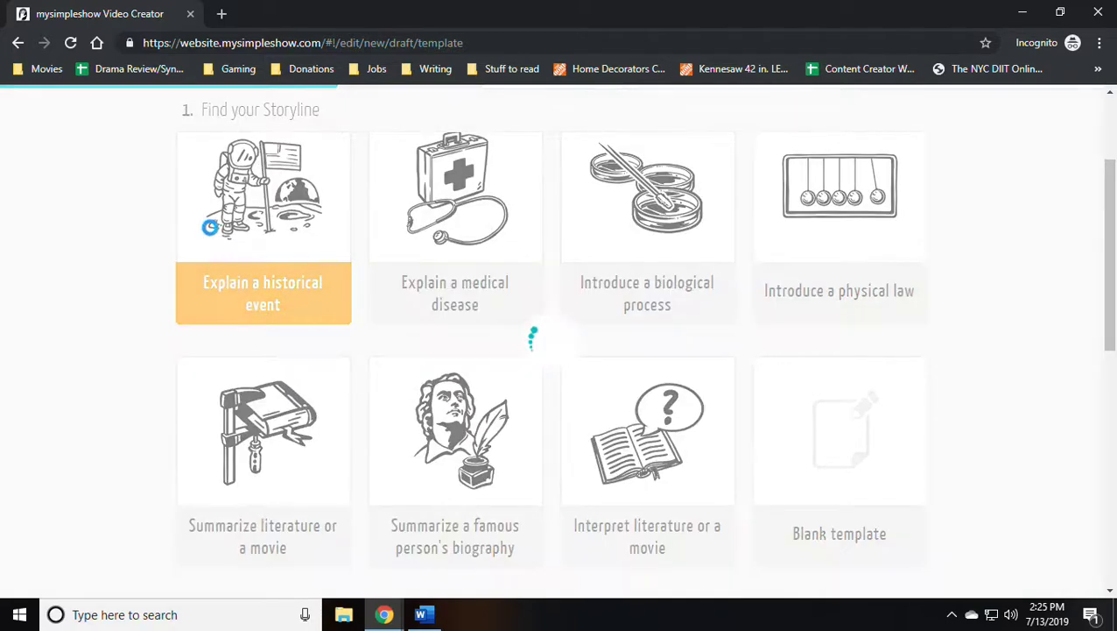
left_click(262, 197)
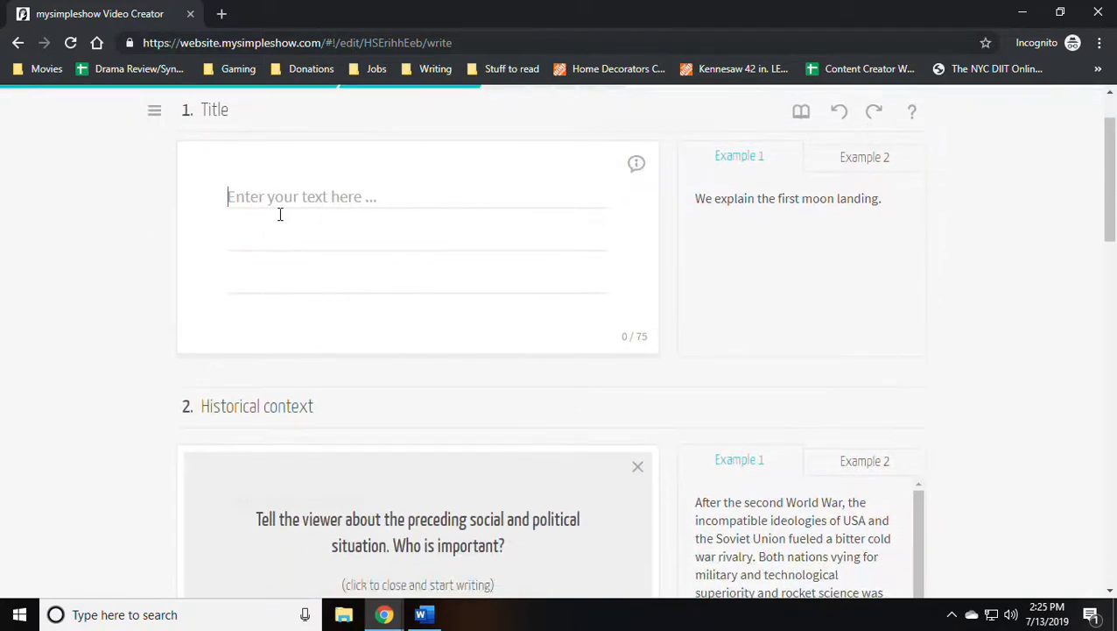
Enter 'In this video, I explain the Great Depression.' as the Title text and let it save
type("In t")
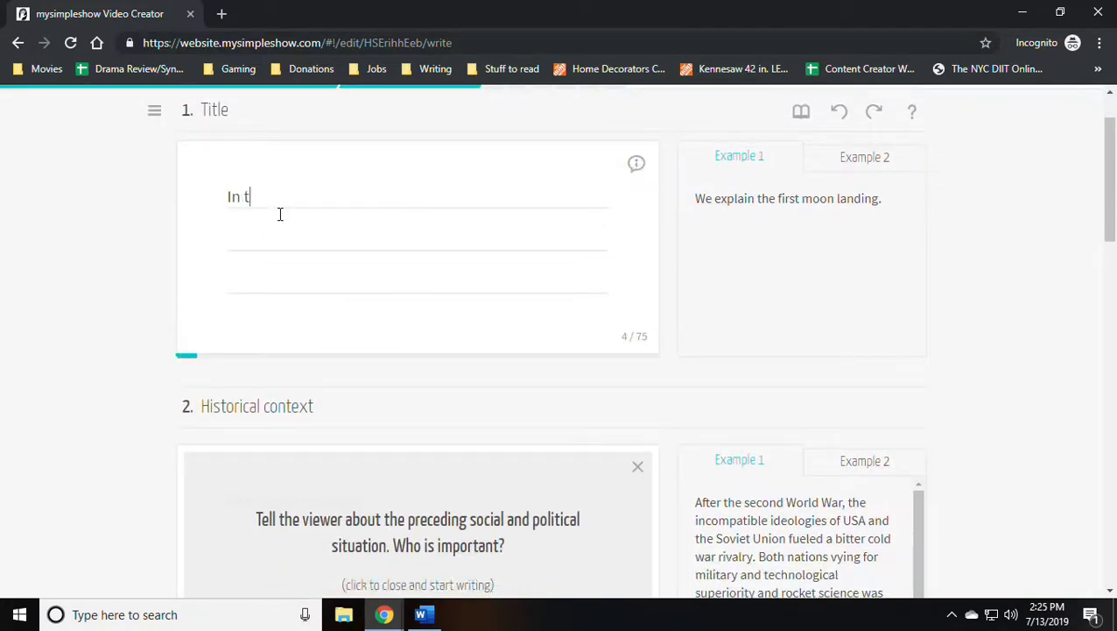
type("his video, I")
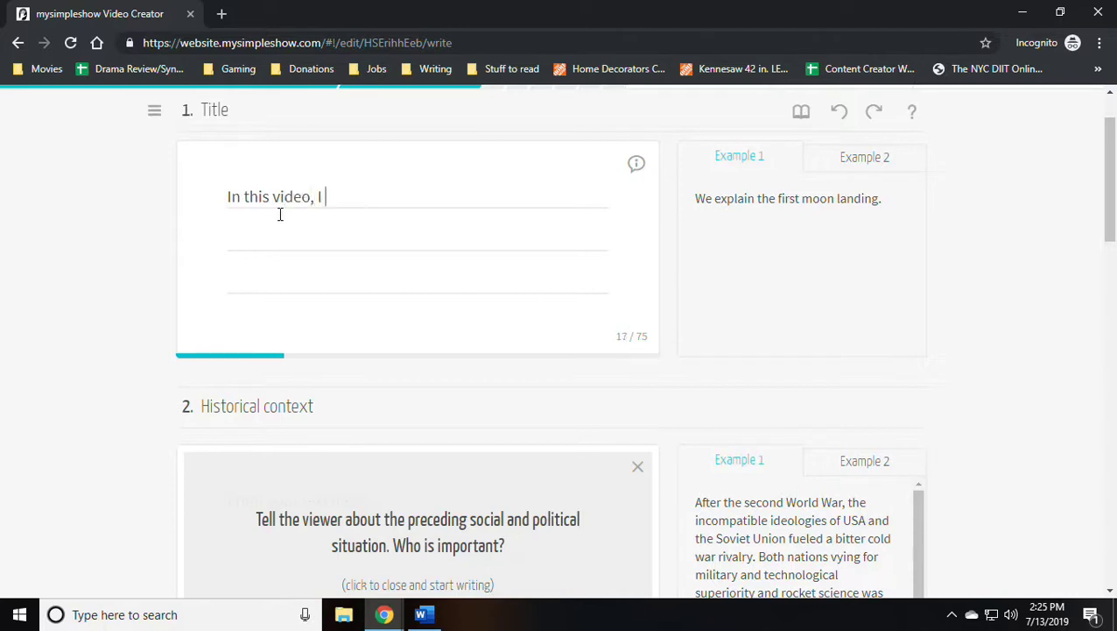
type("explain t")
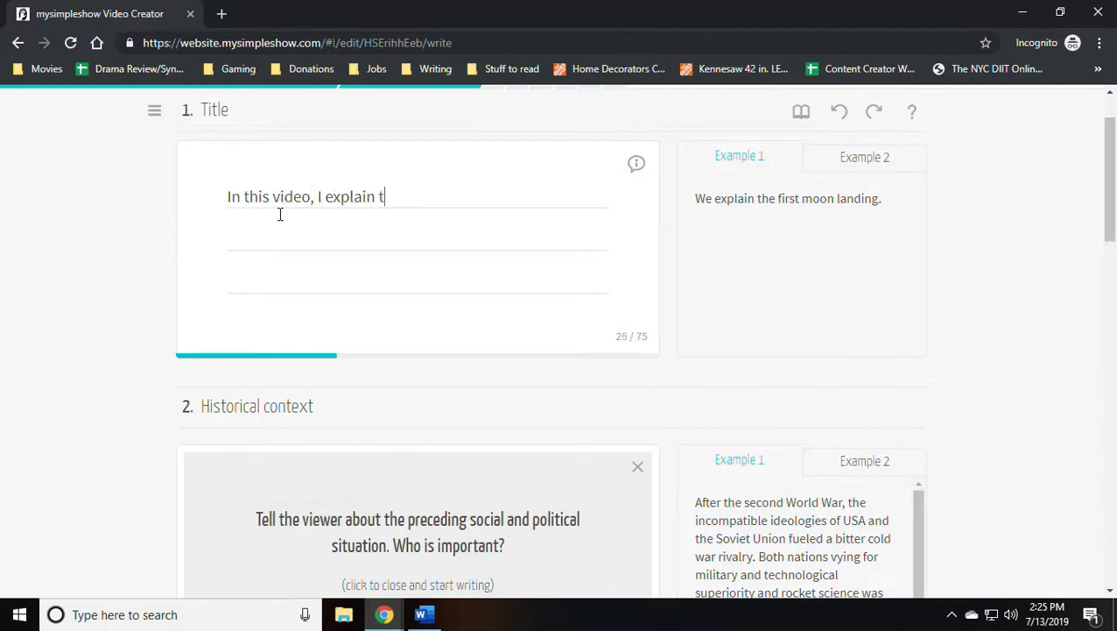
type("he Great")
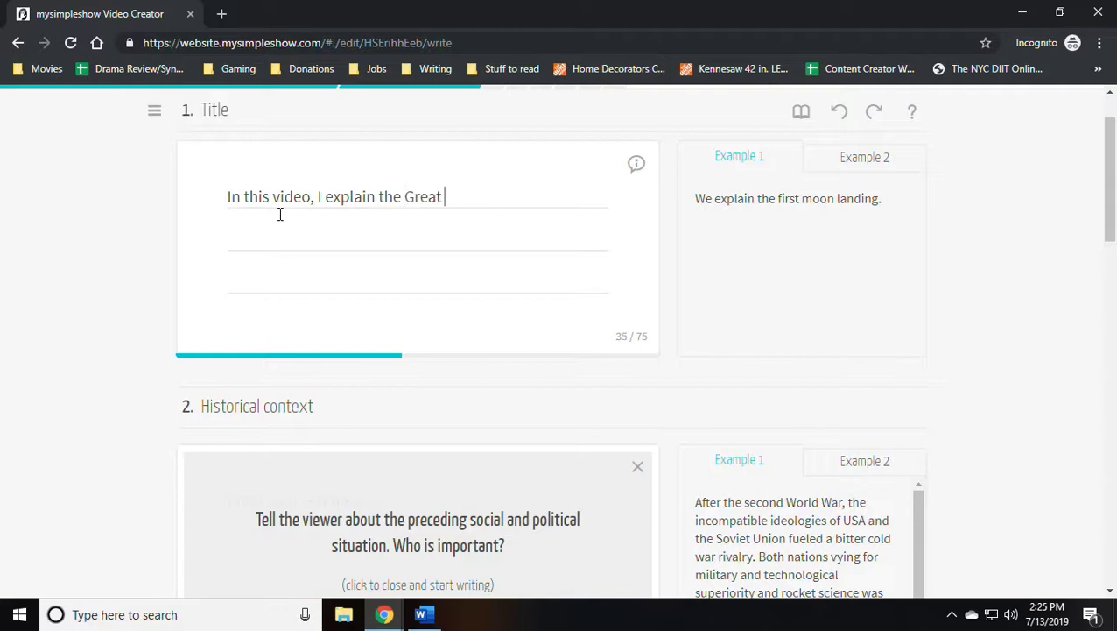
type("Depression.")
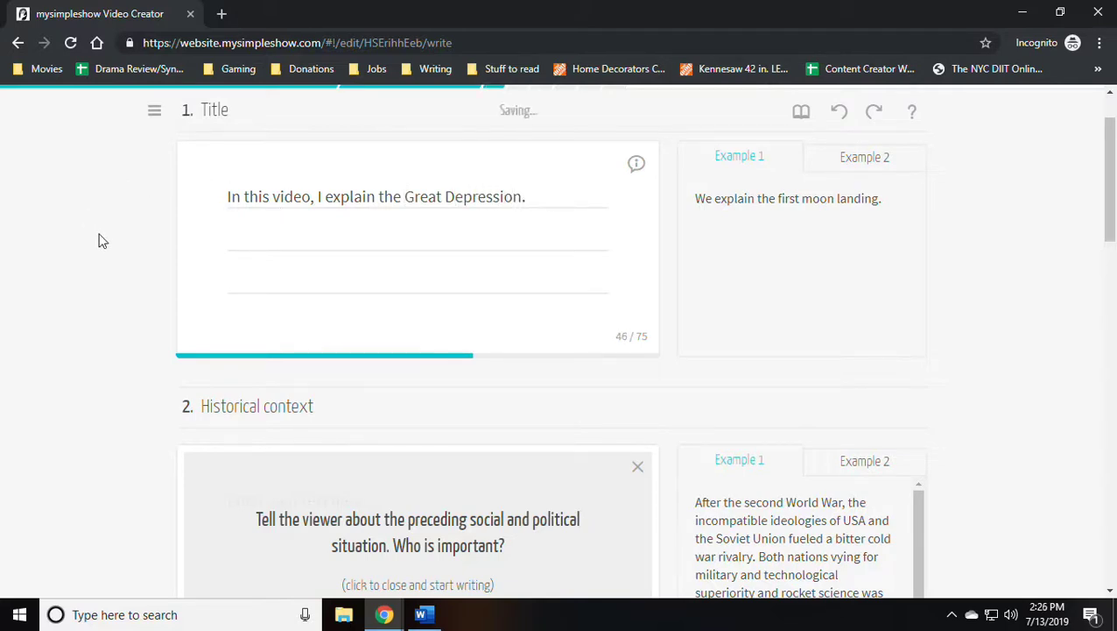
left_click(865, 156)
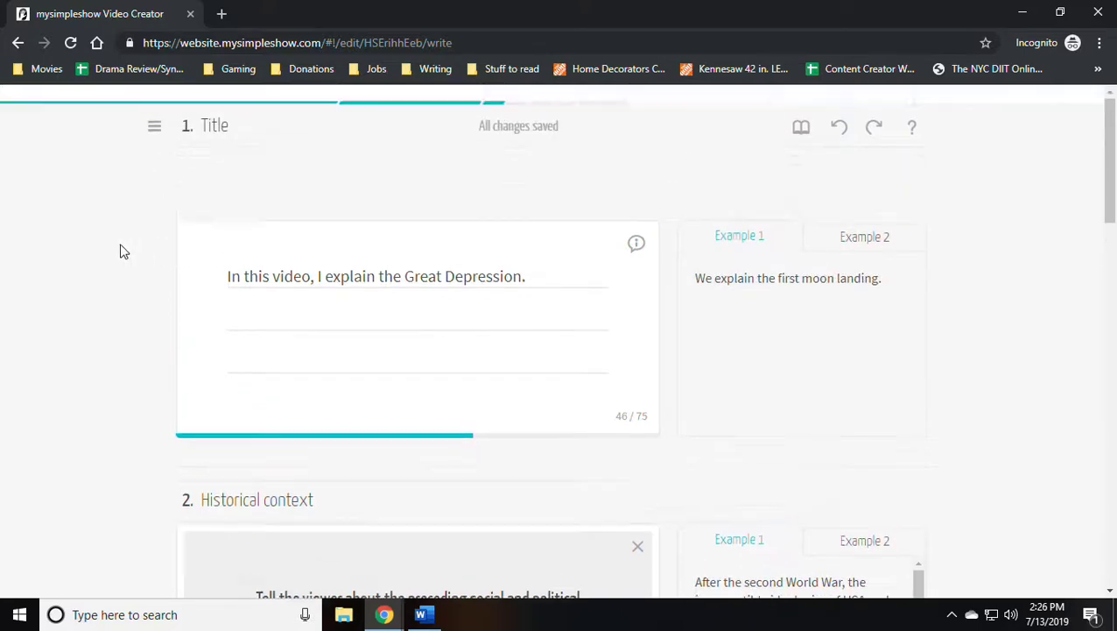
scroll("down", 3)
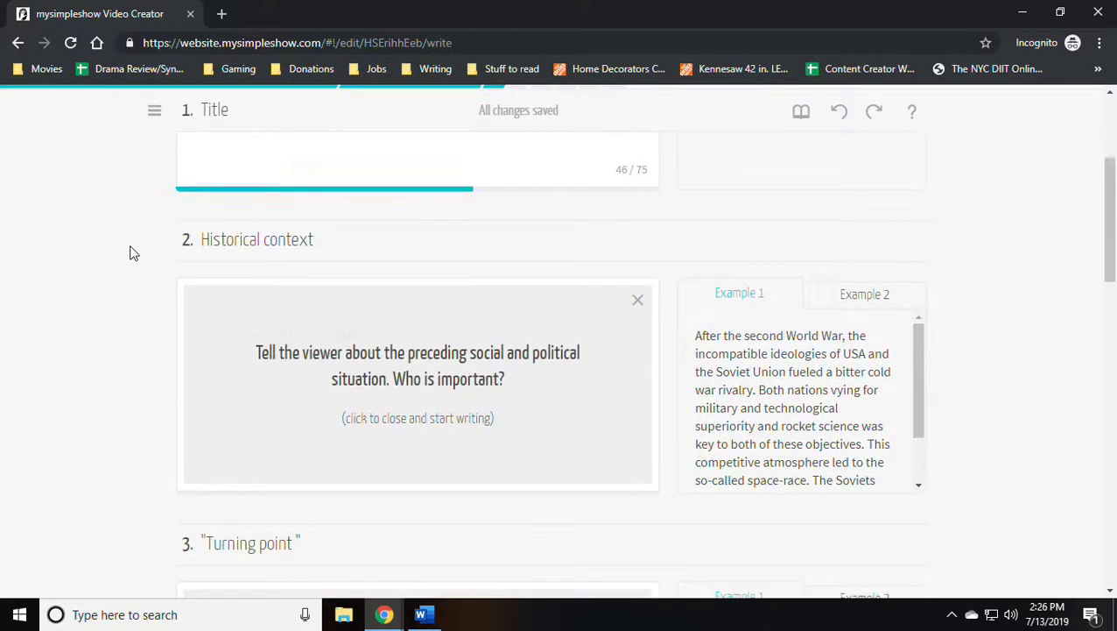
mouse_move(427, 397)
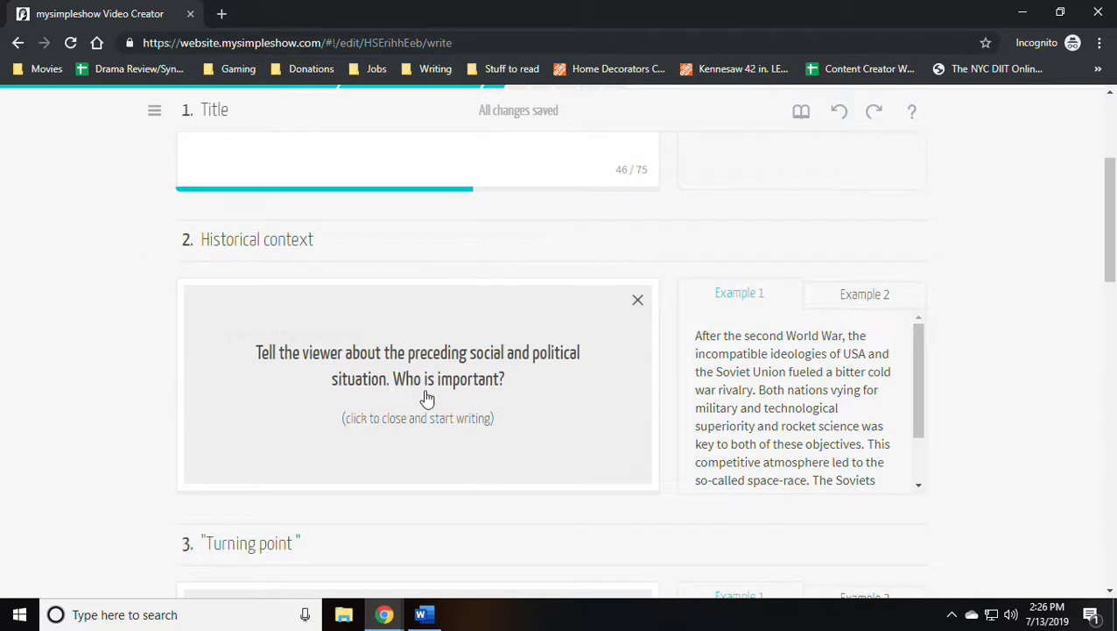
Open the empty Historical context field and bring up the Word notes on the Depression
left_click(864, 293)
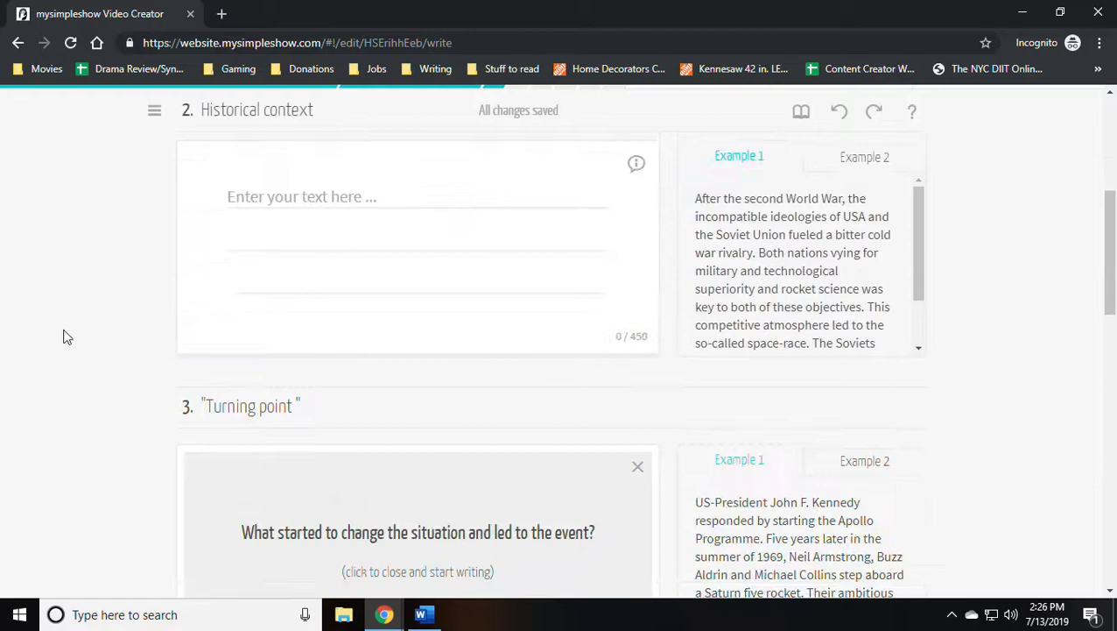
left_click(419, 613)
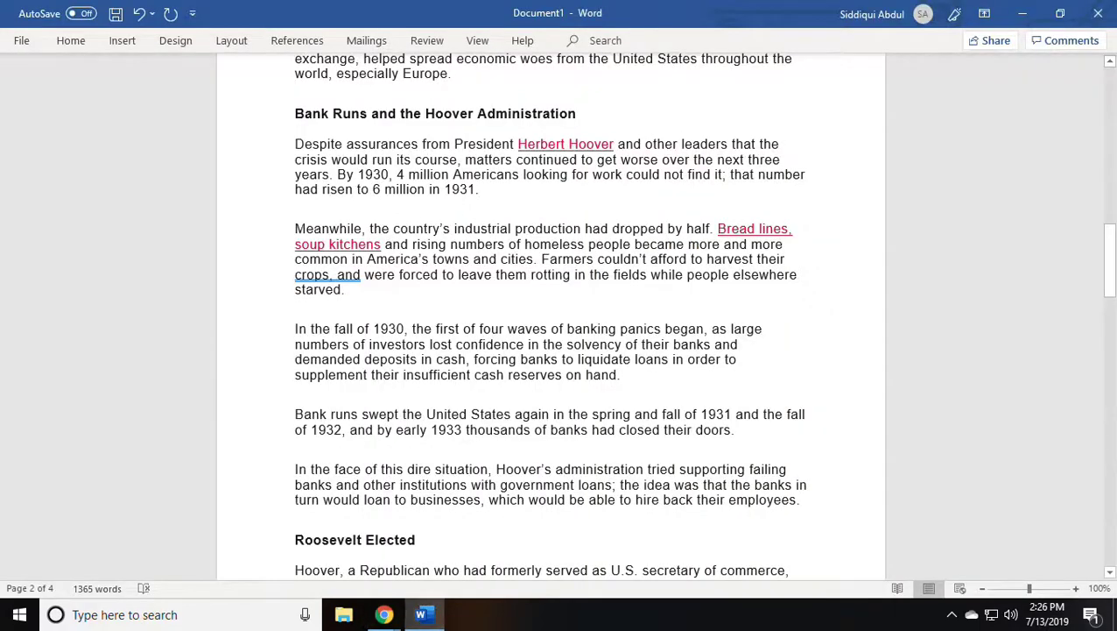
Copy the Word paragraphs from 'Throughout the 1920s' to 'expected future earnings.'
scroll("up", 3)
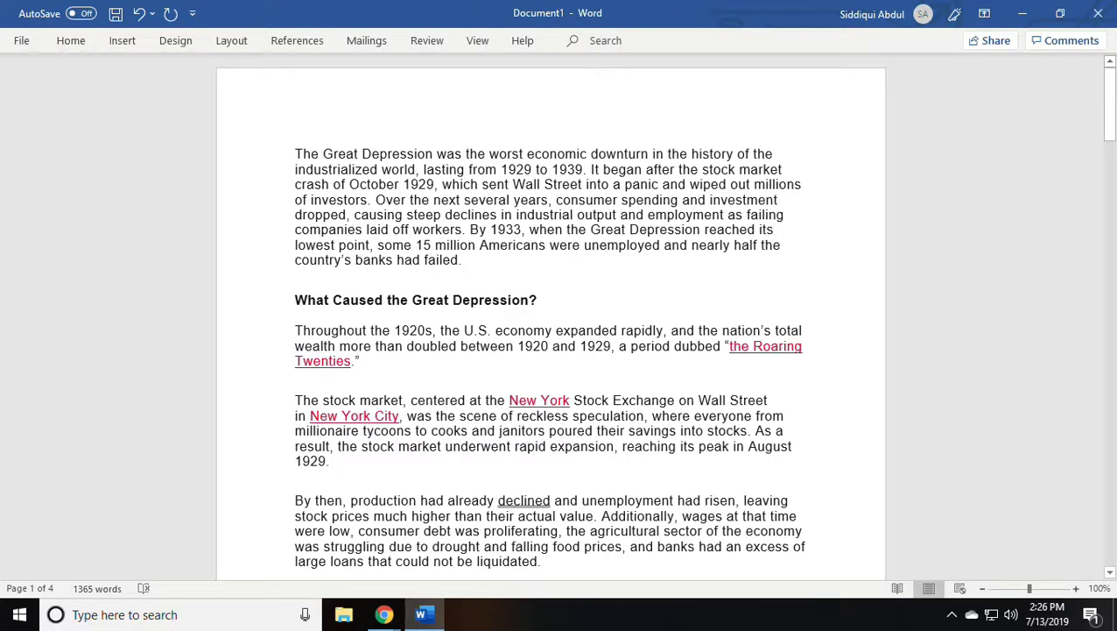
scroll("down", 3)
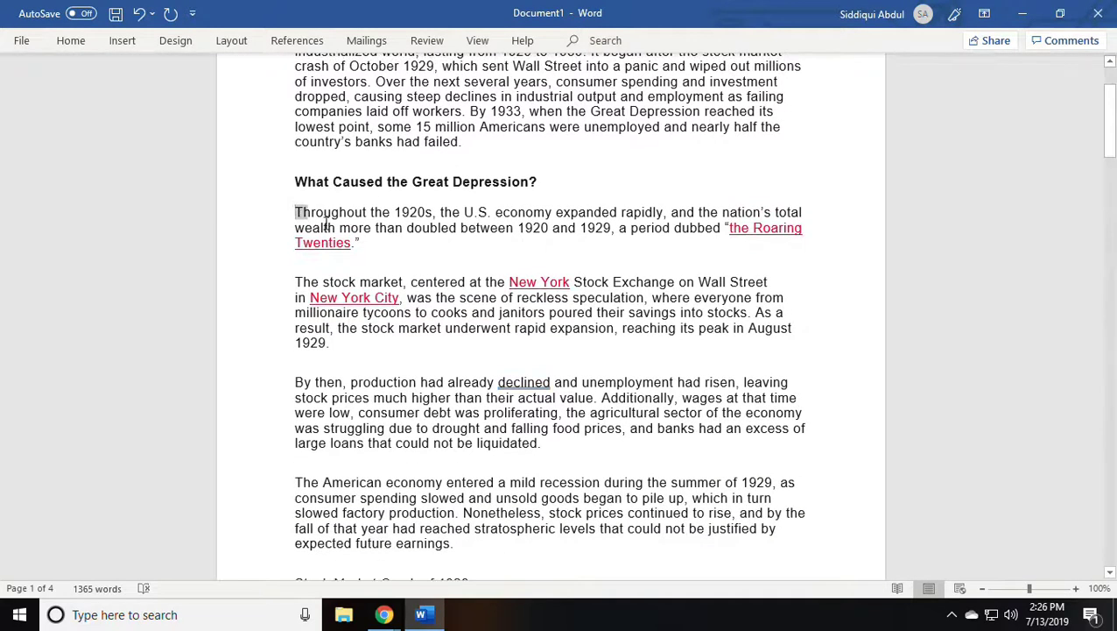
left_click_drag(295, 212, 404, 297)
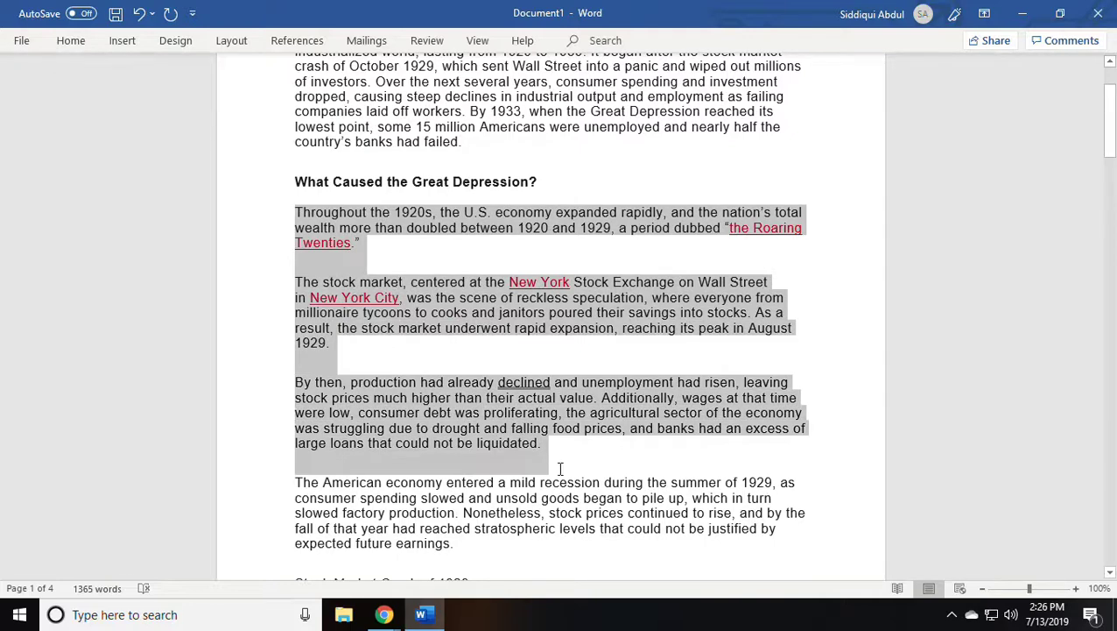
scroll("down", 3)
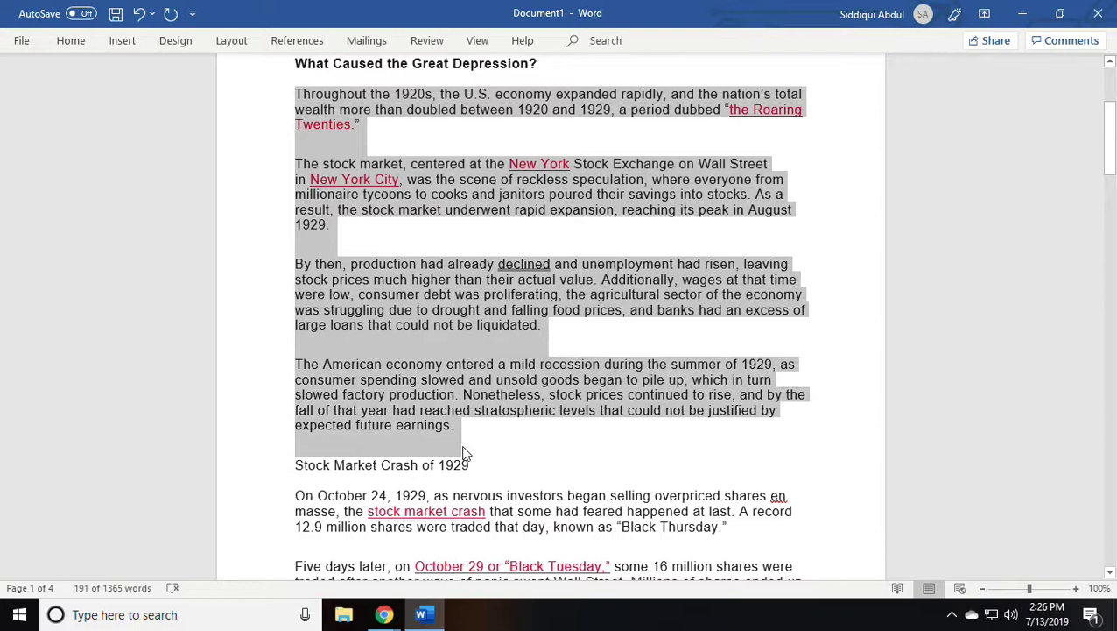
left_click(383, 614)
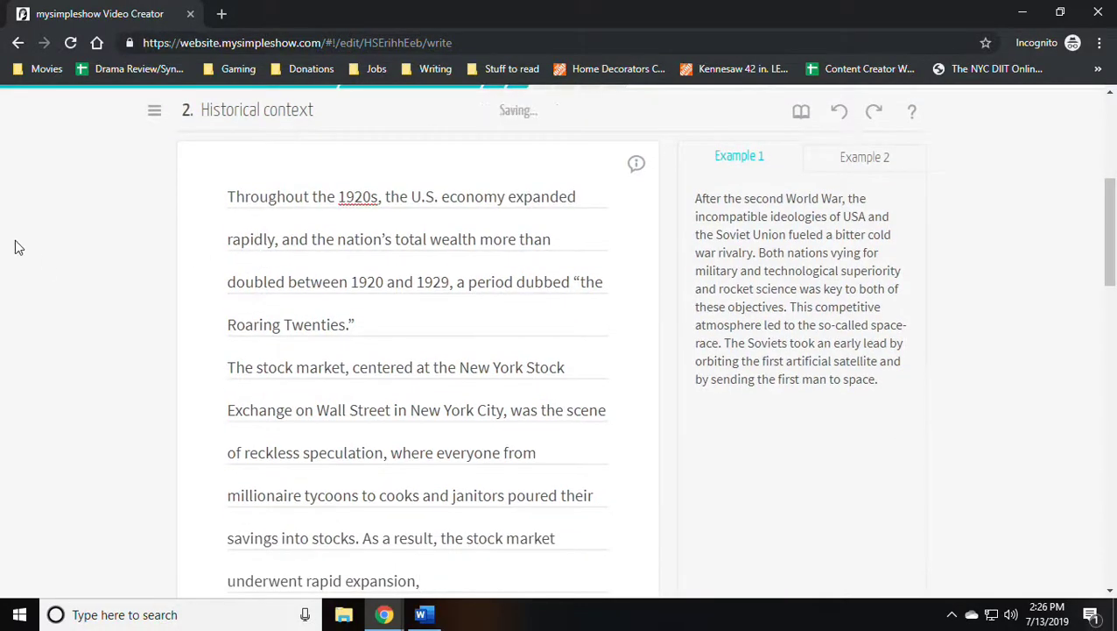
Paste into Historical context, change 'underwent rapid expansion' to 'crashed', and proceed to visuals
left_click(229, 367)
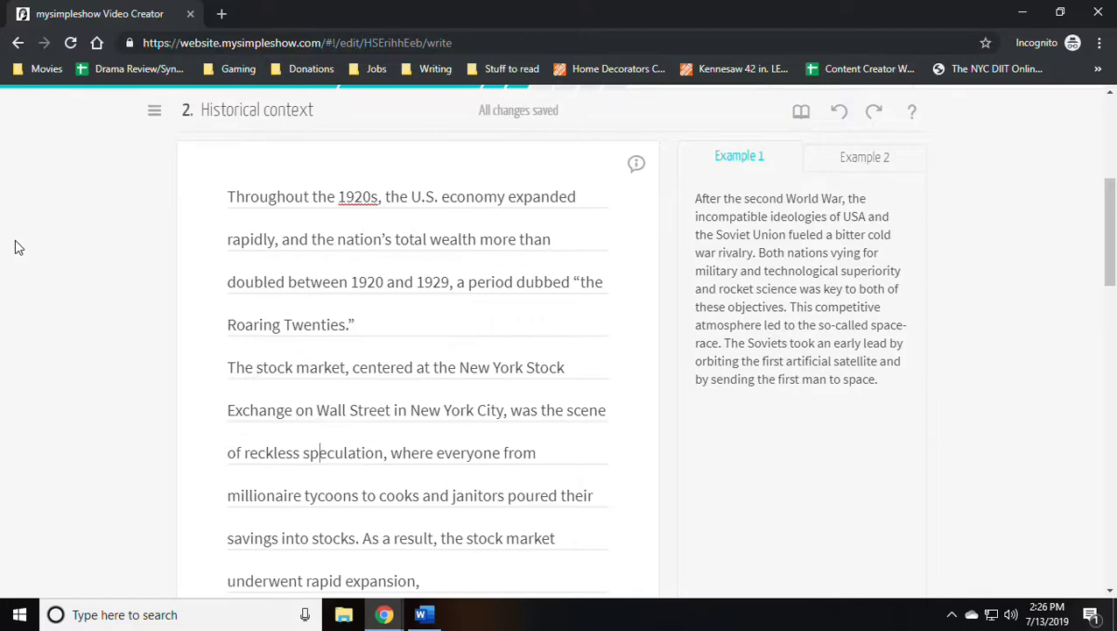
scroll("down", 3)
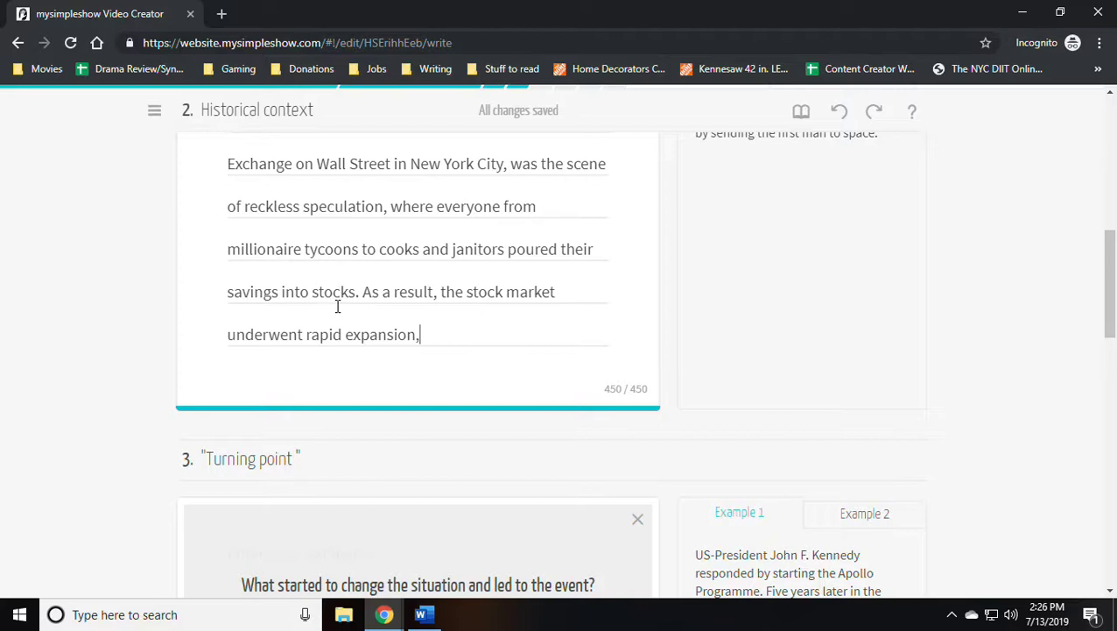
left_click_drag(320, 291, 416, 333)
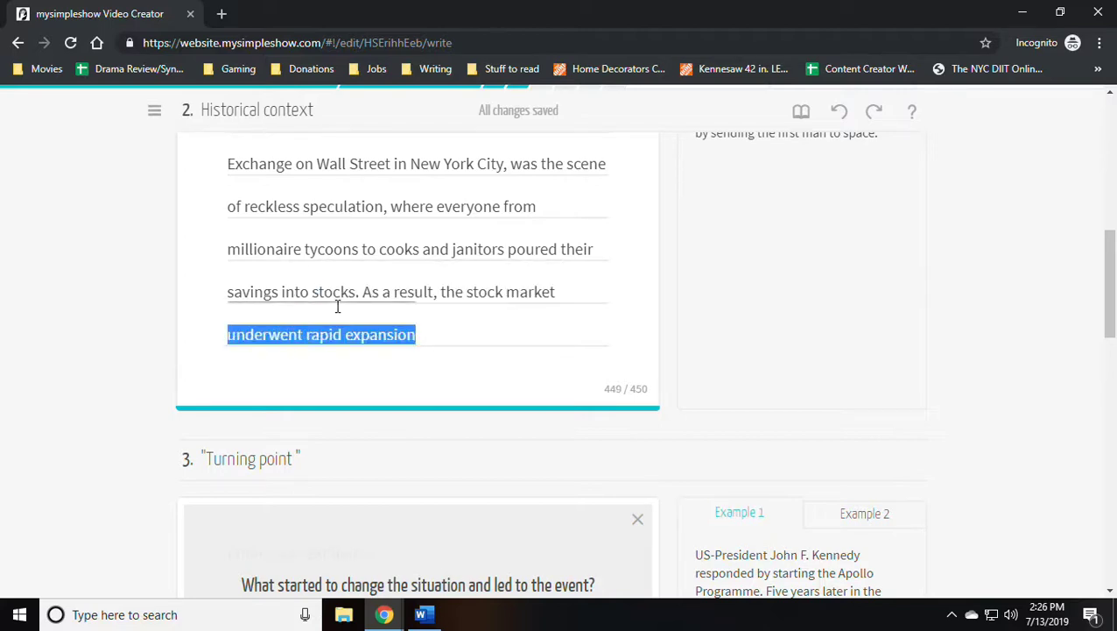
type("crashed")
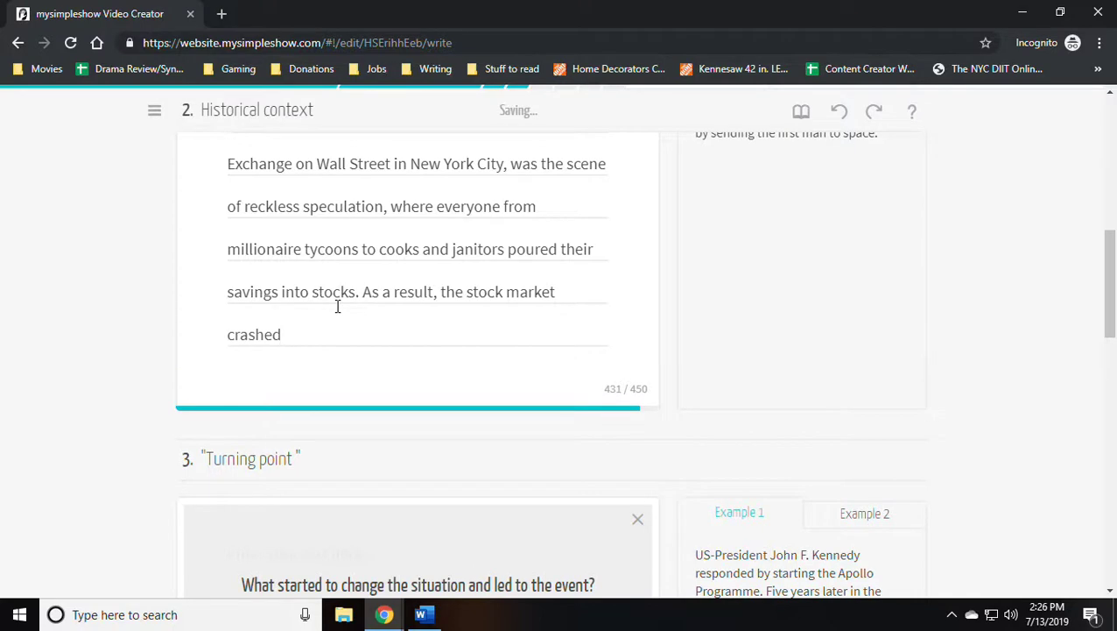
scroll("down", 3)
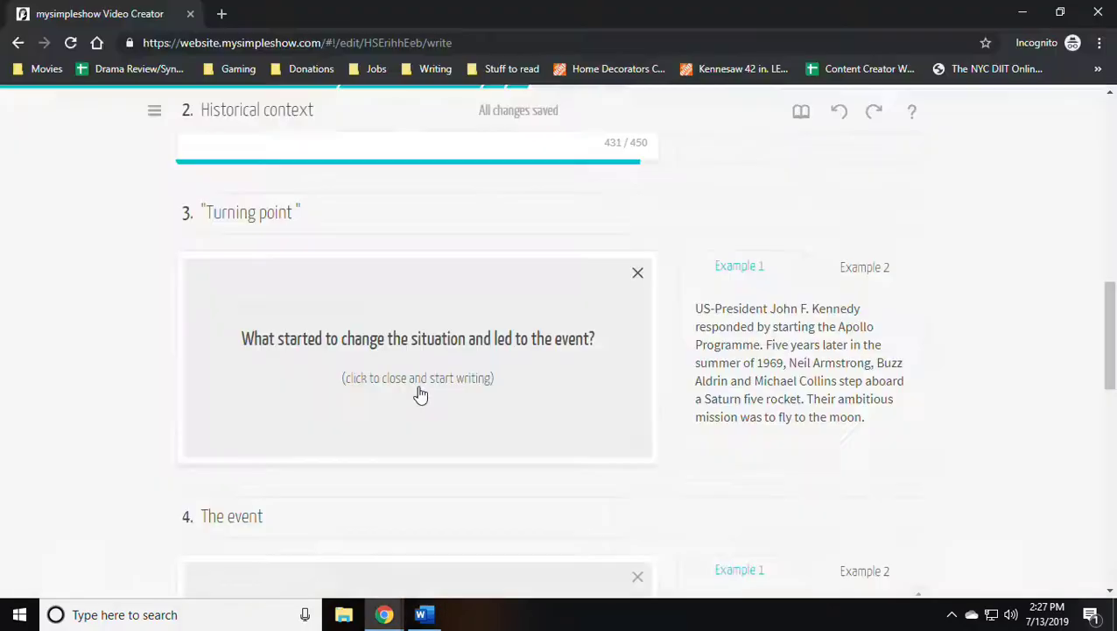
left_click(423, 614)
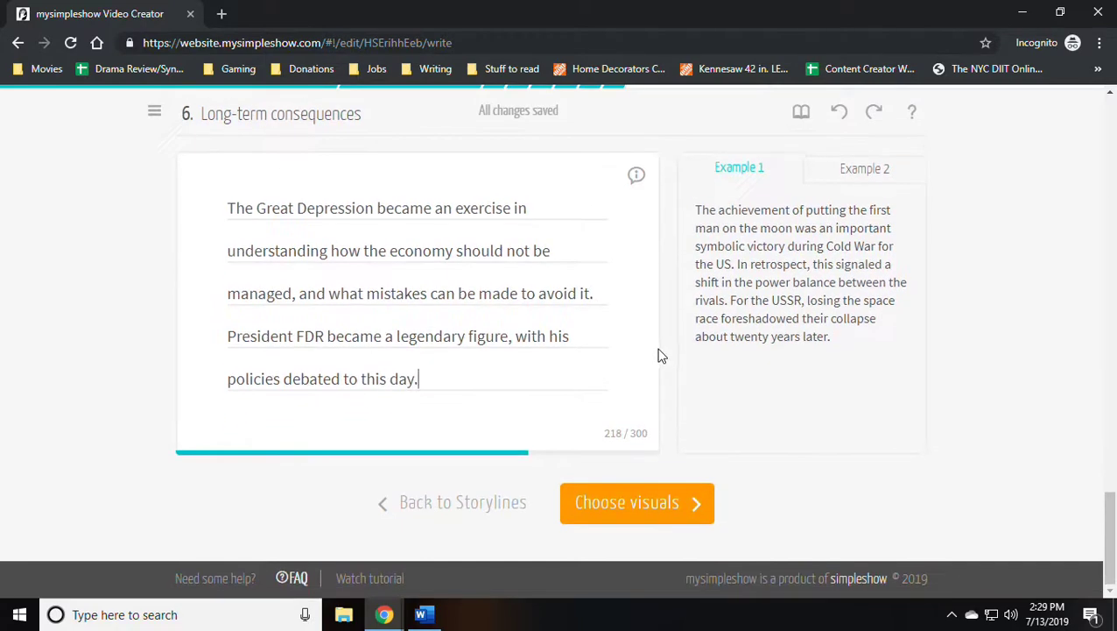
left_click(636, 502)
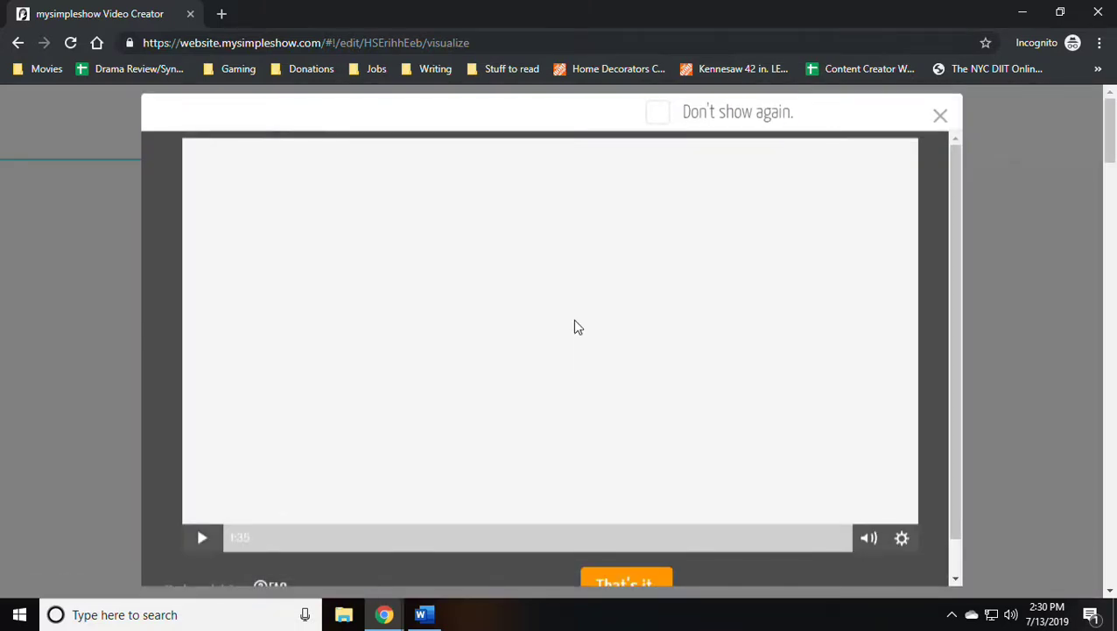
Dismiss the tutorial permanently and replace the Title scene's cassette with a camcorder picture
left_click(658, 112)
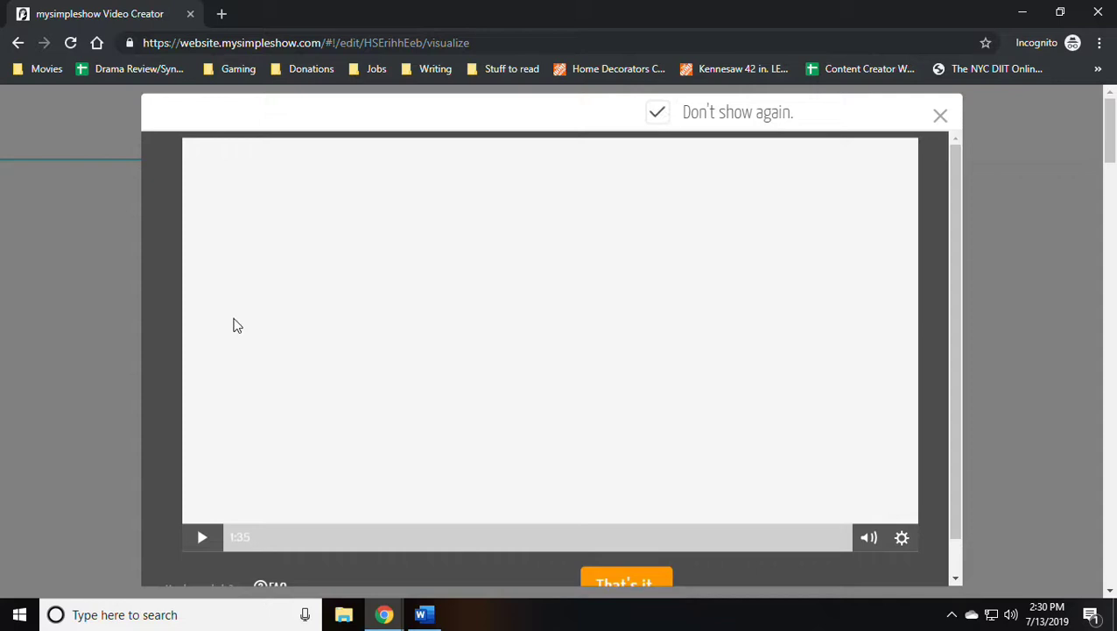
left_click(202, 537)
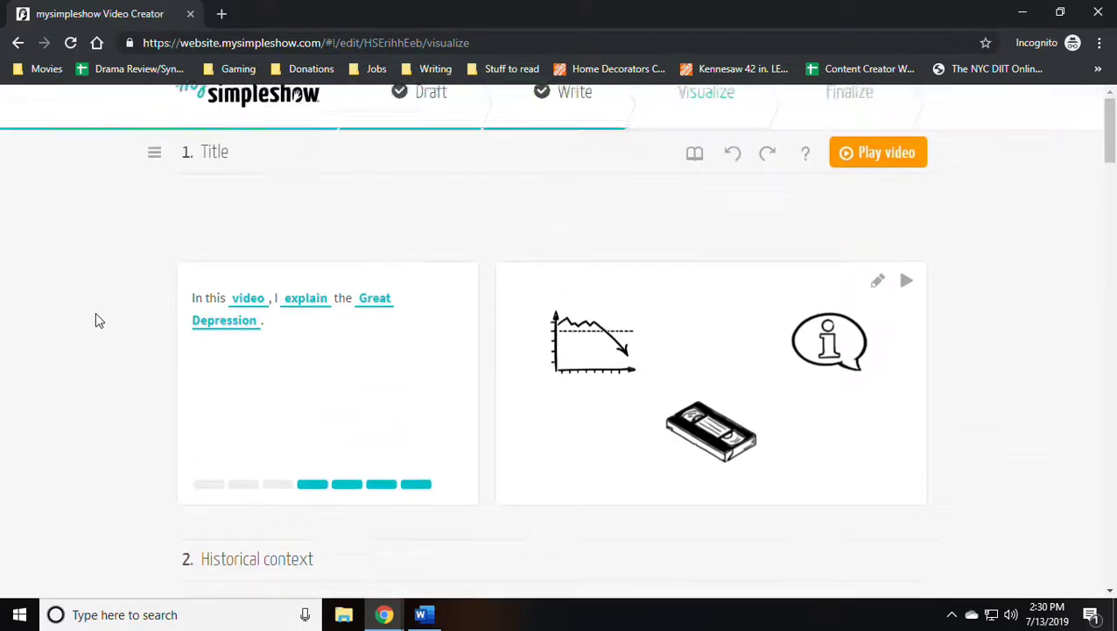
left_click(593, 342)
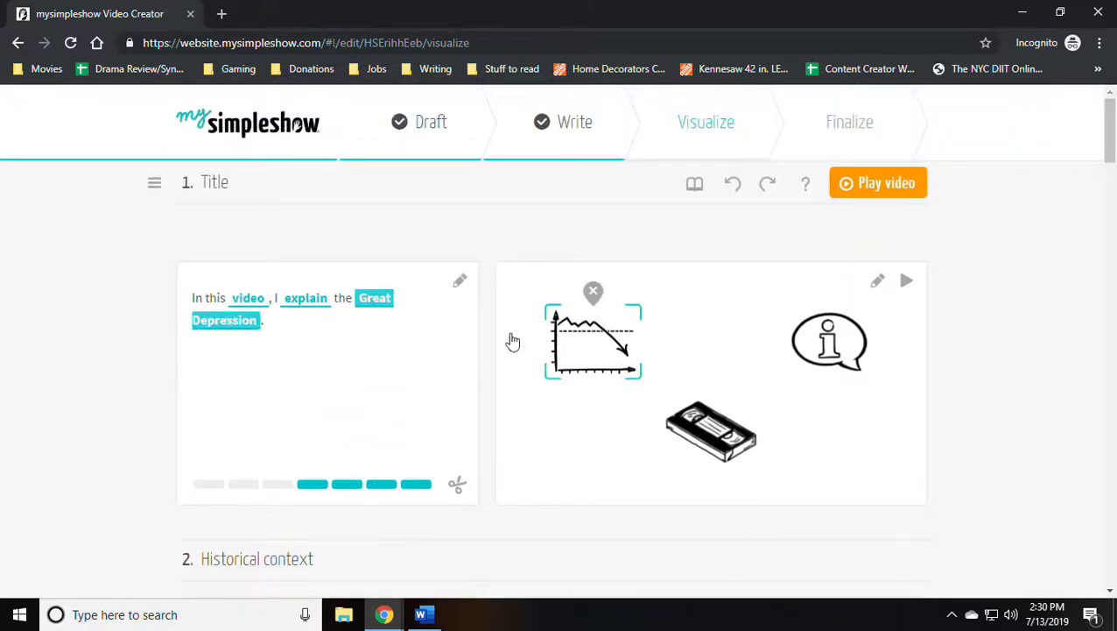
left_click(829, 341)
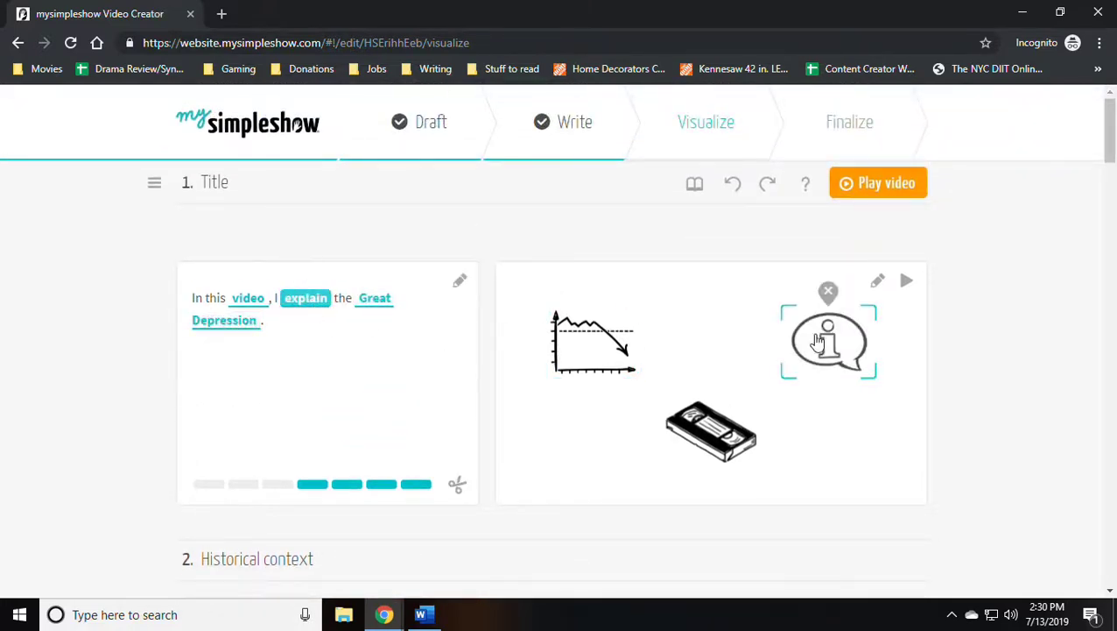
left_click(248, 298)
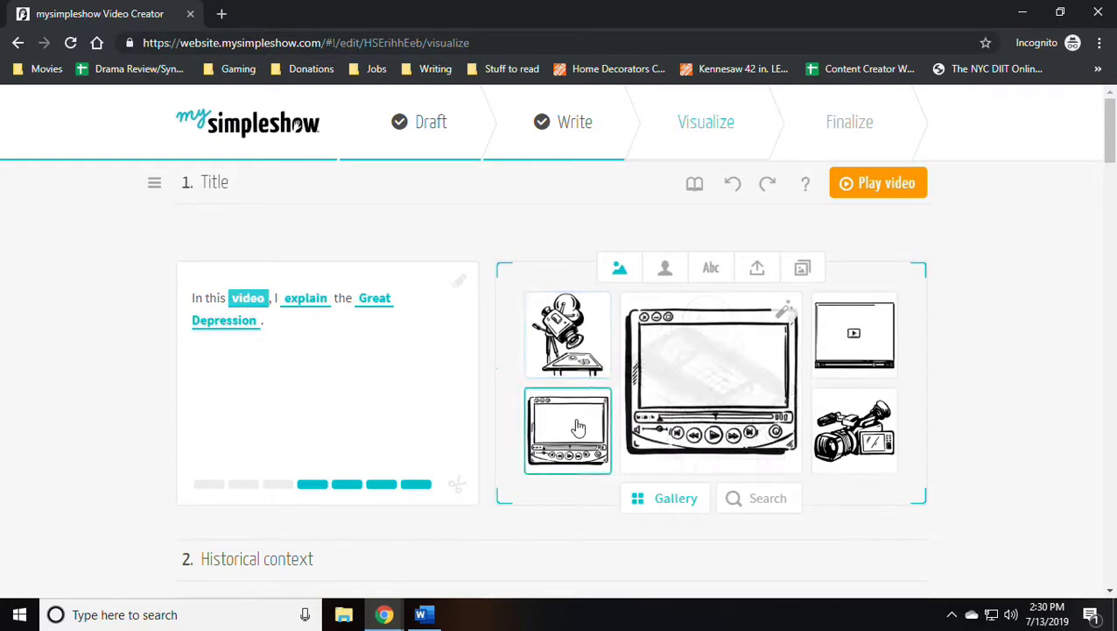
left_click(568, 333)
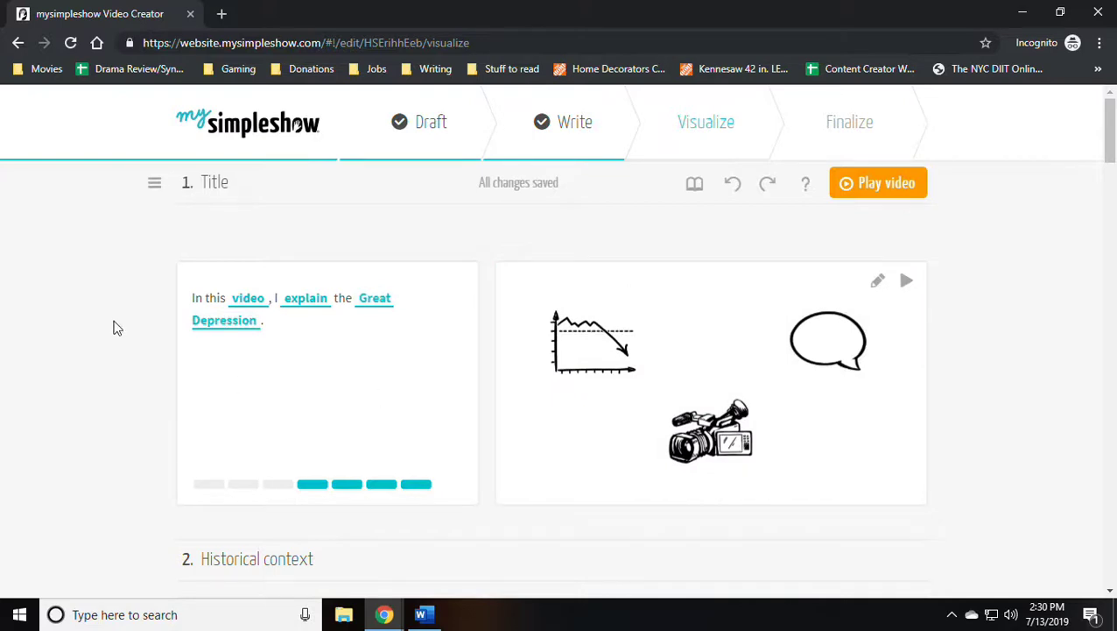
scroll("down", 3)
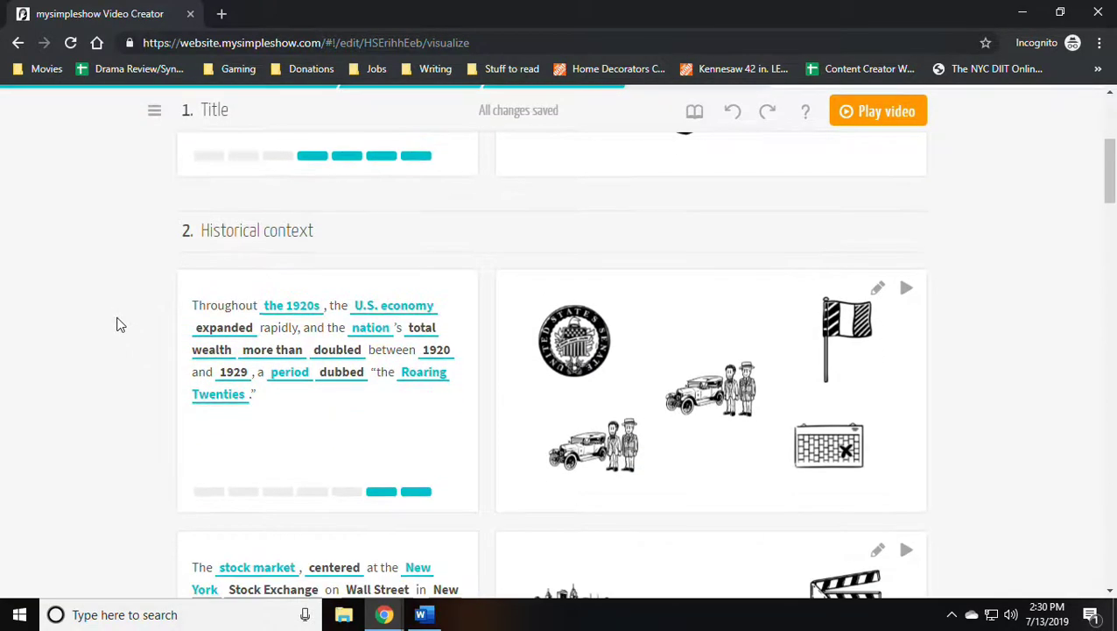
Search 'roaring twenties' in a new Google tab and in the Historical context gallery
left_click(290, 306)
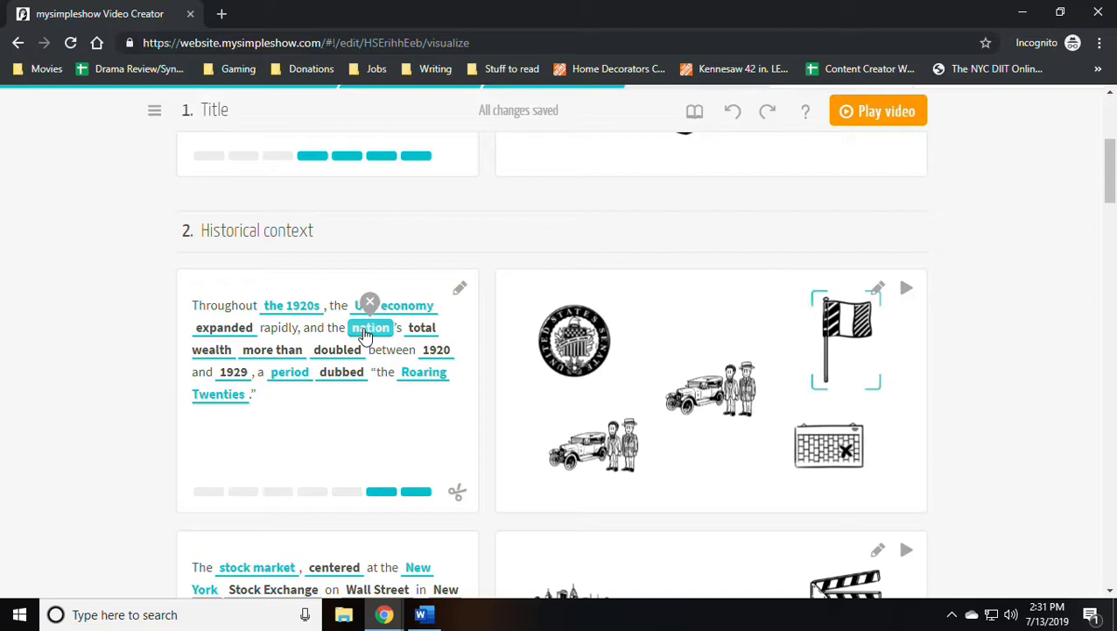
mouse_move(263, 353)
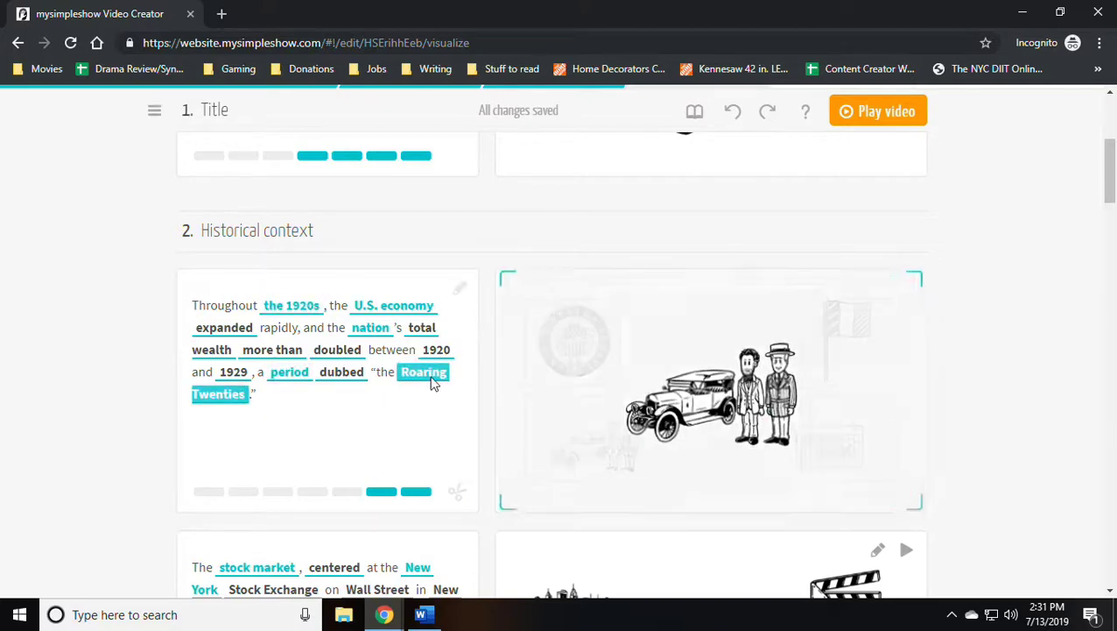
left_click(711, 390)
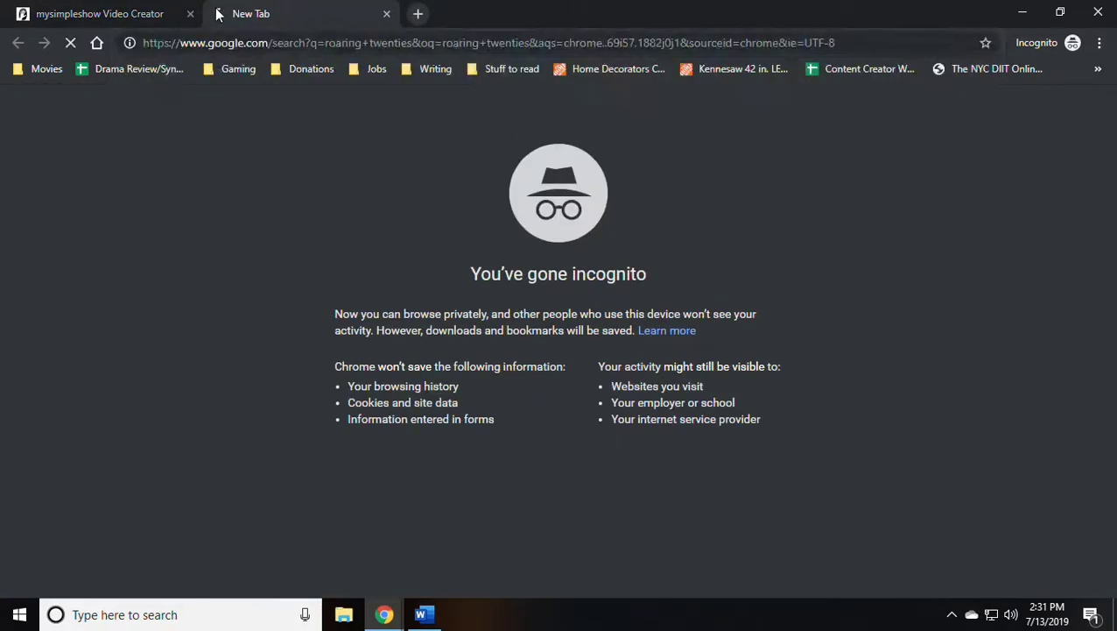
left_click(106, 13)
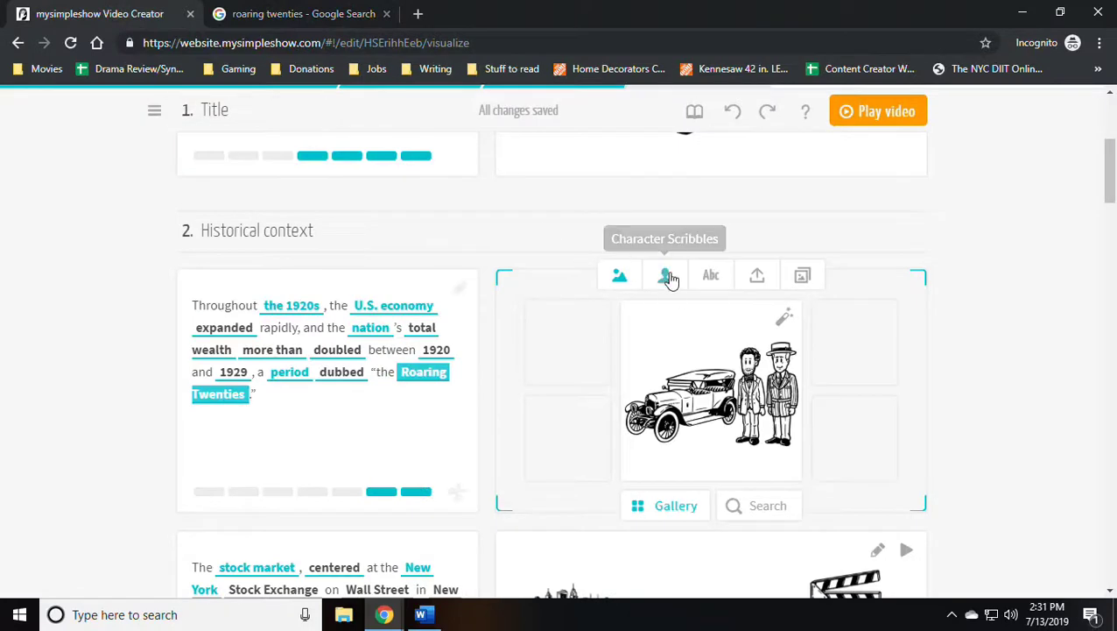
mouse_move(757, 275)
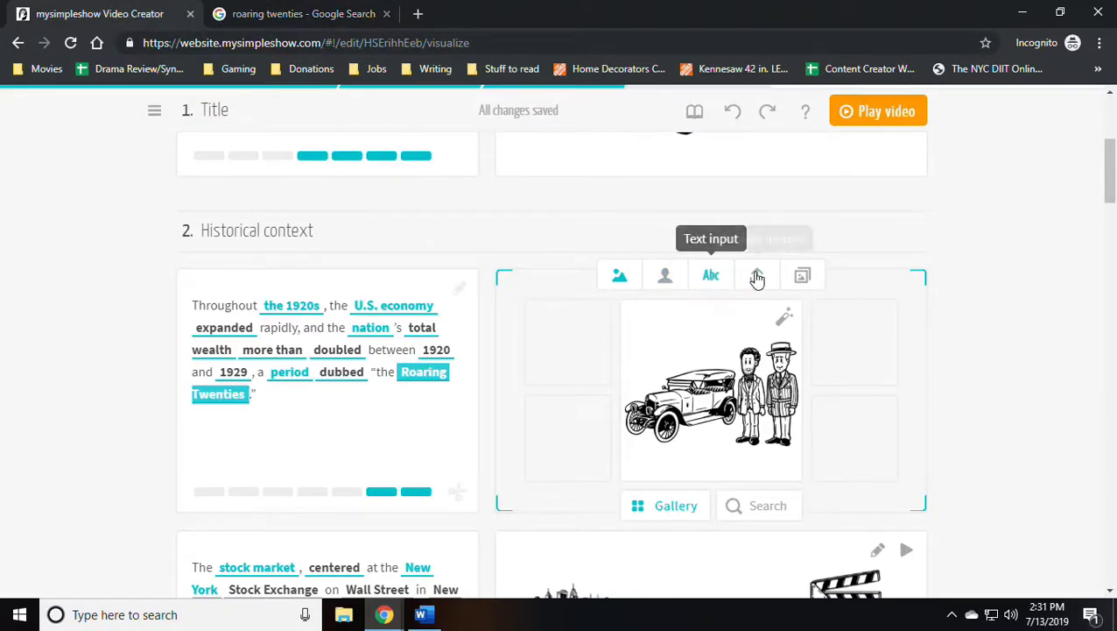
mouse_move(727, 280)
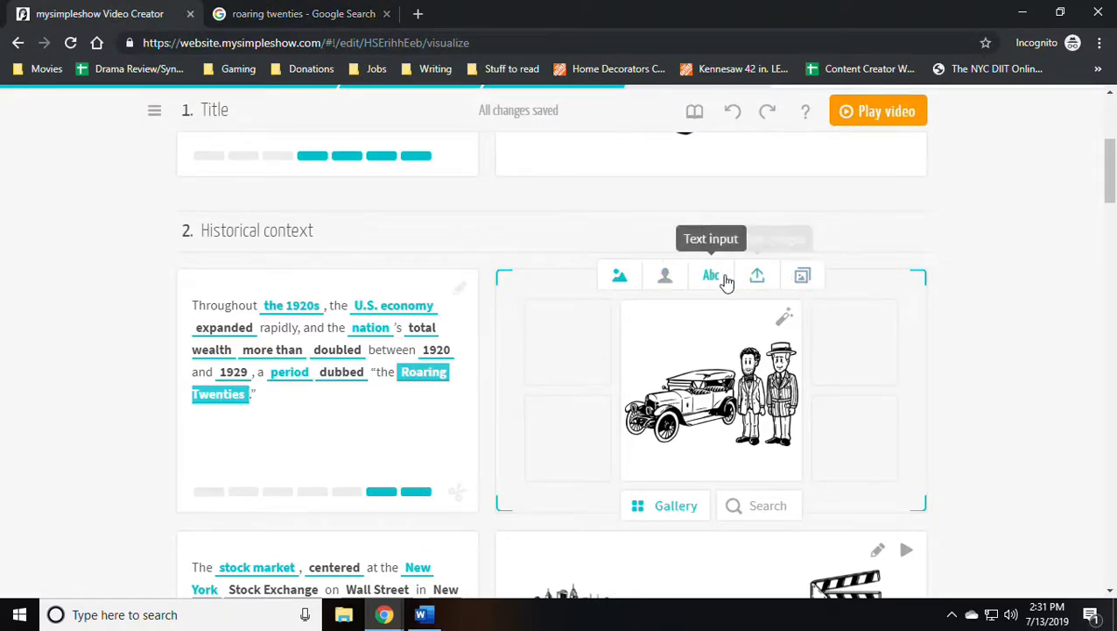
left_click(779, 506)
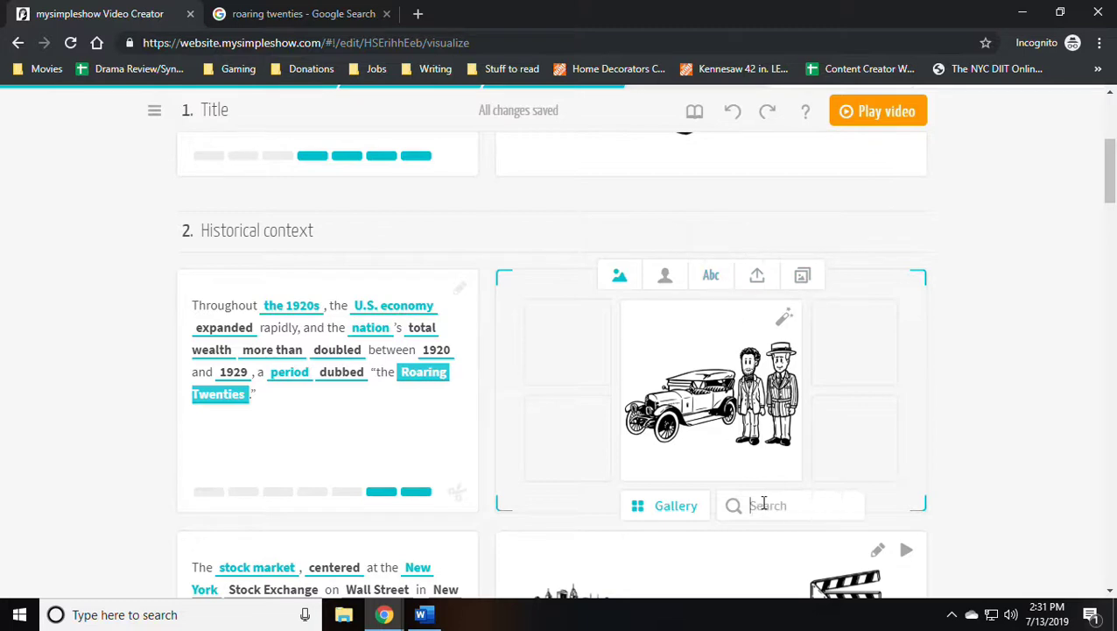
type("roaring twenties")
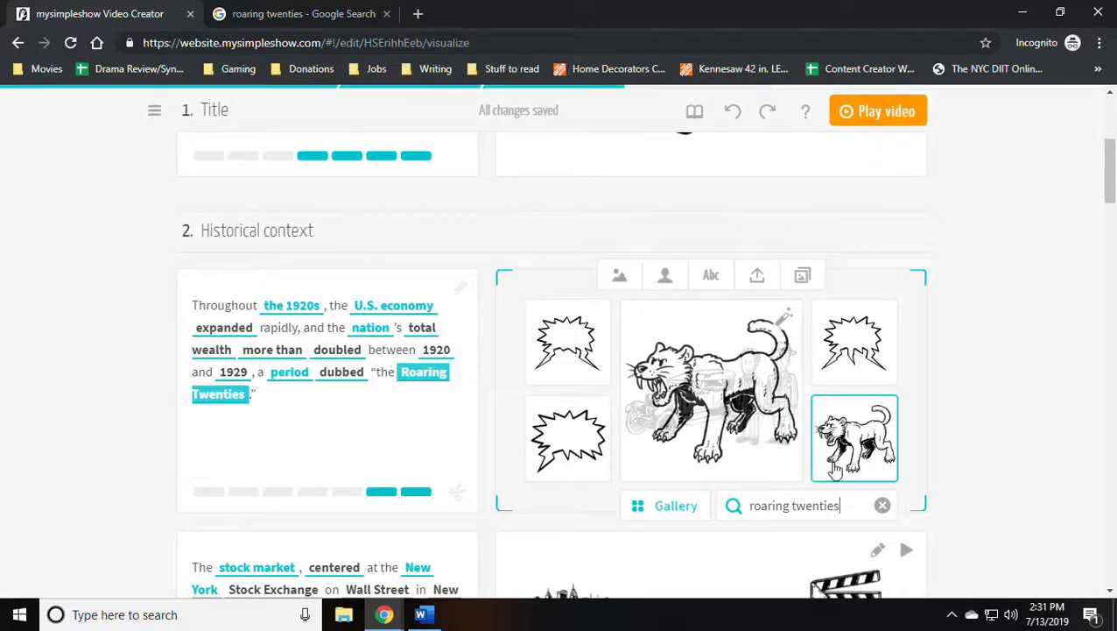
left_click(302, 13)
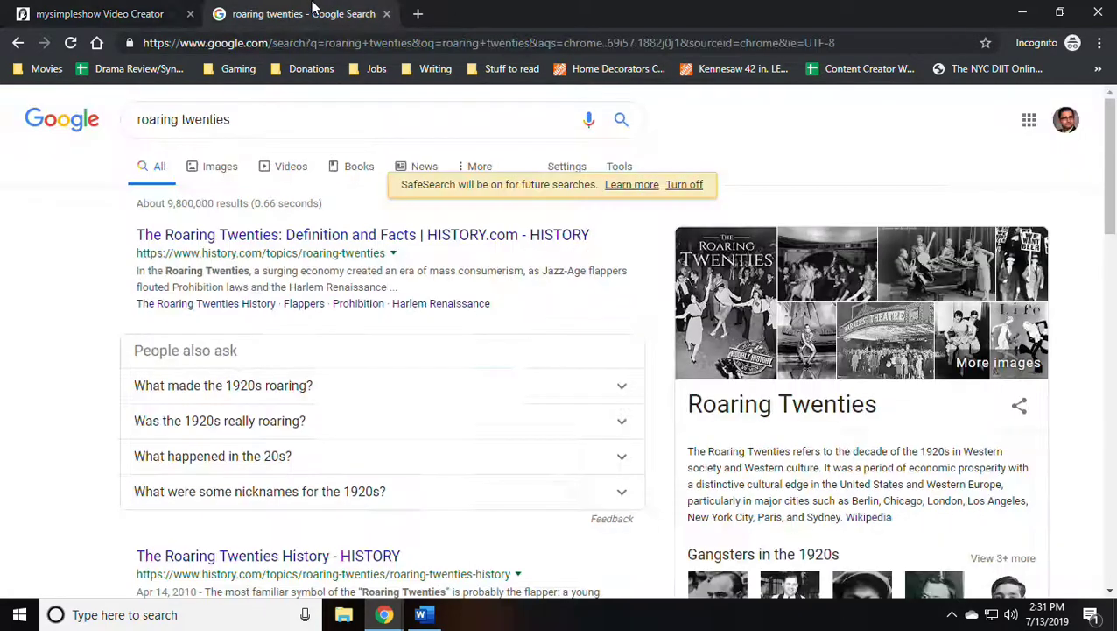
Save the Warners' Theatre crowd photo from roaring twenties Google Images results
left_click(220, 166)
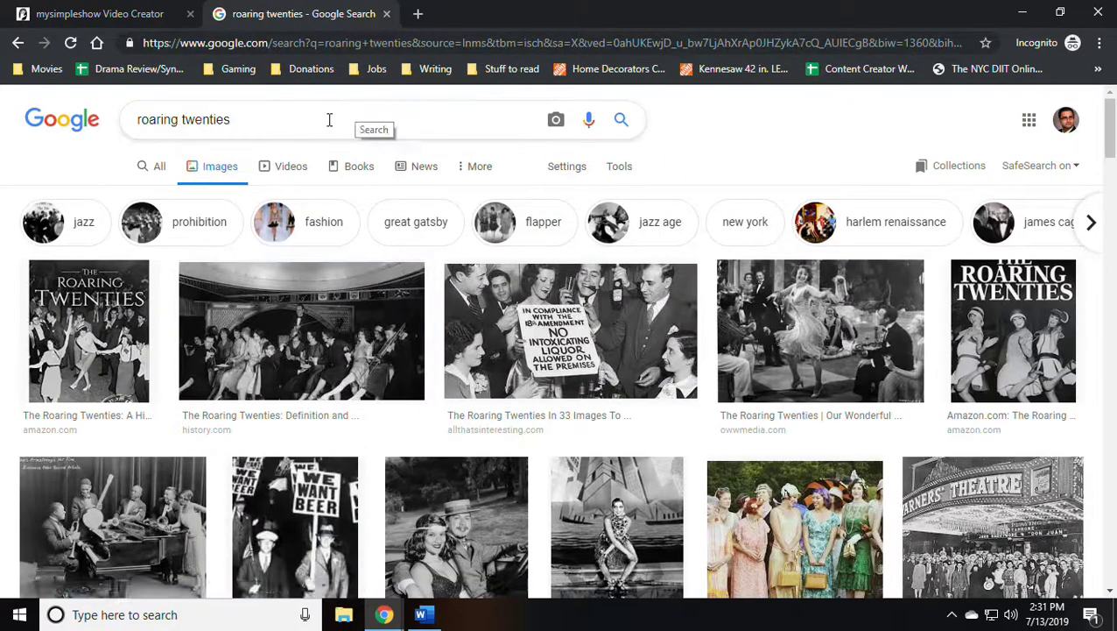
scroll("down", 3)
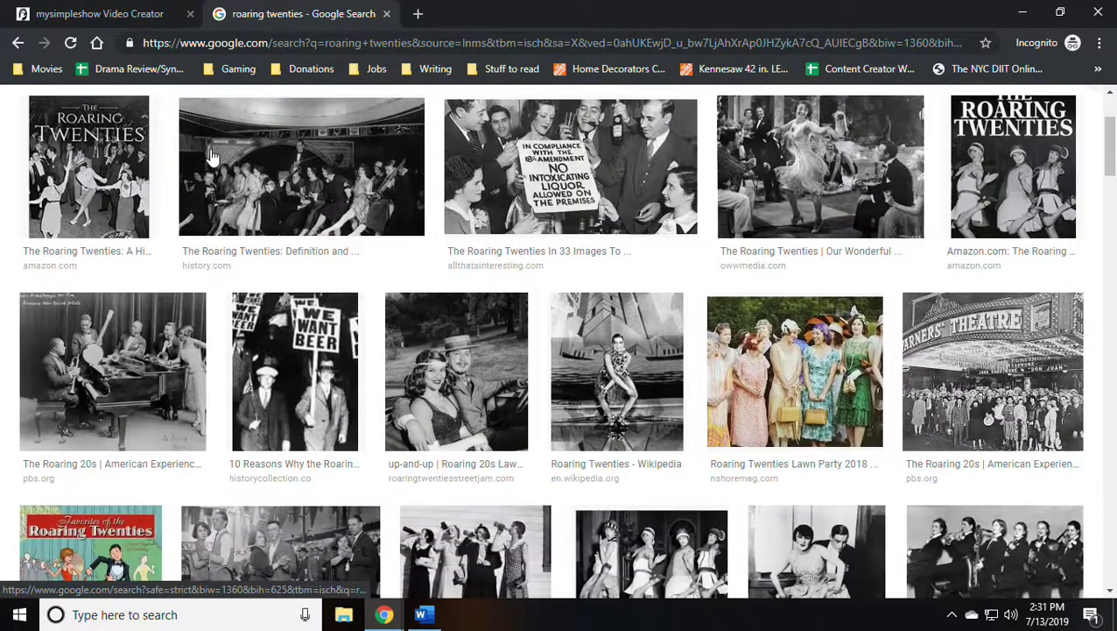
scroll("down", 3)
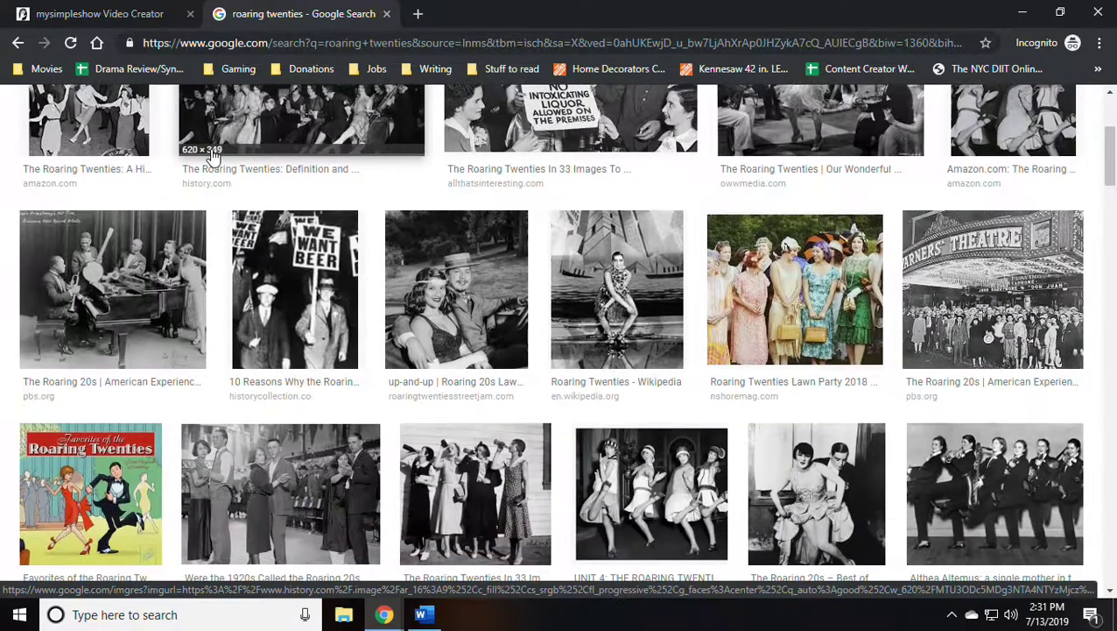
left_click(988, 298)
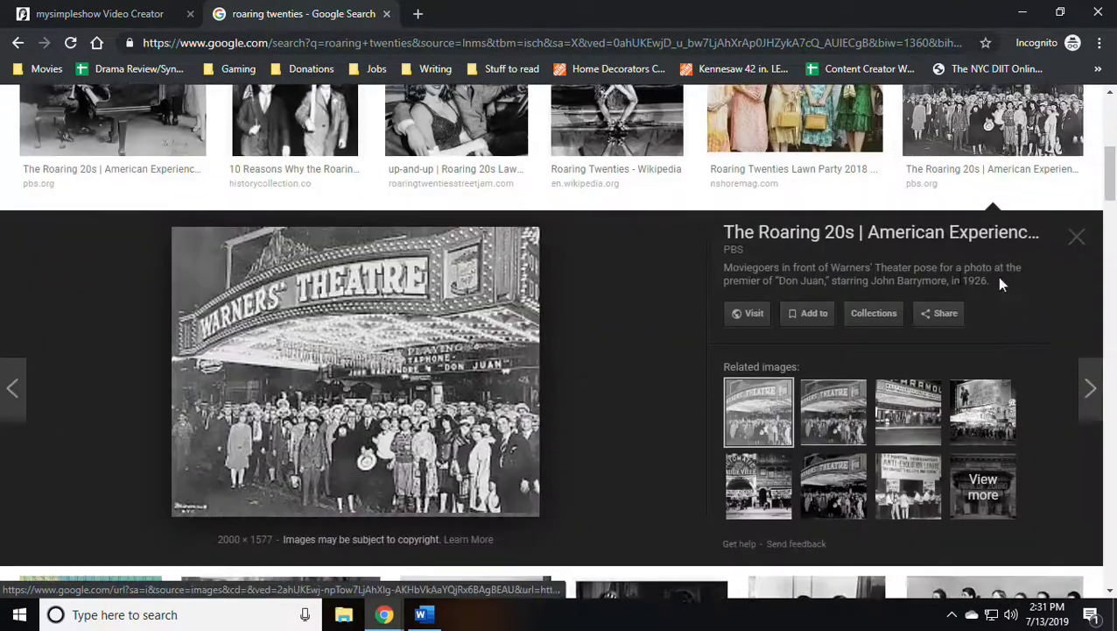
right_click(354, 377)
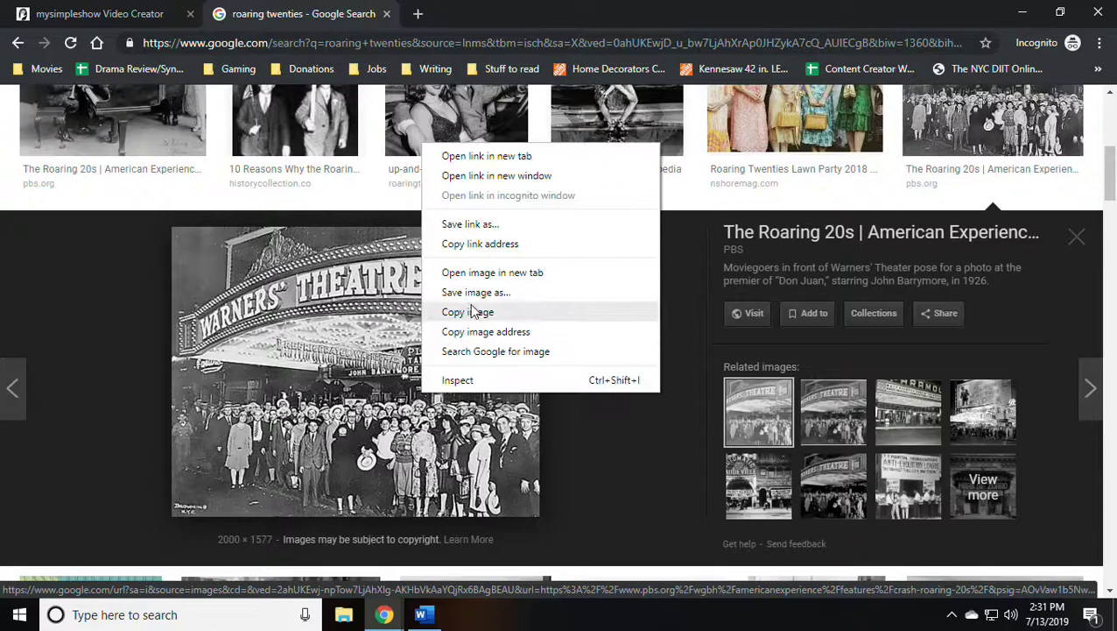
left_click(475, 291)
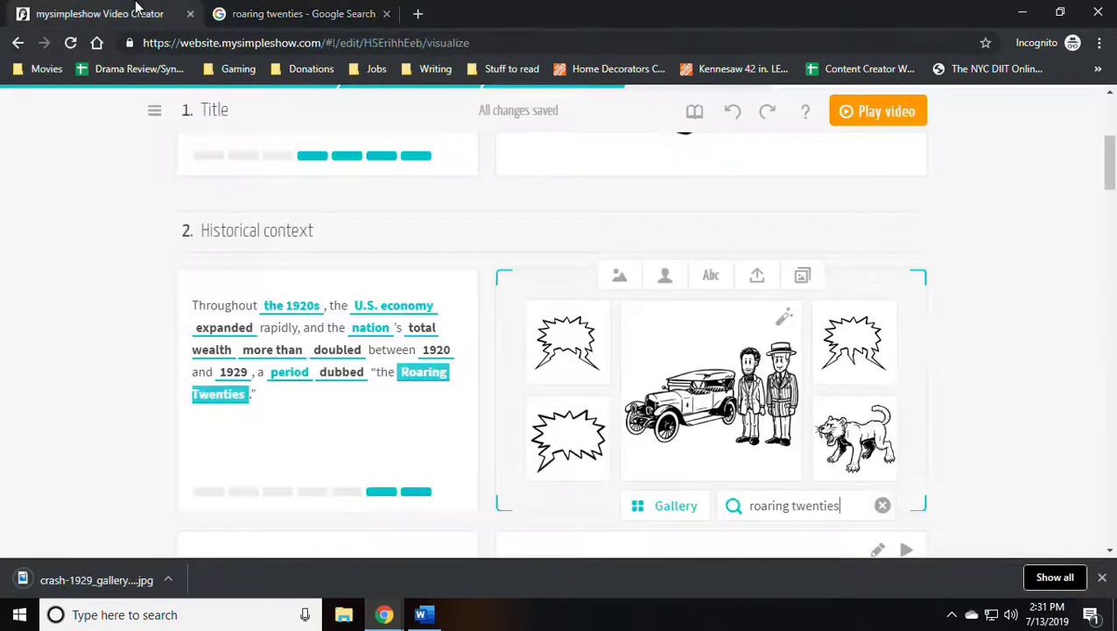
Upload the downloaded Warners' Theatre JPG from Local into the Historical context scene
left_click(757, 275)
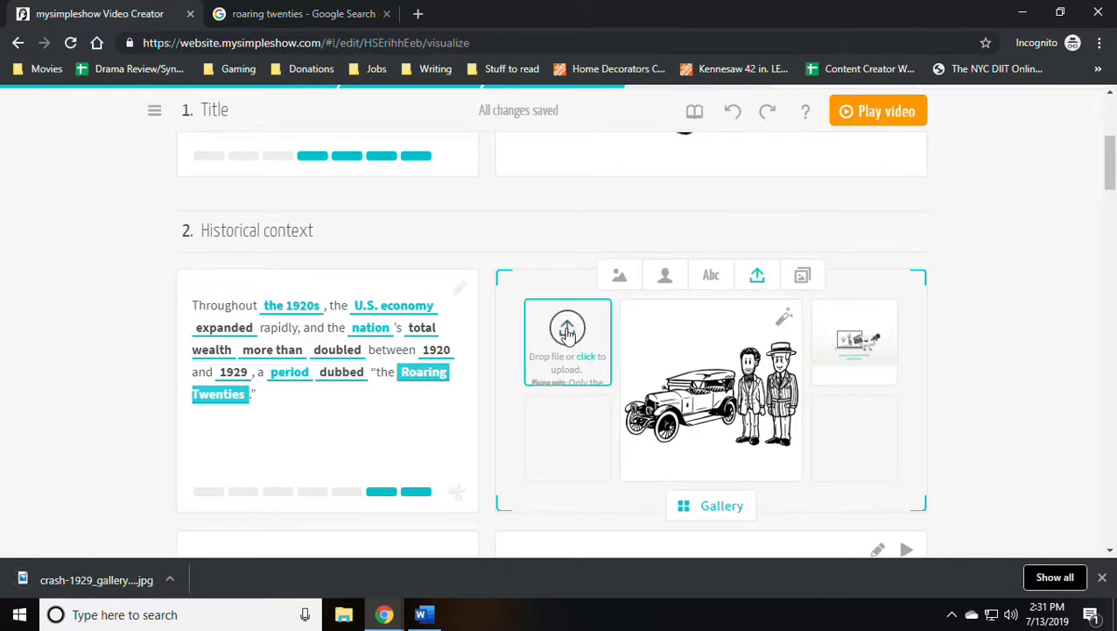
left_click(567, 338)
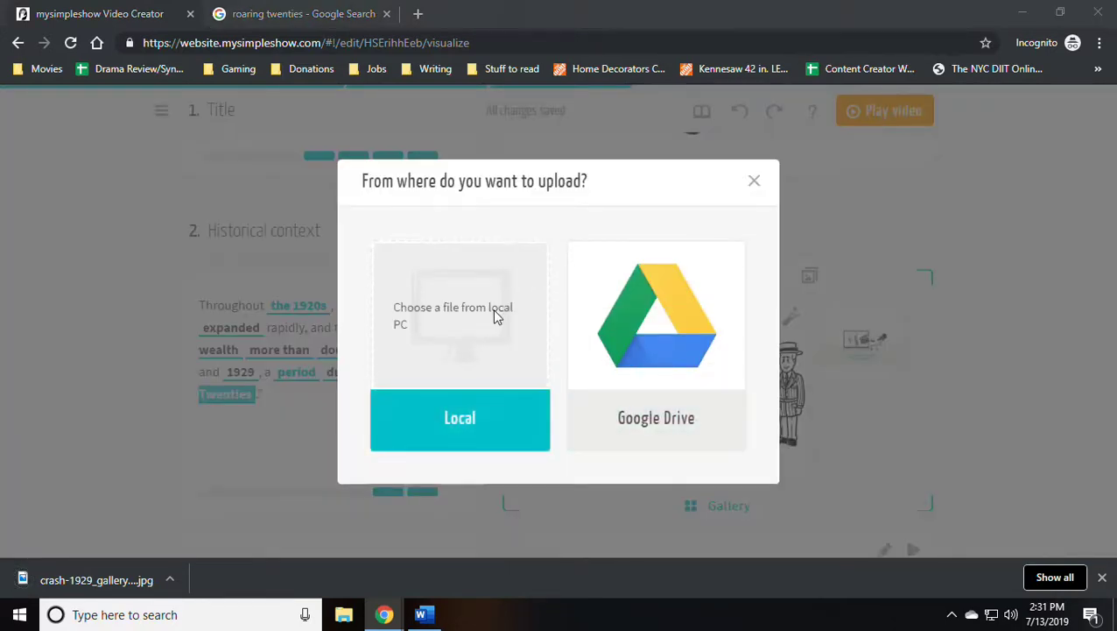
left_click(459, 418)
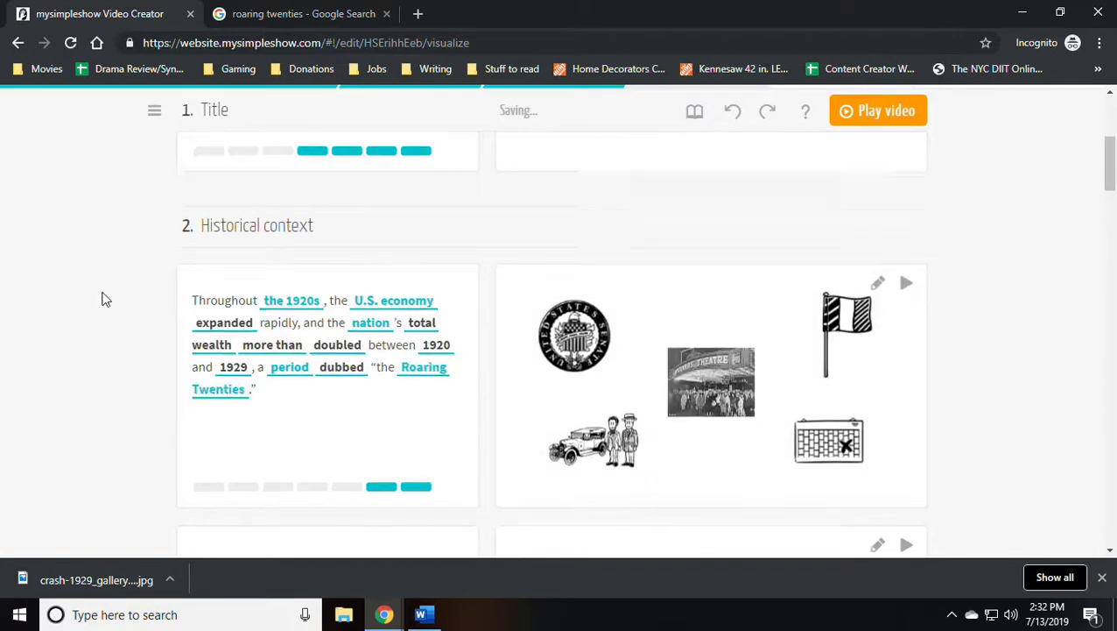
scroll("down", 3)
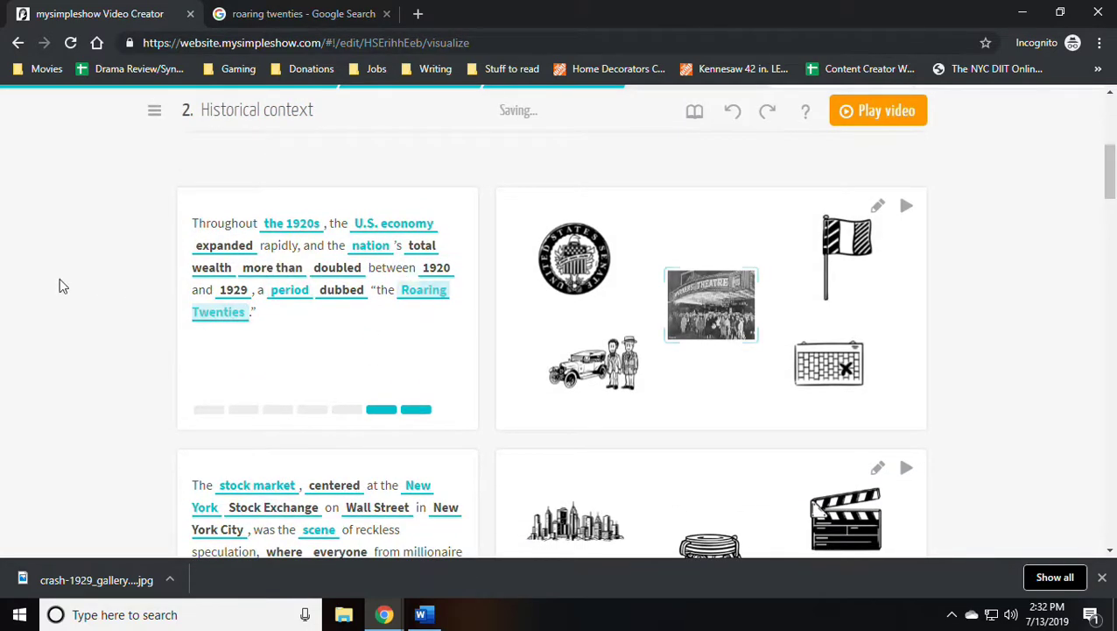
scroll("down", 3)
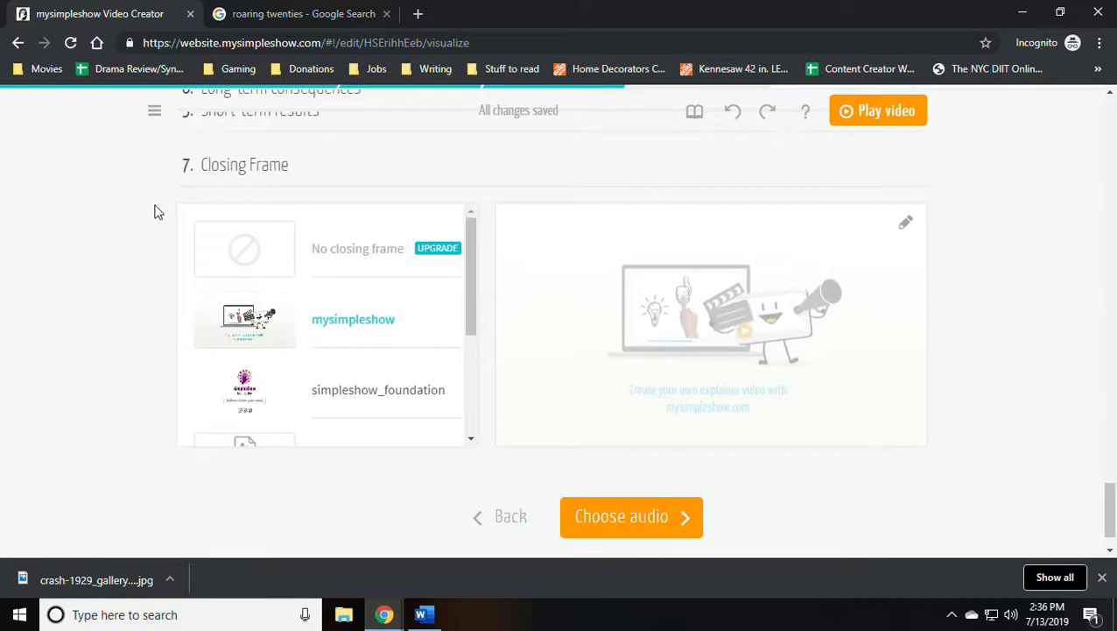
Scroll down past the Closing Frame toward the Finalize stage
scroll("down", 3)
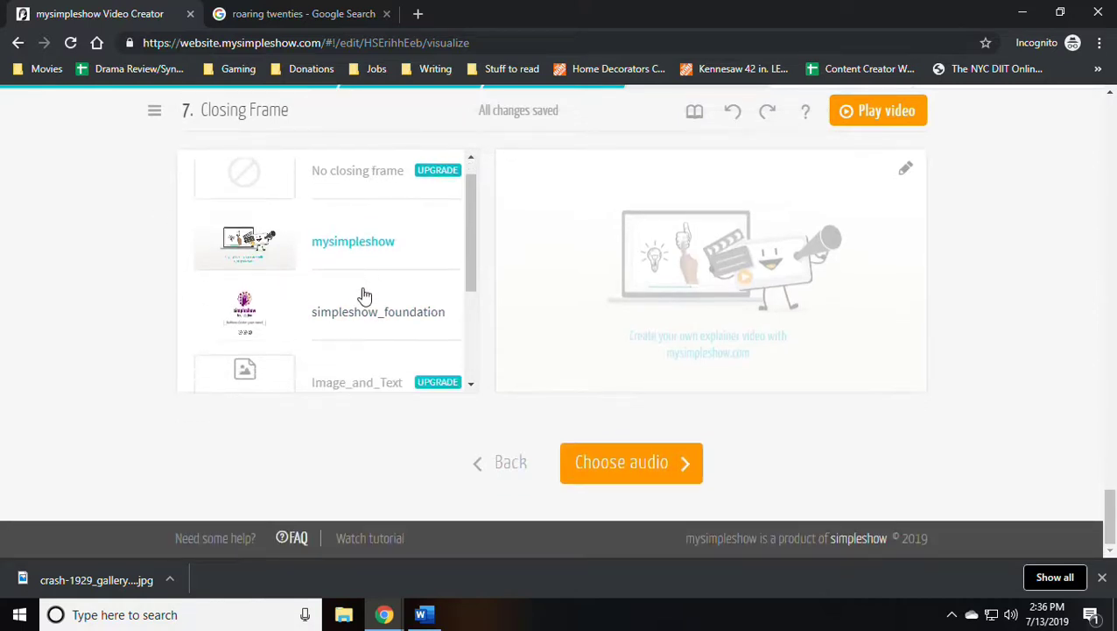
scroll("down", 3)
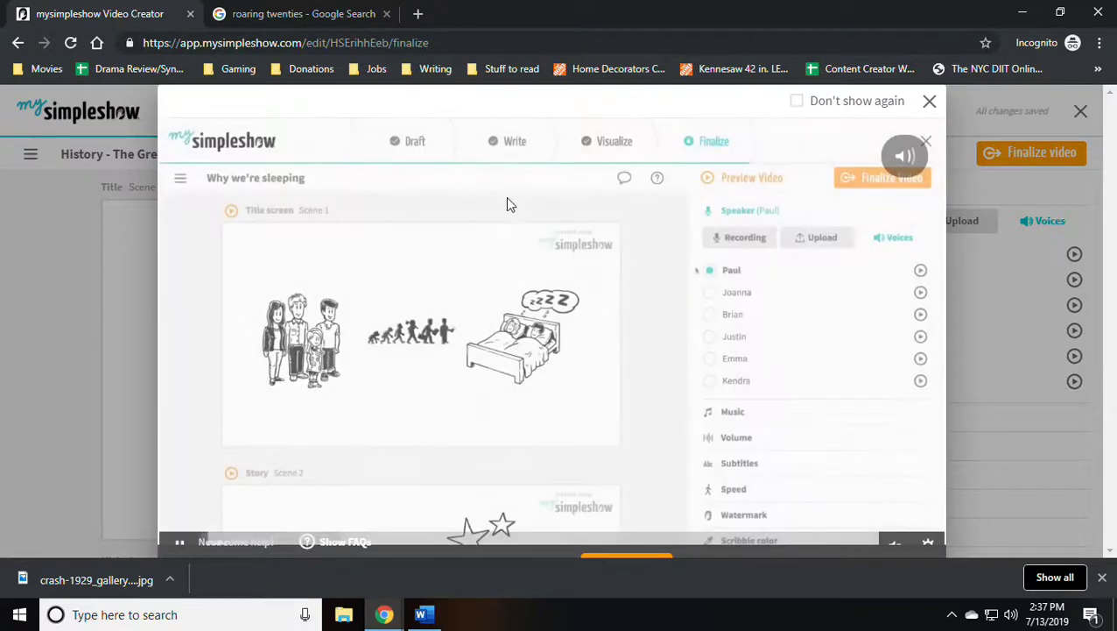
Dismiss the finalize tutorial permanently with Don't show again
left_click(710, 313)
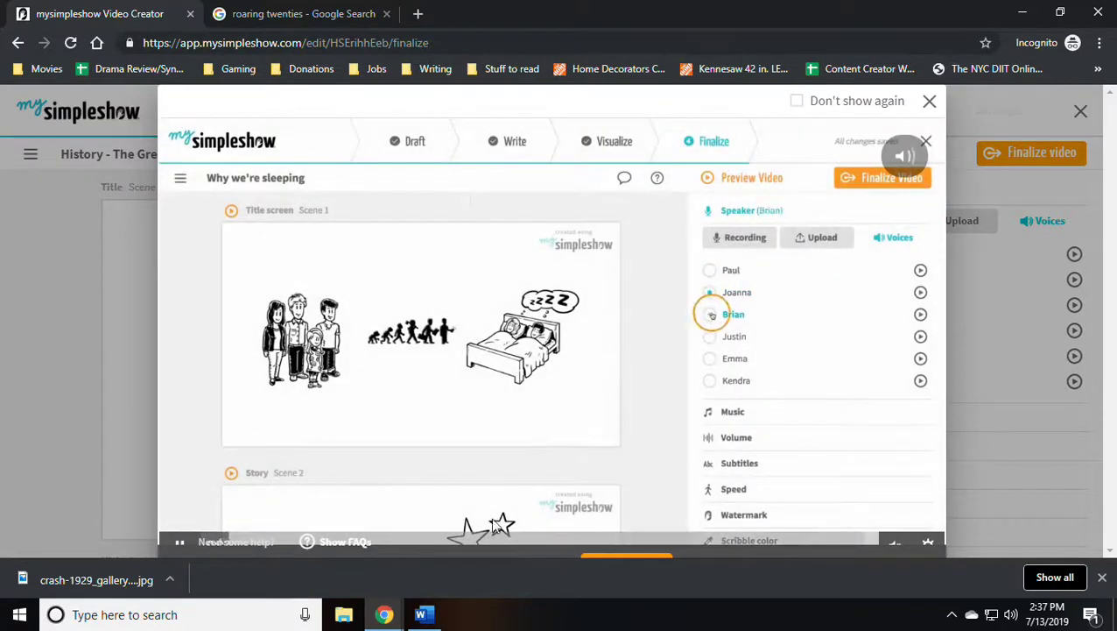
left_click(796, 101)
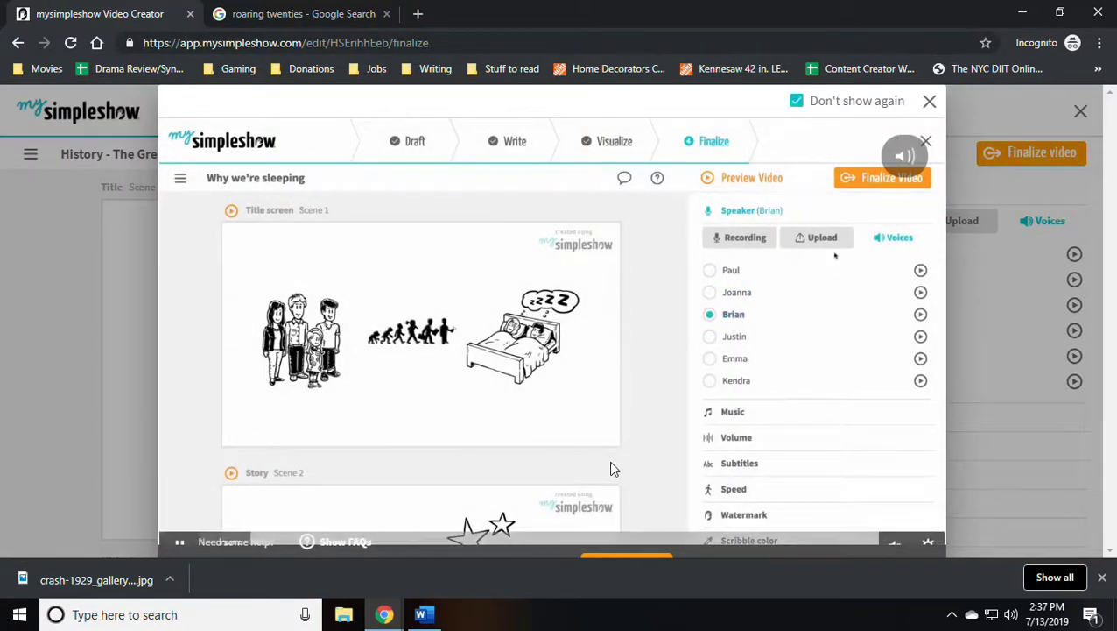
left_click(926, 101)
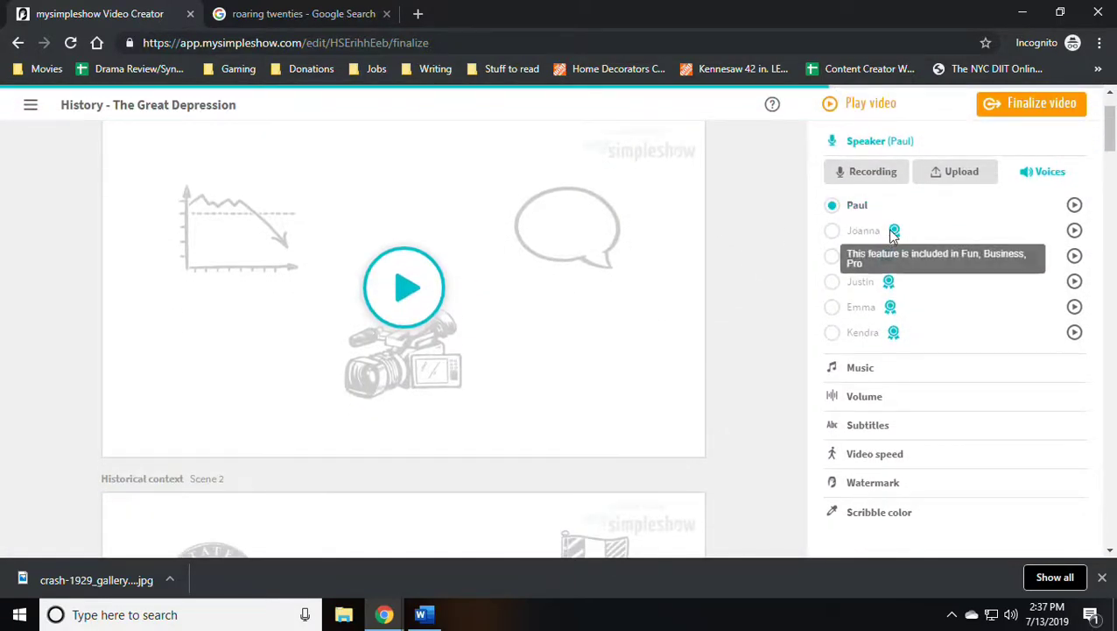
mouse_move(765, 218)
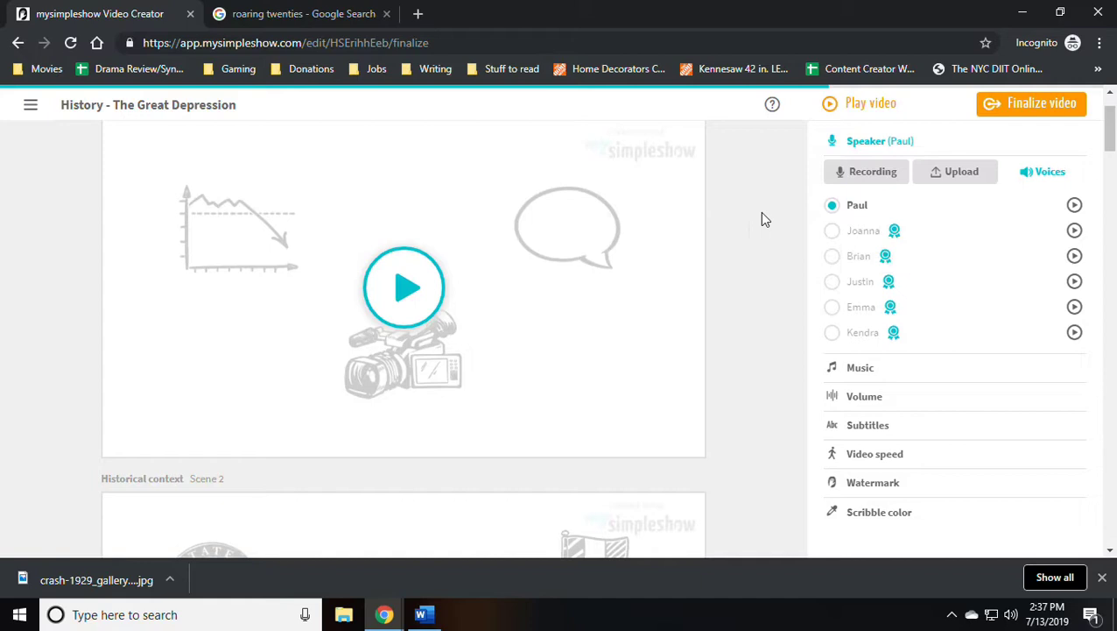
mouse_move(882, 178)
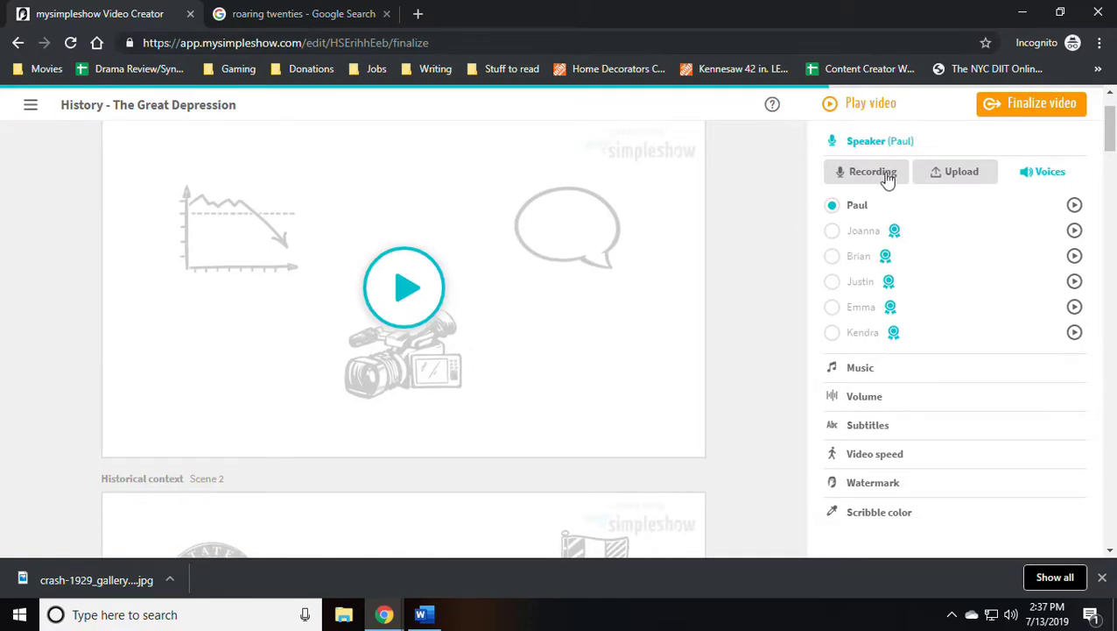
mouse_move(875, 208)
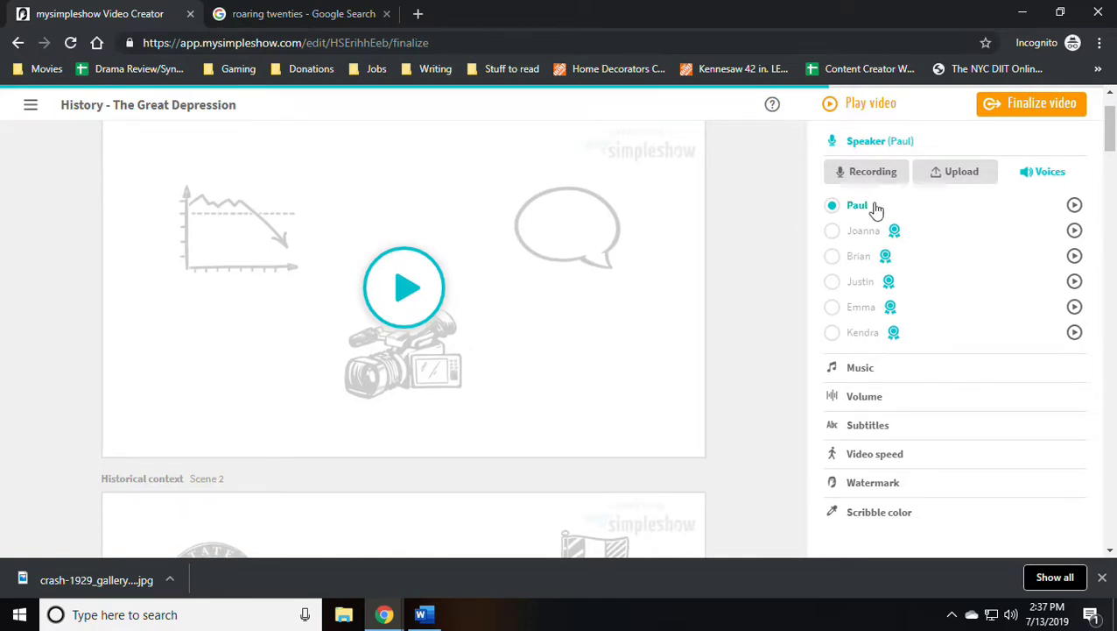
Review the Recording, Upload and Voices options, keep Paul, and expand Volume
scroll("down", 3)
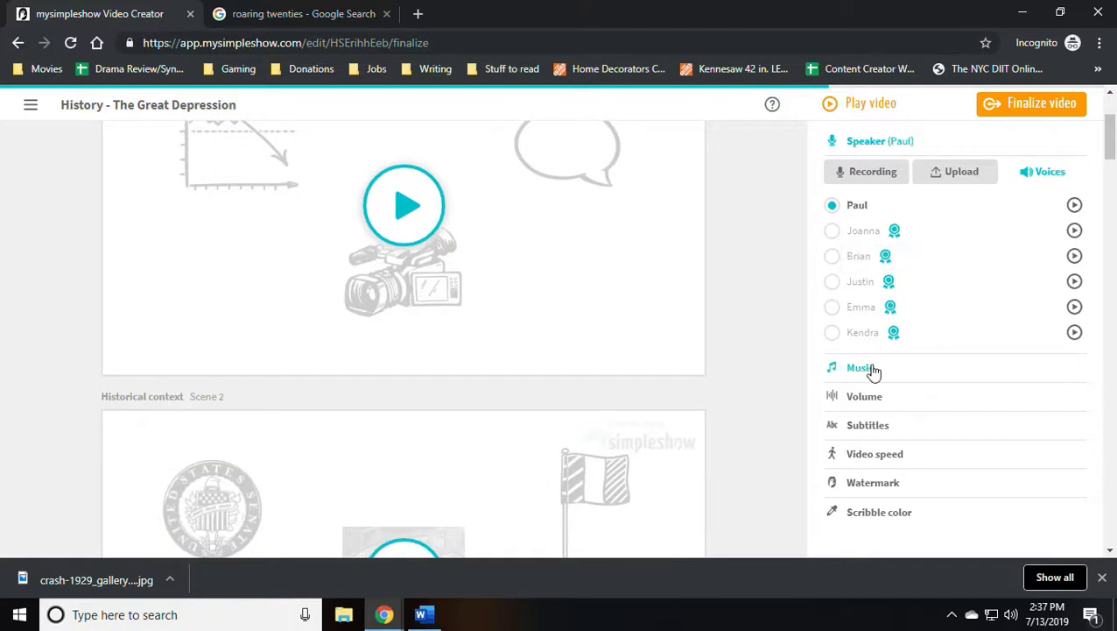
left_click(860, 367)
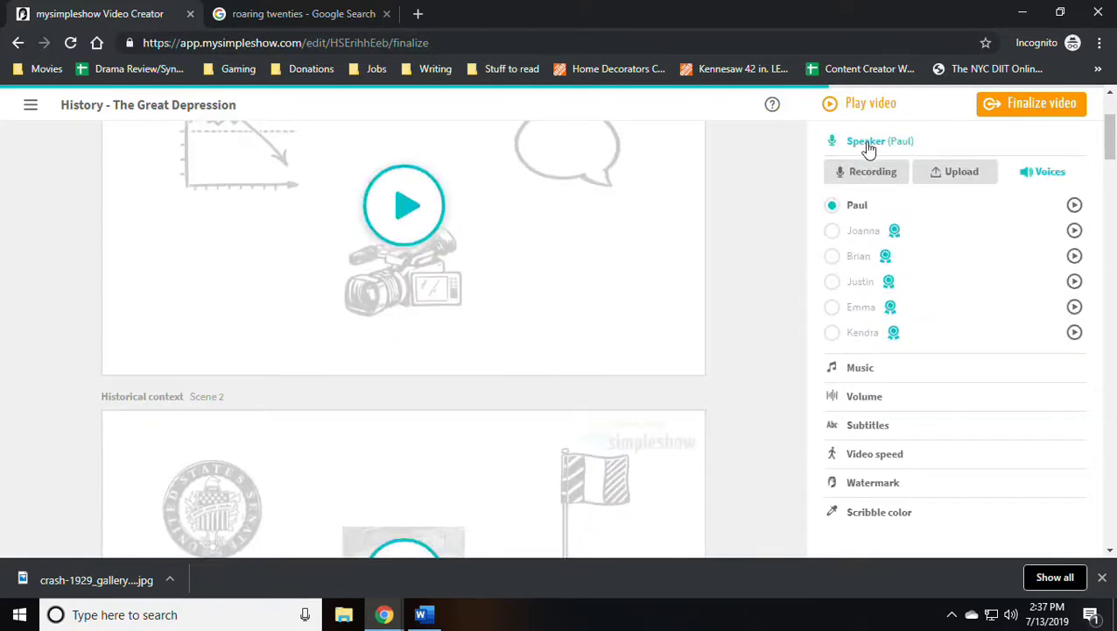
left_click(871, 170)
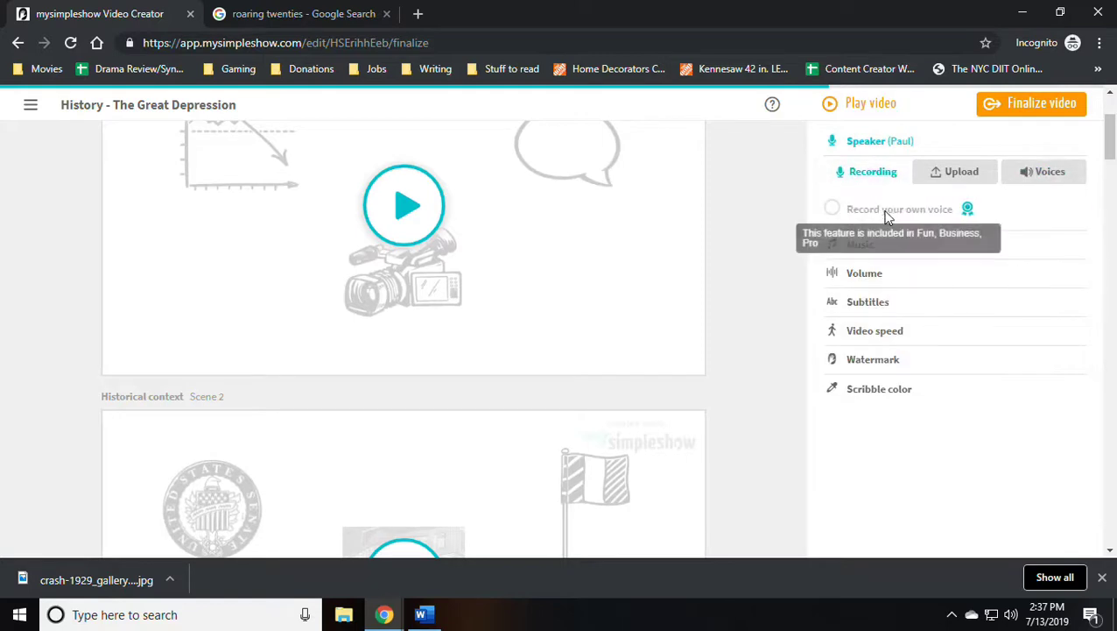
left_click(958, 171)
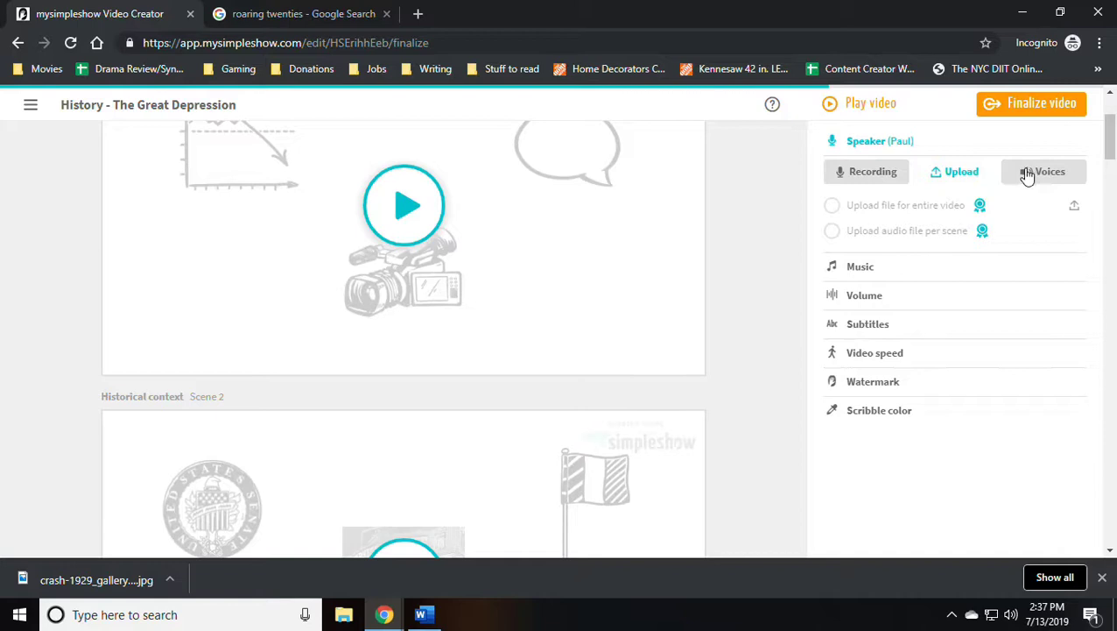
left_click(1043, 171)
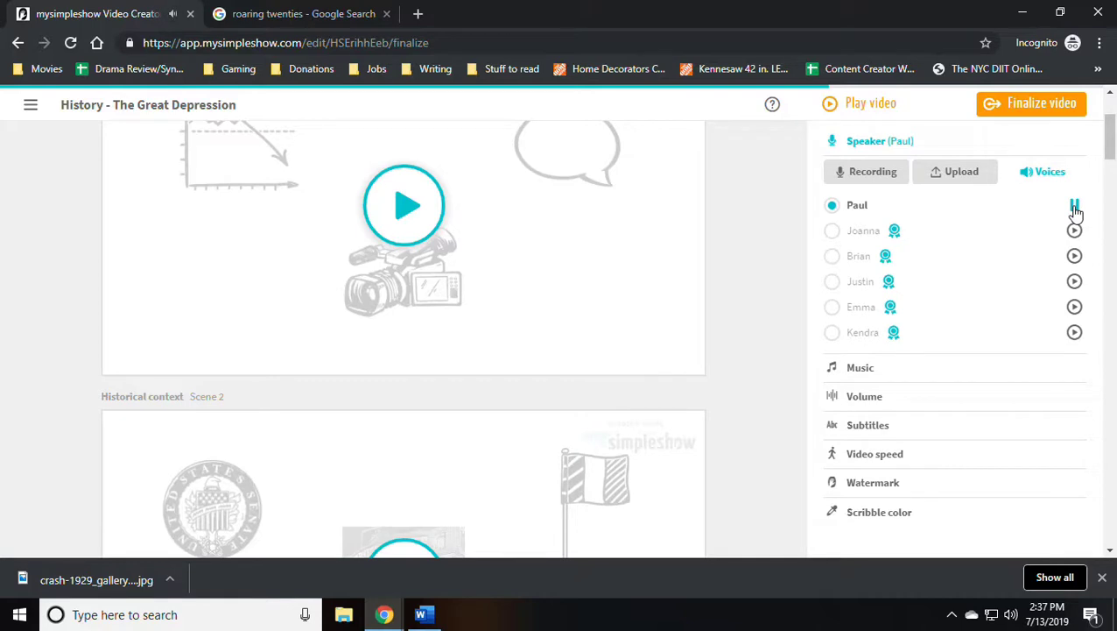
scroll("down", 3)
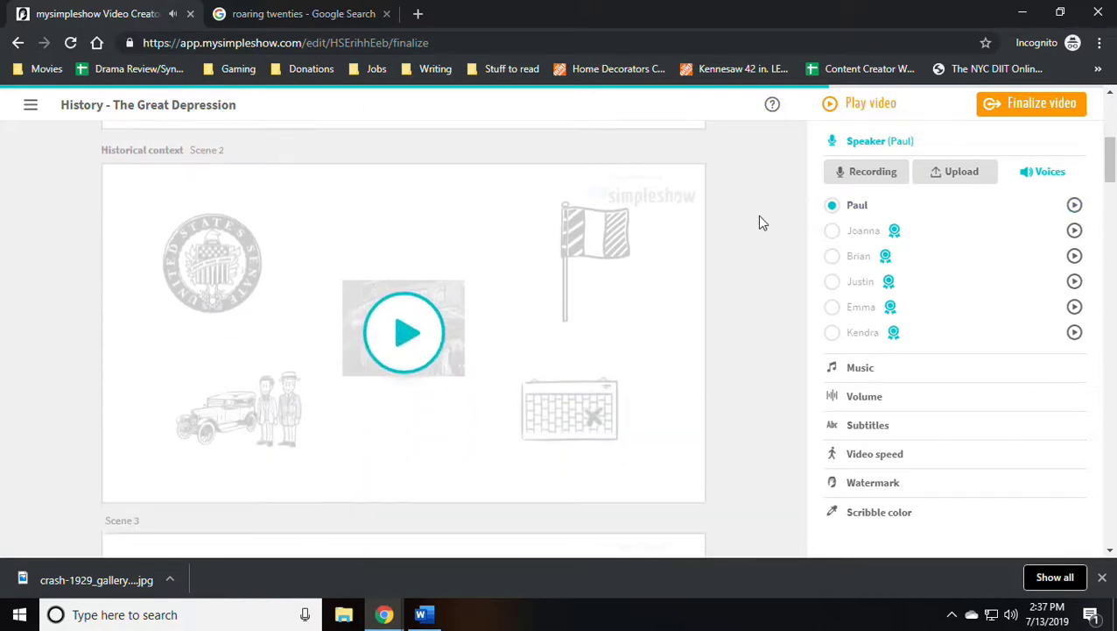
scroll("down", 3)
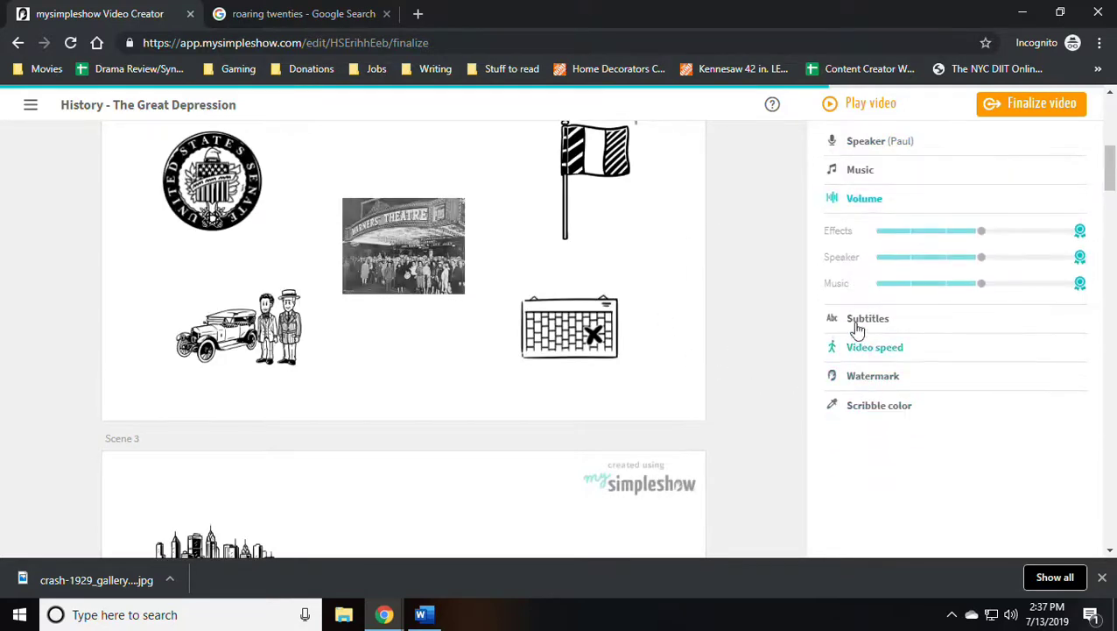
Set Video speed to fast, then expand the Watermark and Scribble color settings
left_click(867, 318)
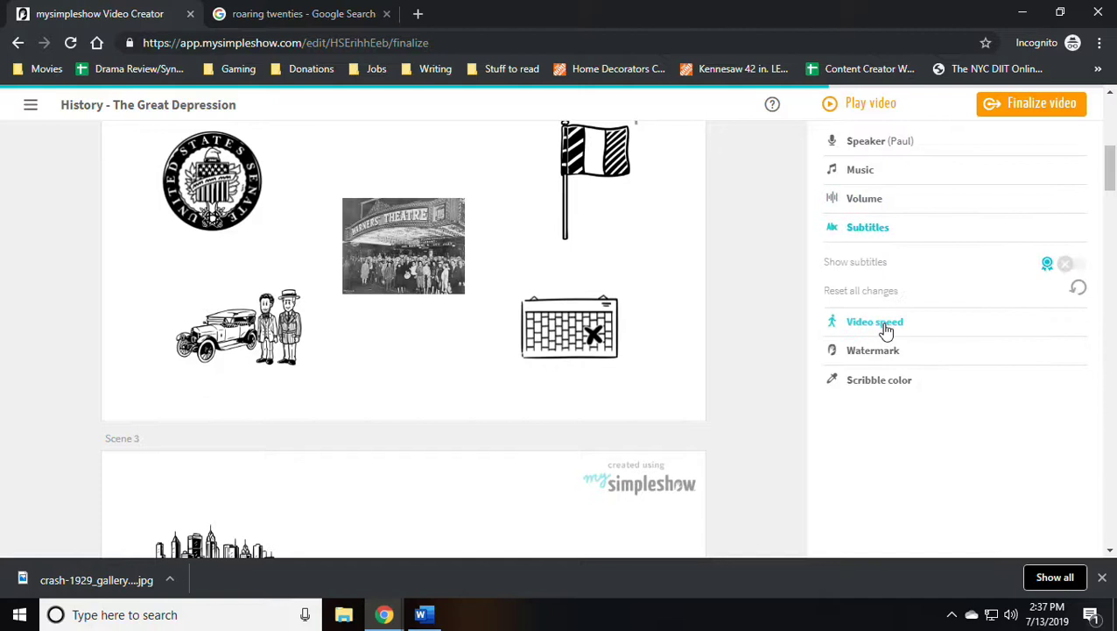
left_click(875, 322)
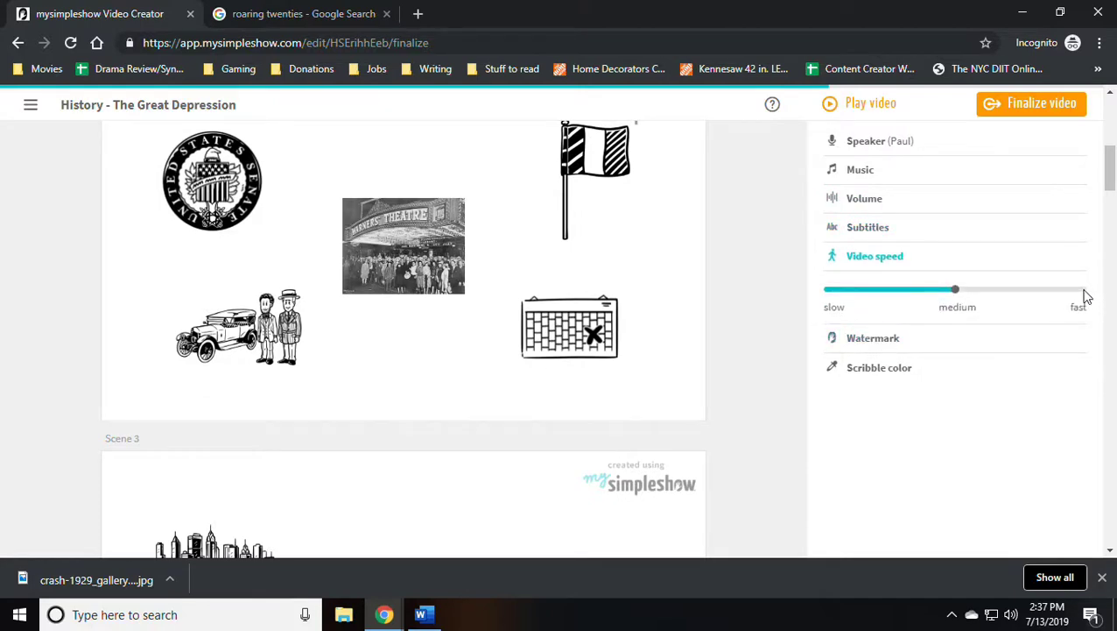
left_click_drag(955, 289, 1086, 289)
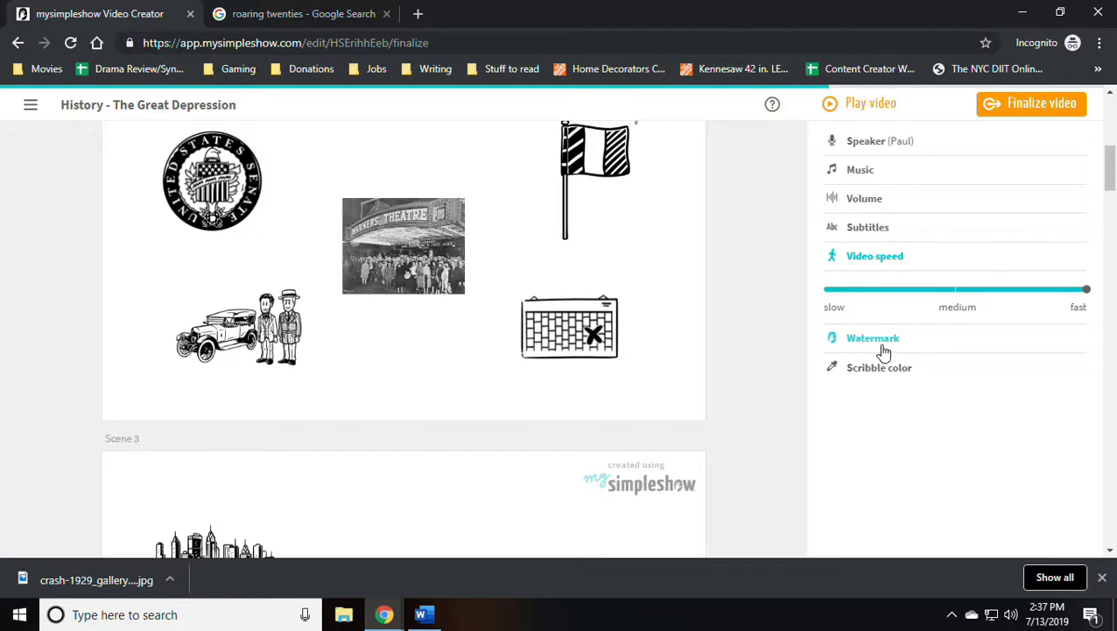
left_click(873, 338)
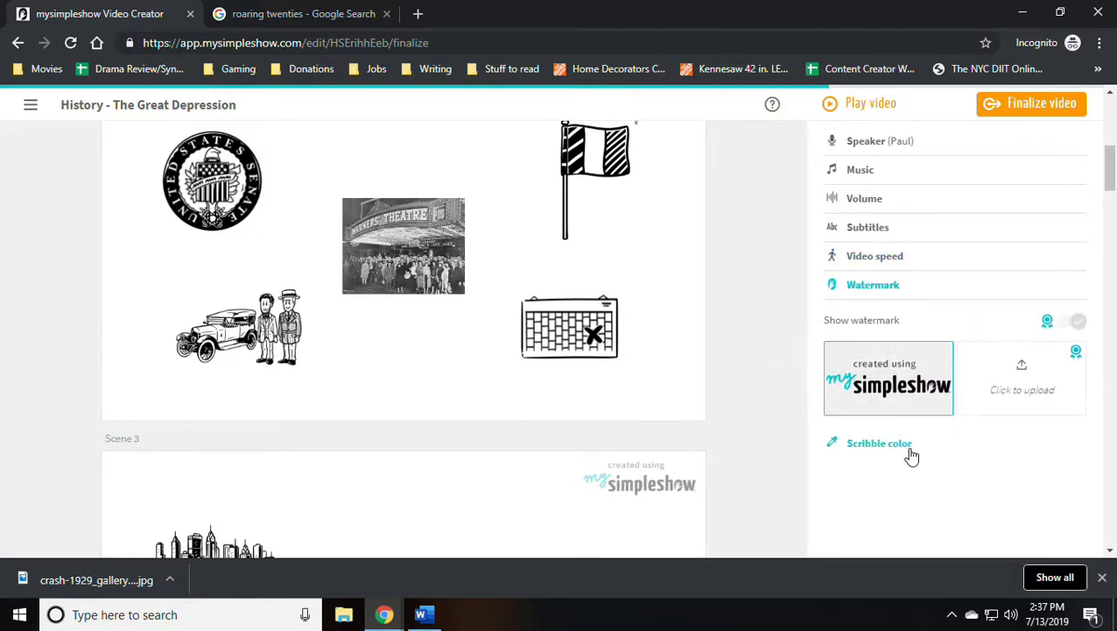
left_click(880, 444)
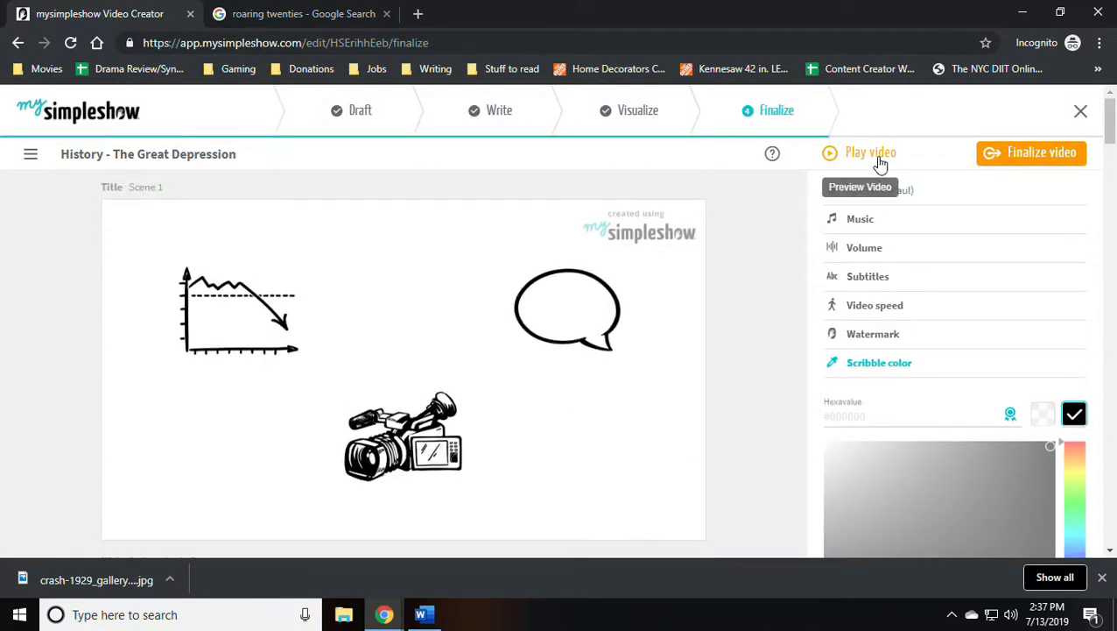
Preview the Great Depression video, then close the preview
left_click(870, 153)
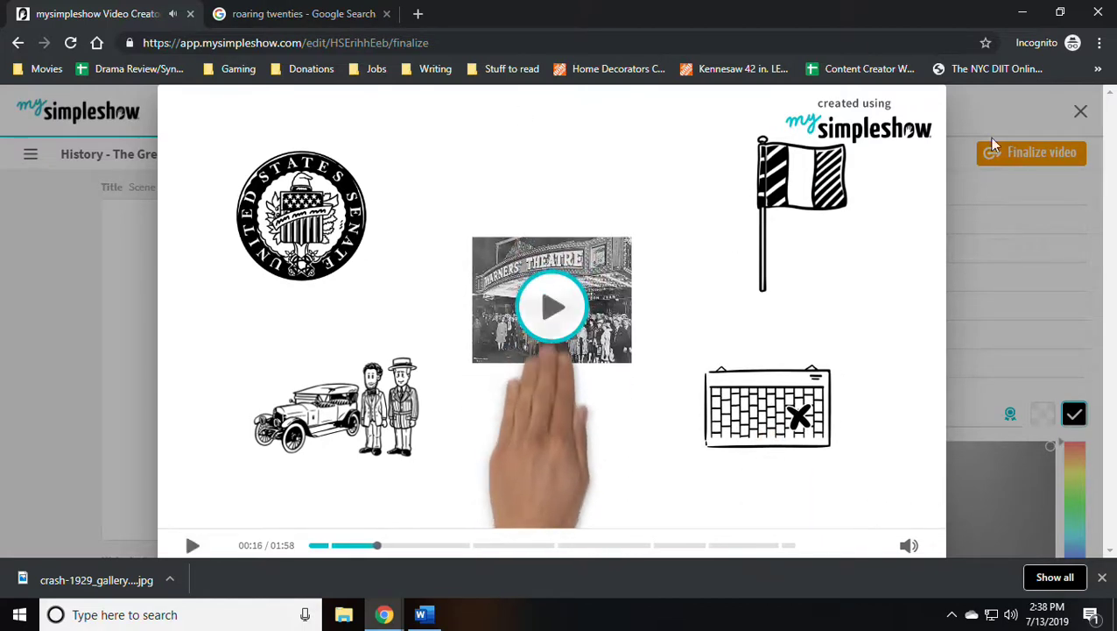
left_click(552, 306)
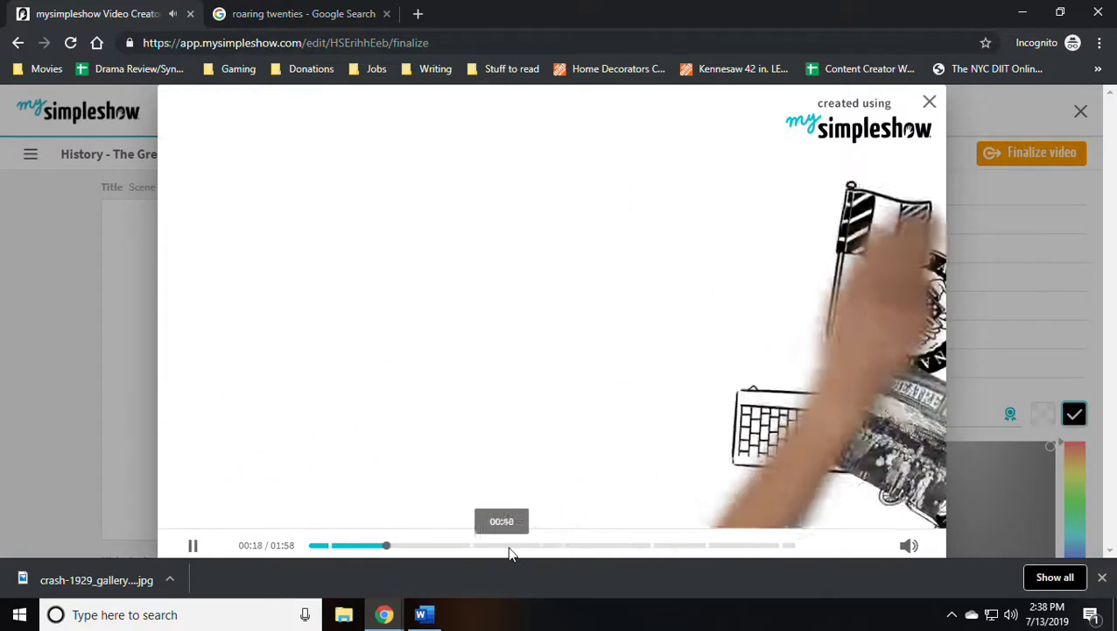
left_click(199, 544)
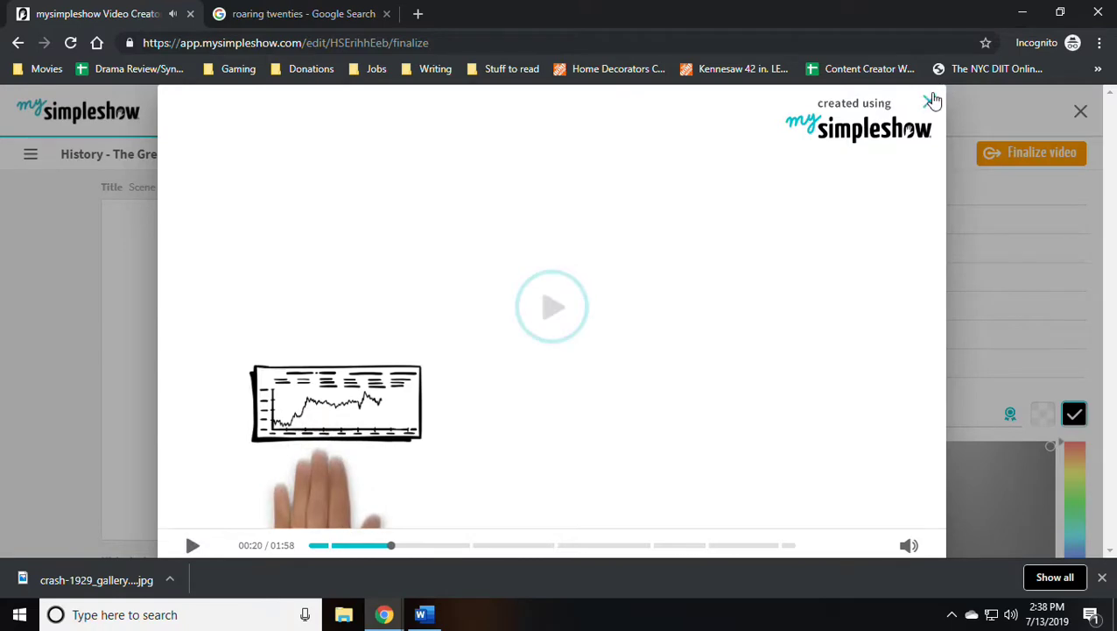
left_click(937, 102)
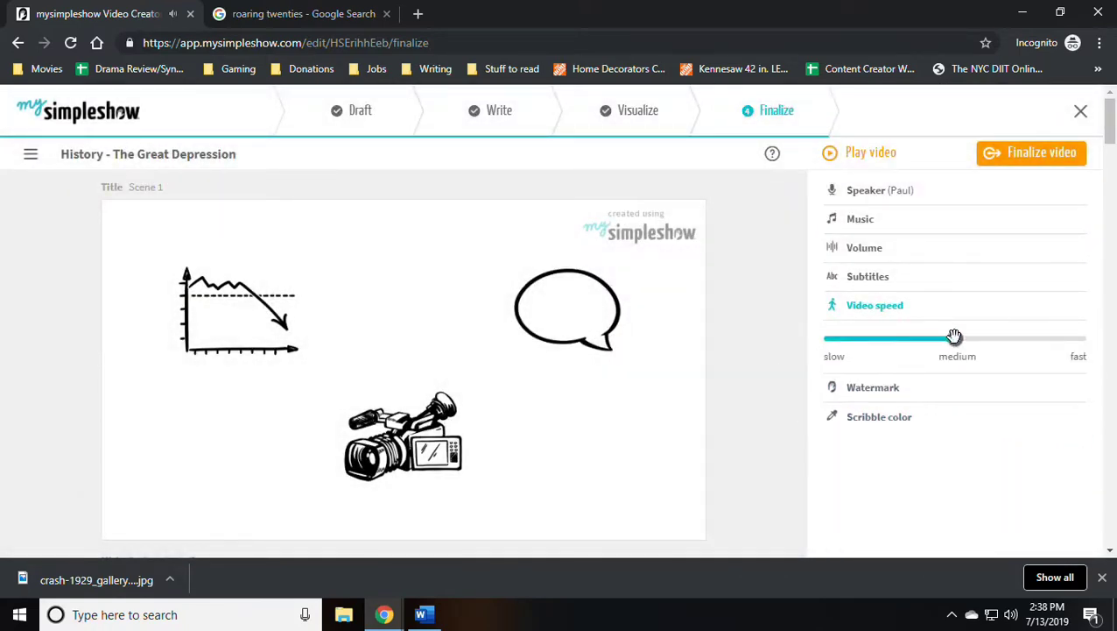
Set the video speed back to fast and play the preview again
left_click_drag(954, 338, 1087, 338)
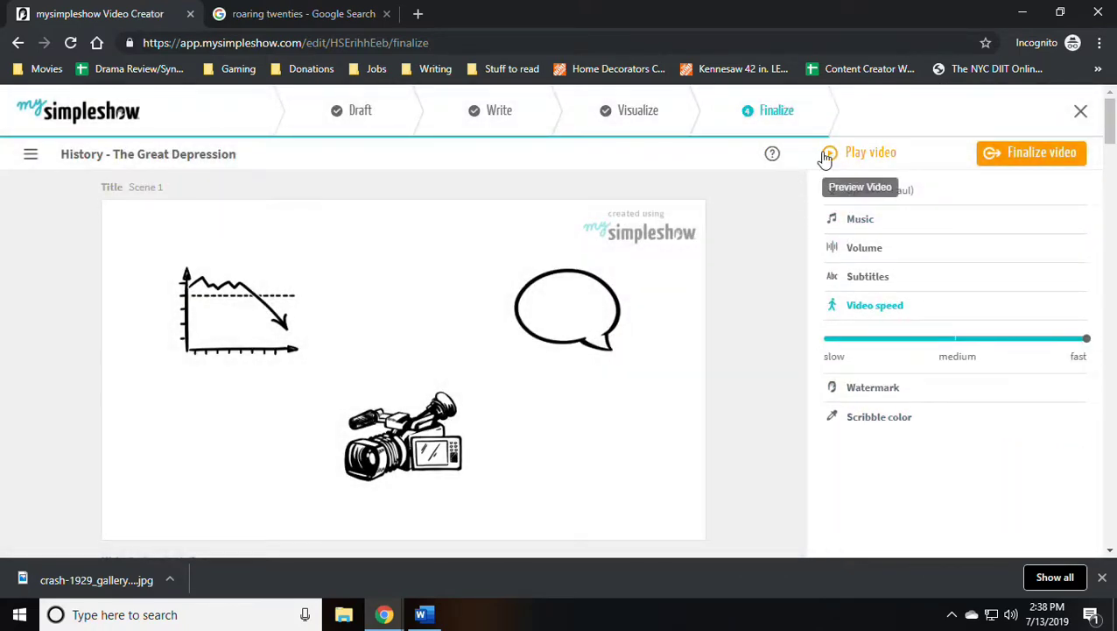
left_click(870, 152)
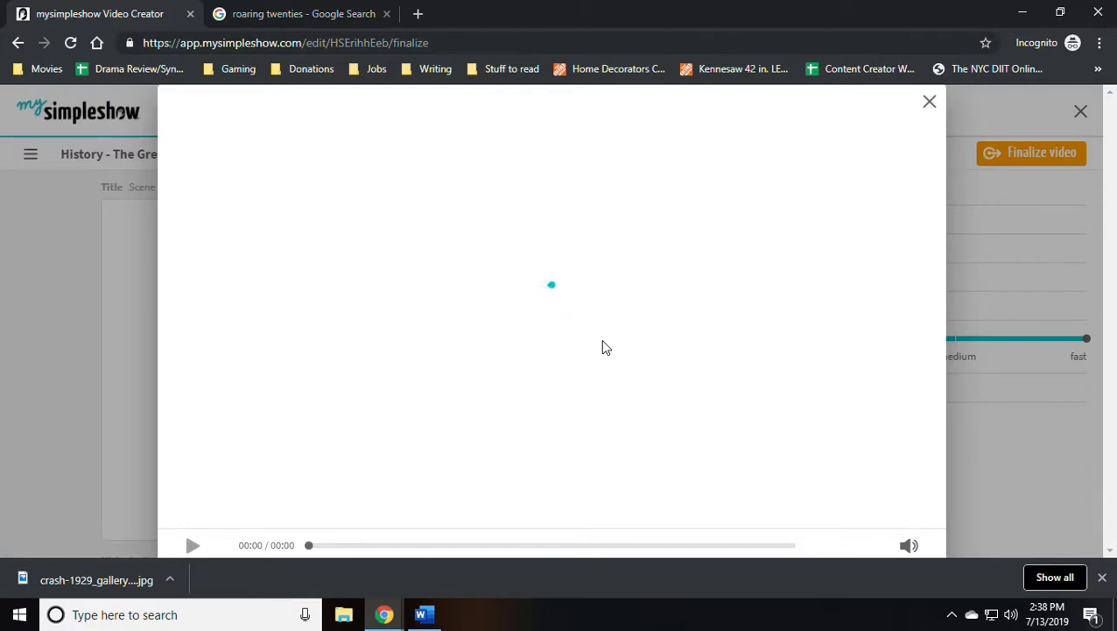
left_click(194, 546)
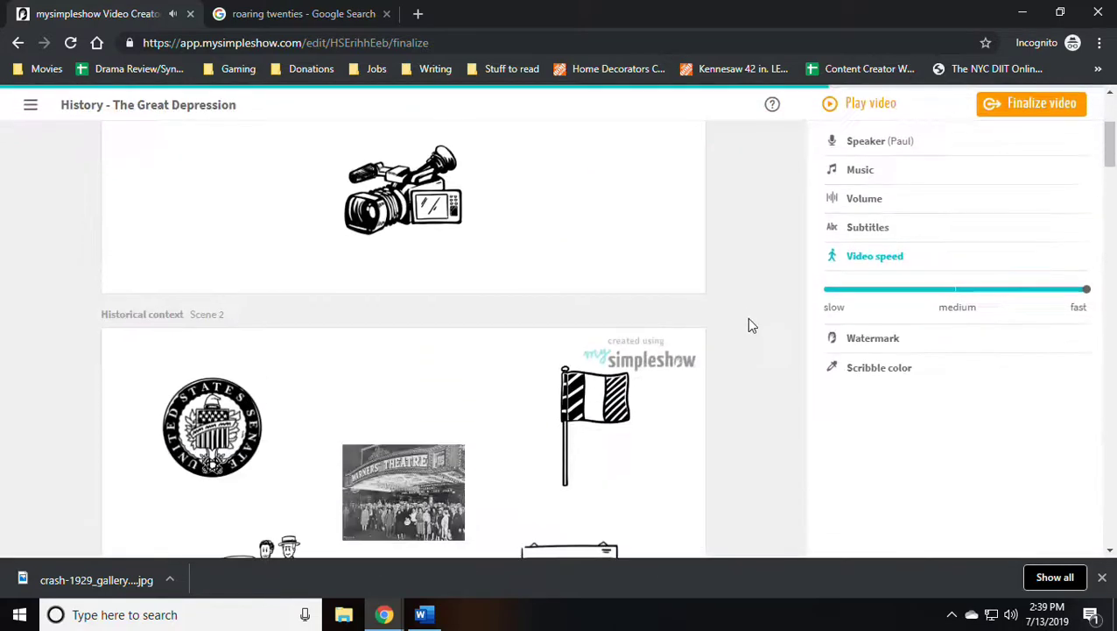
left_click(1031, 103)
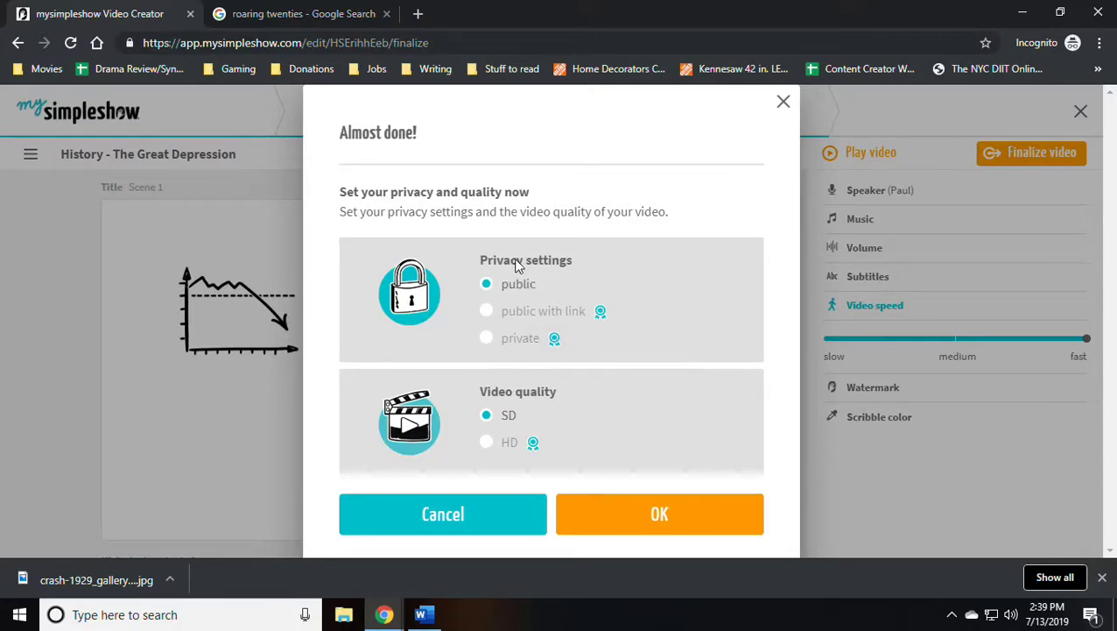
mouse_move(664, 505)
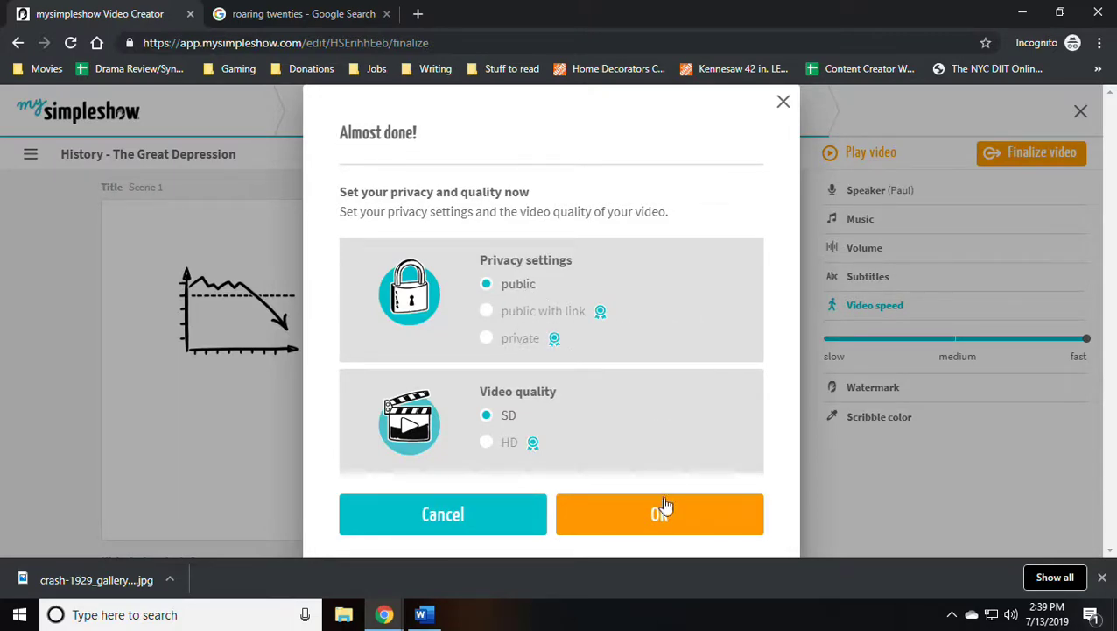
Confirm finalizing the video as Public in SD quality
left_click(660, 513)
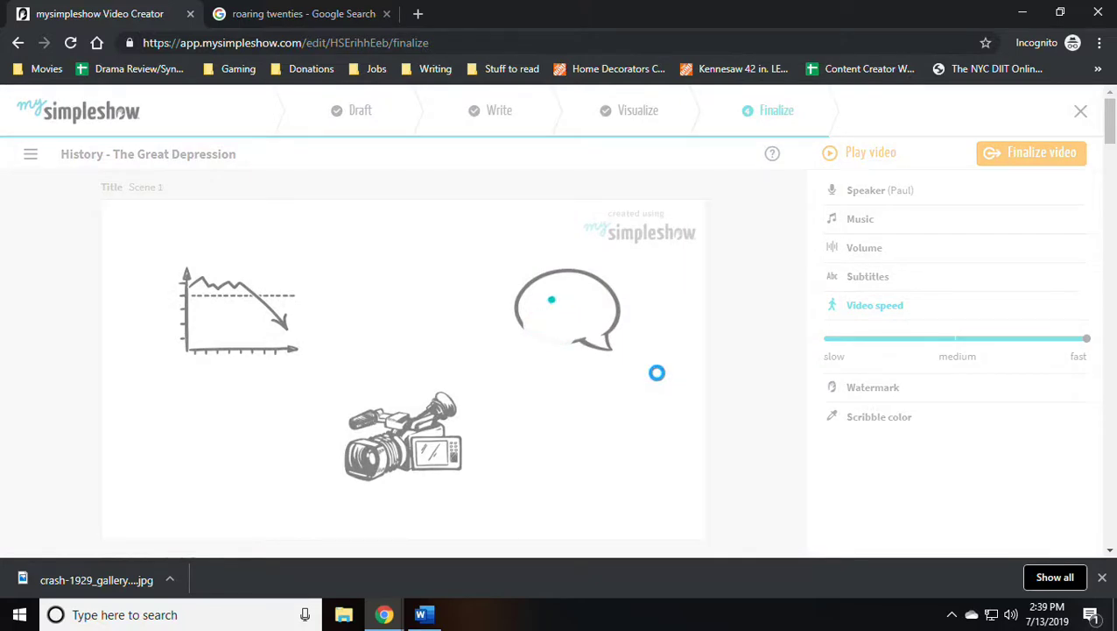
left_click(1038, 152)
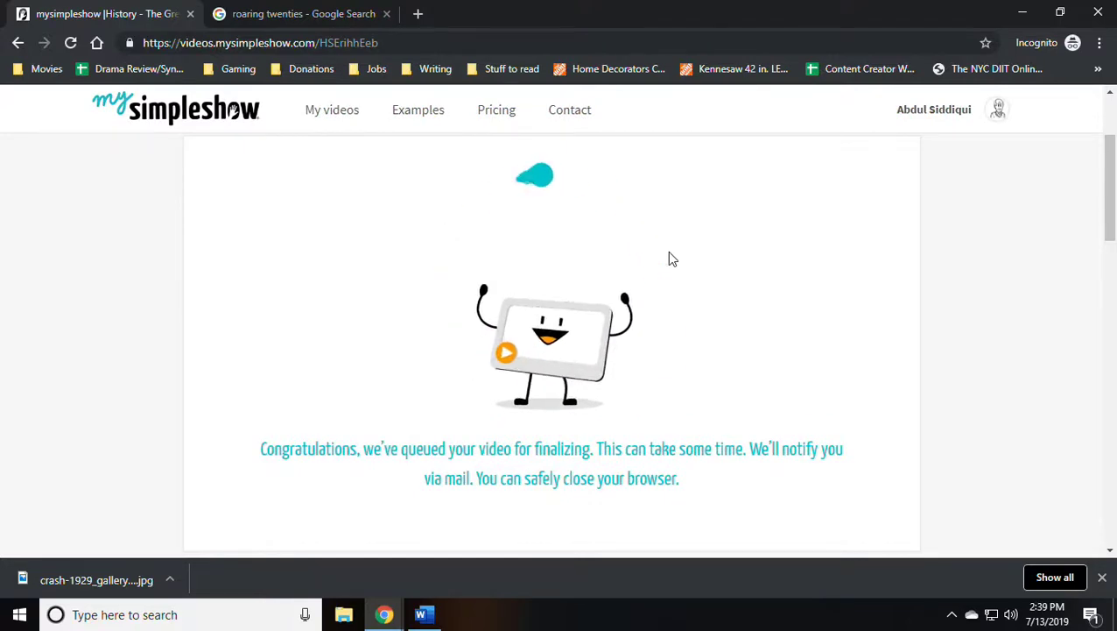
Scroll down the congratulations page to the video's share link
scroll("down", 3)
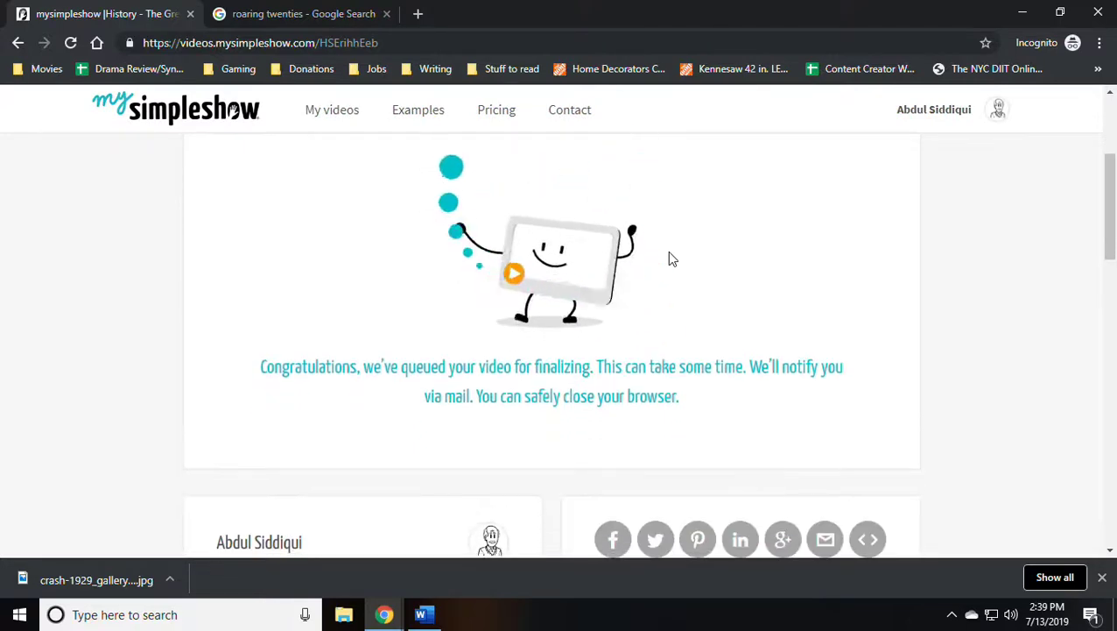
scroll("down", 3)
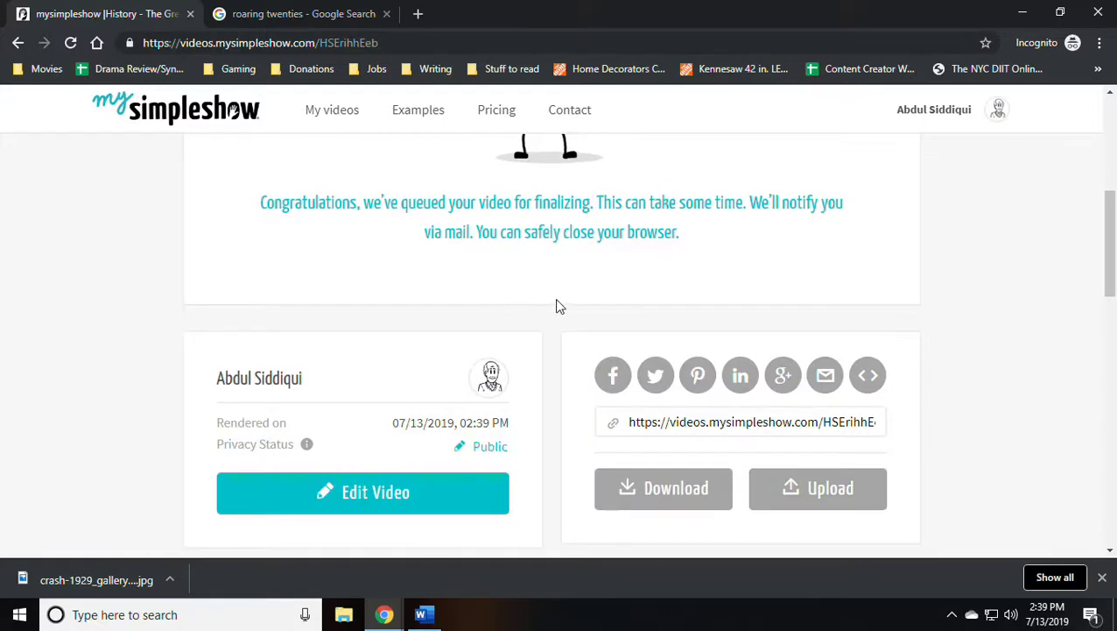
scroll("down", 3)
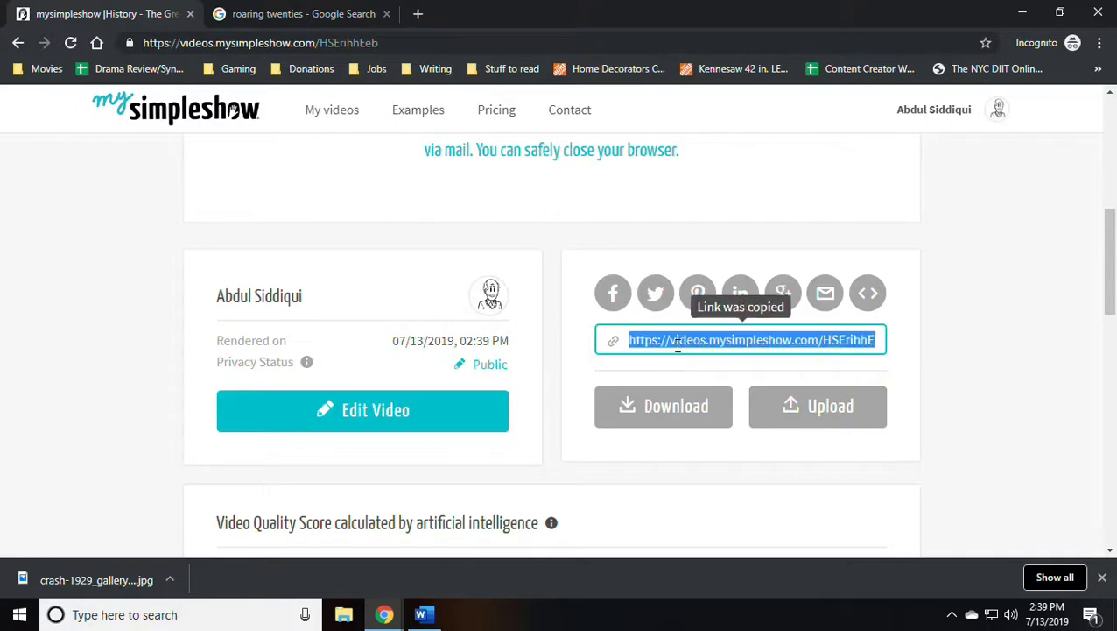
mouse_move(613, 292)
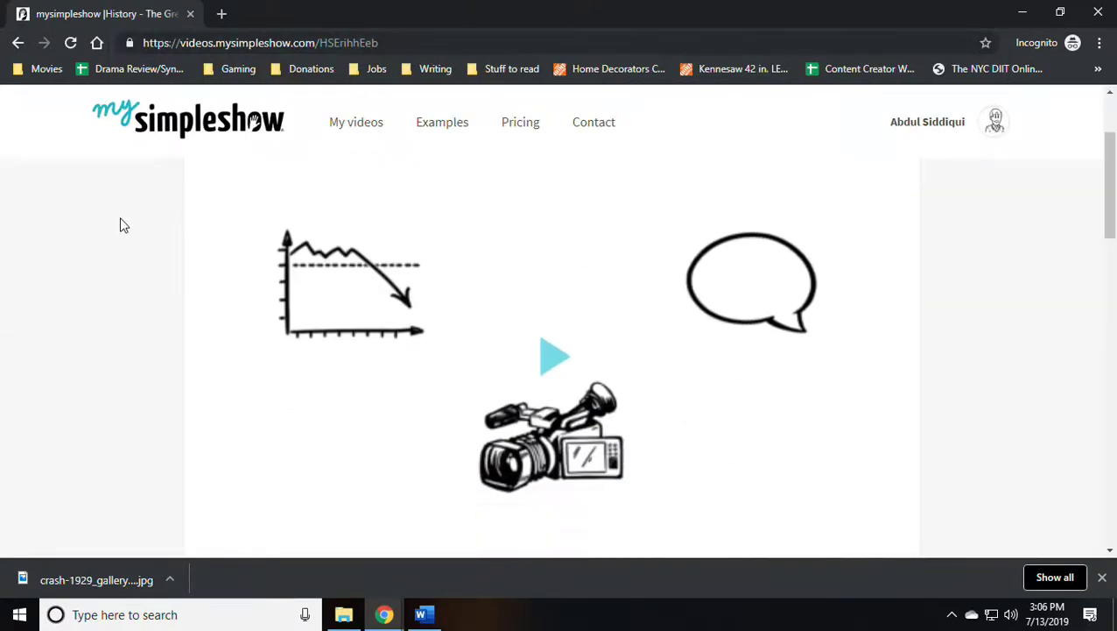
Play the rendered video, check Download options, then view the Upload channel list
left_click(555, 356)
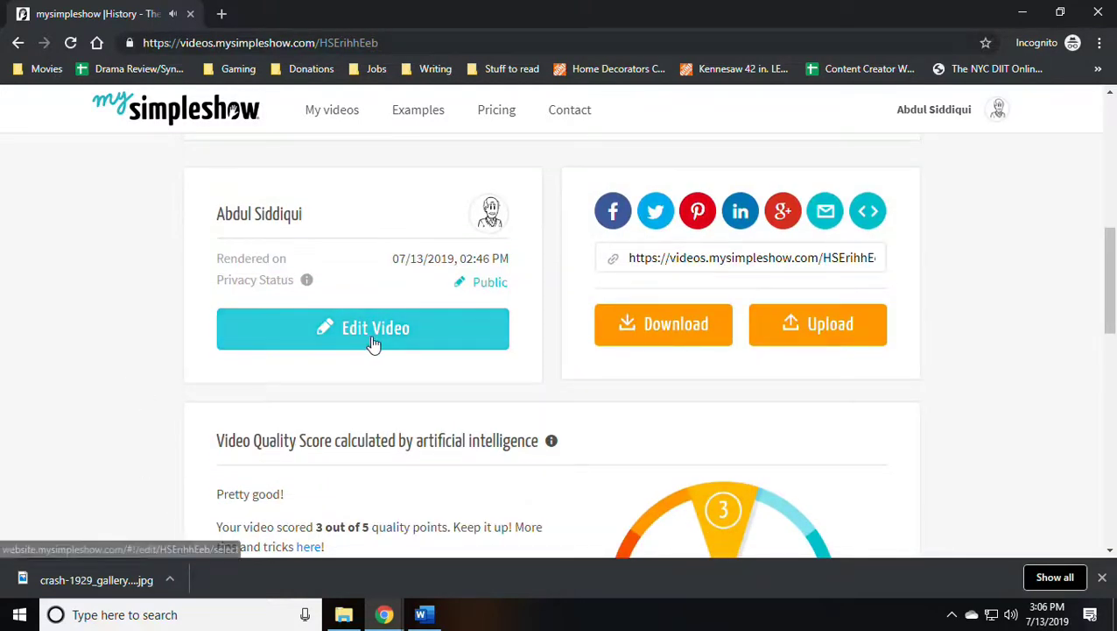
left_click(363, 328)
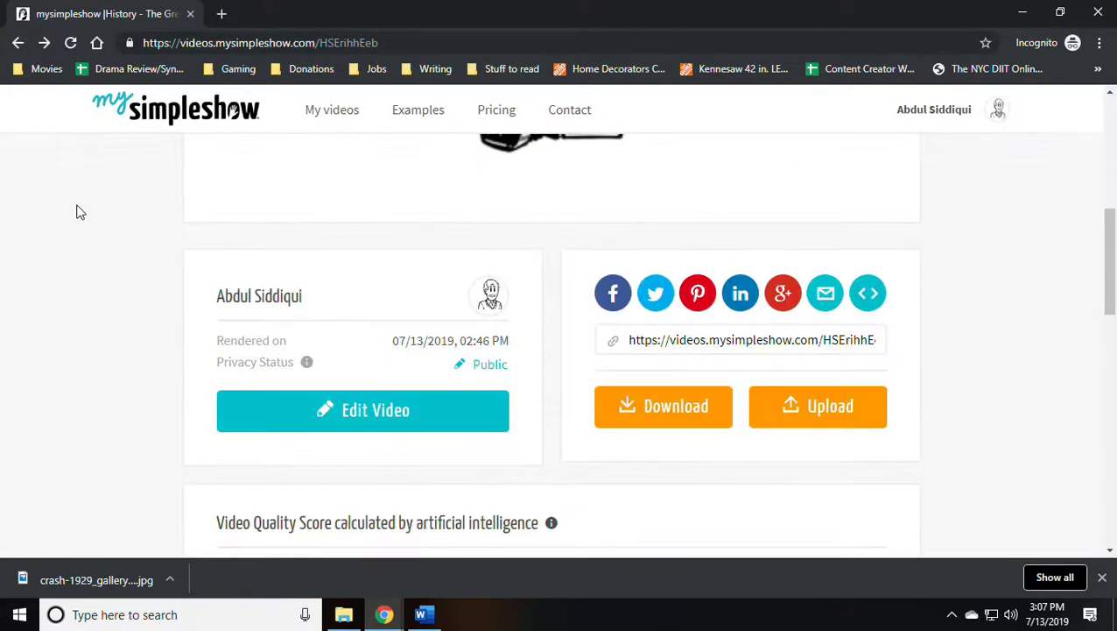
left_click(663, 407)
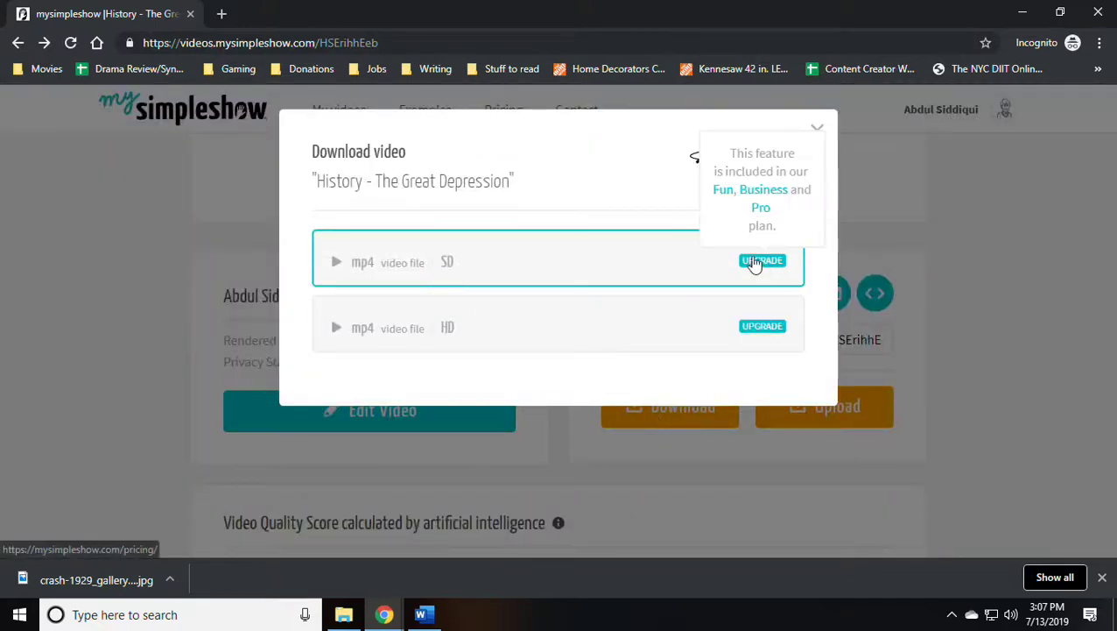
left_click(818, 127)
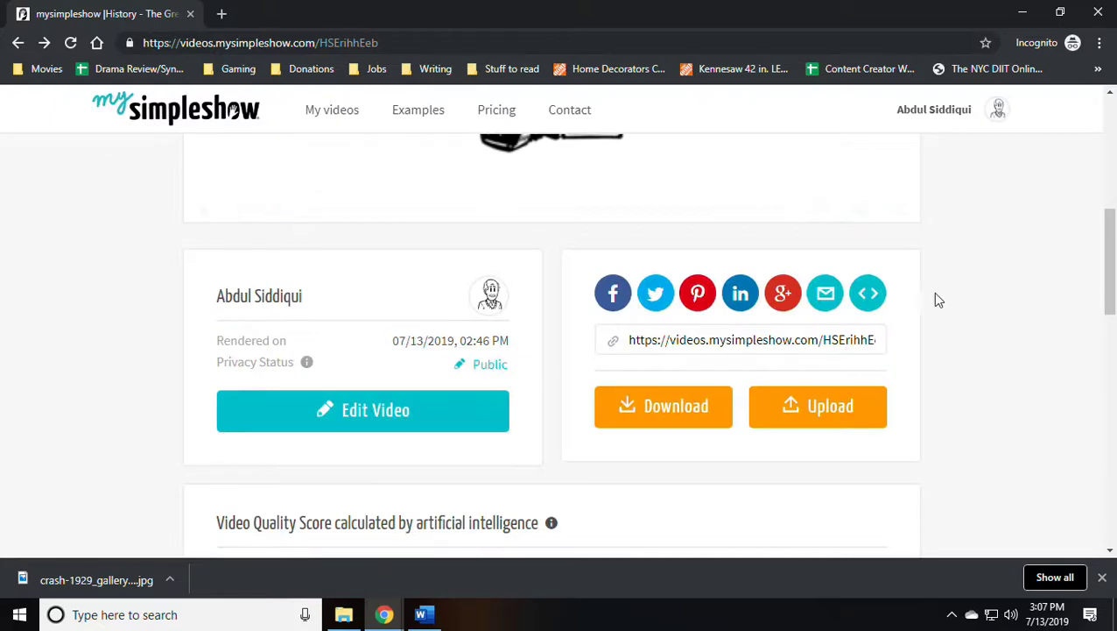
mouse_move(22, 251)
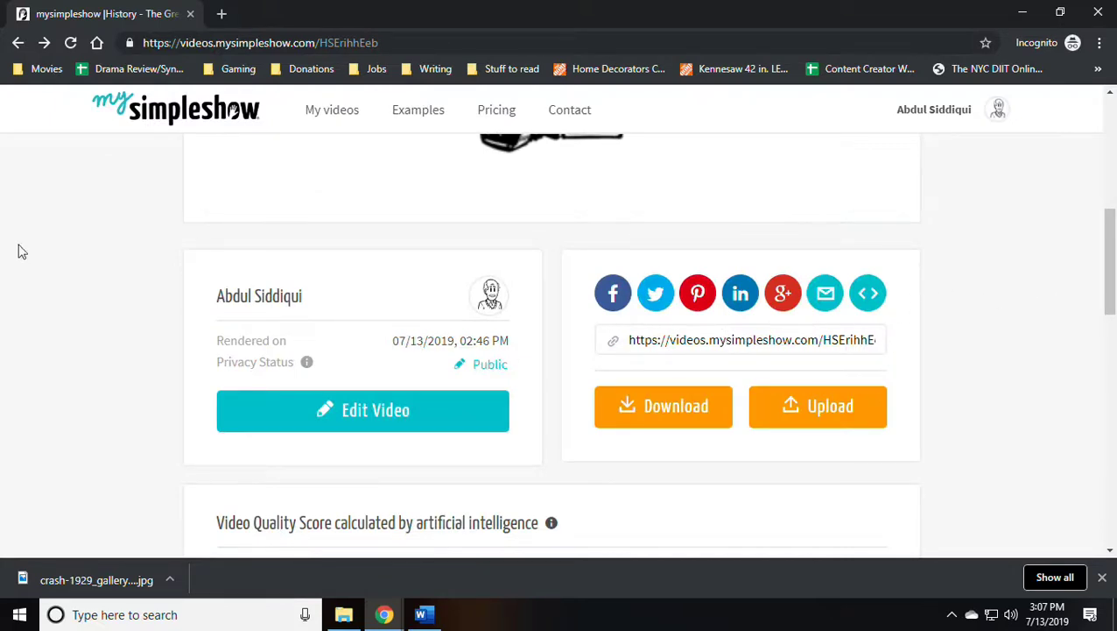
left_click(818, 407)
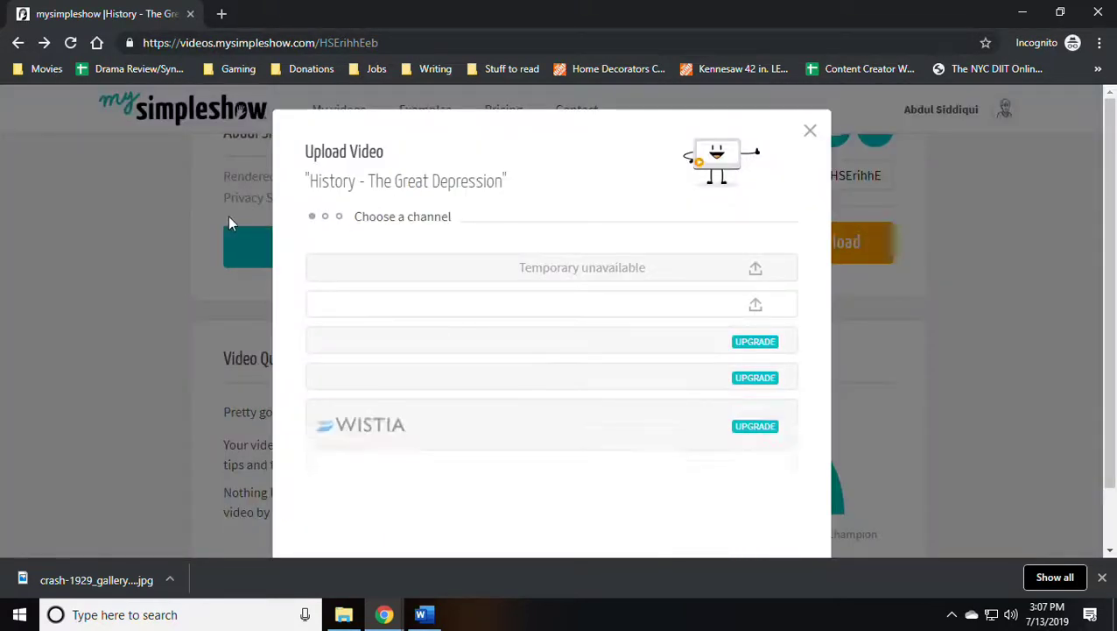